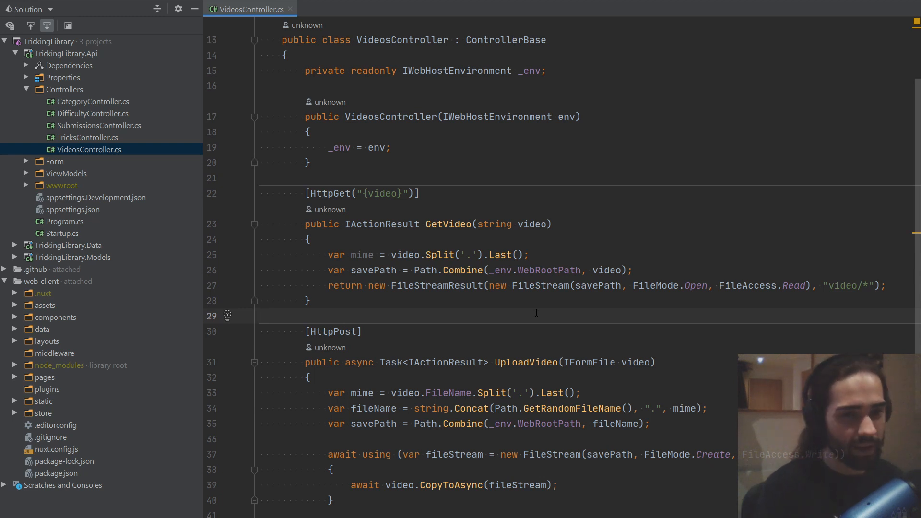
Search Google for ffmpeg and reach the Windows builds on ffmpeg.org's download page
{"action": "left_click", "coordinate": [259, 316]}
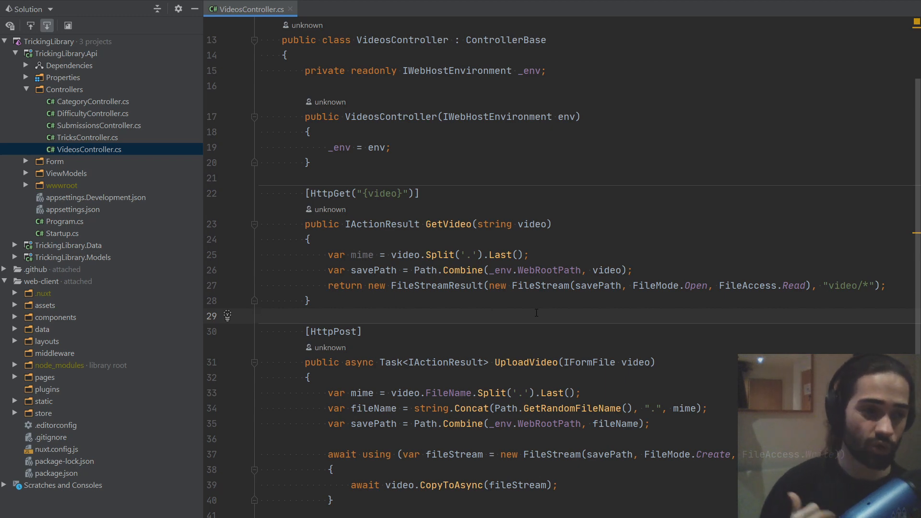
{"action": "left_click", "coordinate": [258, 316]}
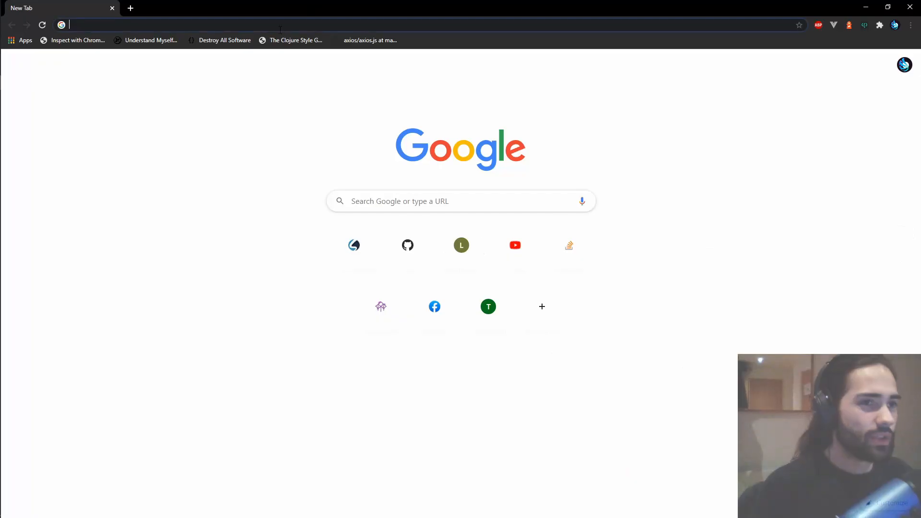
{"action": "mouse_move", "coordinate": [172, 224]}
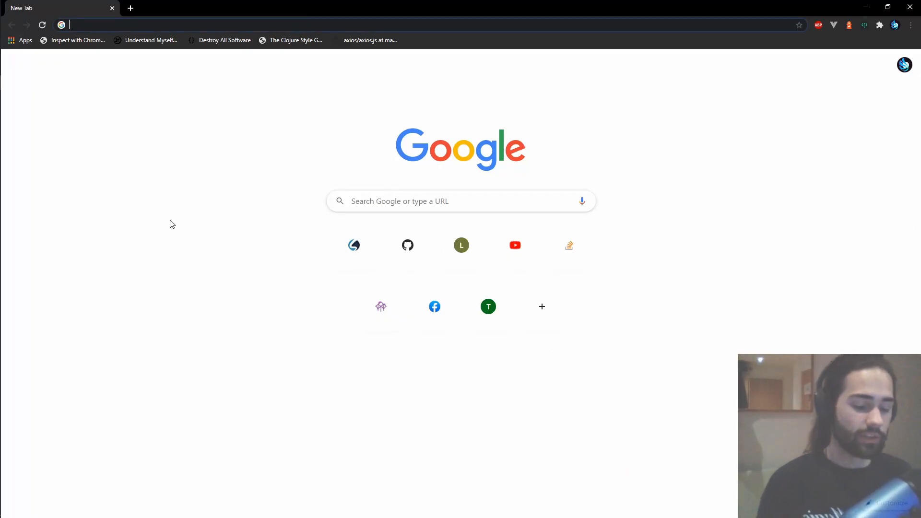
{"action": "type", "text": "ffmpeg&oq=ffmpeg&aqs=chrome..69i57j0l4j69i60l3.1125j0j7&sourceid=chrome&ie=UTF-8"}
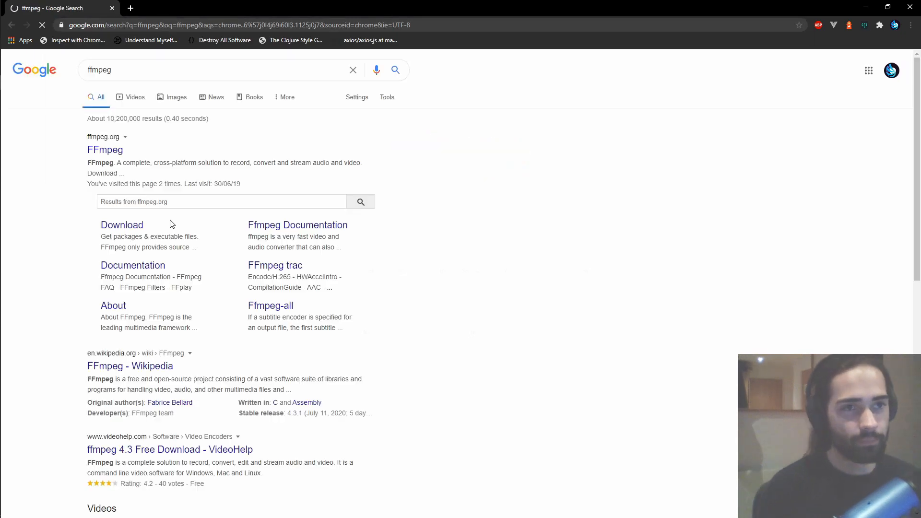
{"action": "left_click", "coordinate": [105, 149]}
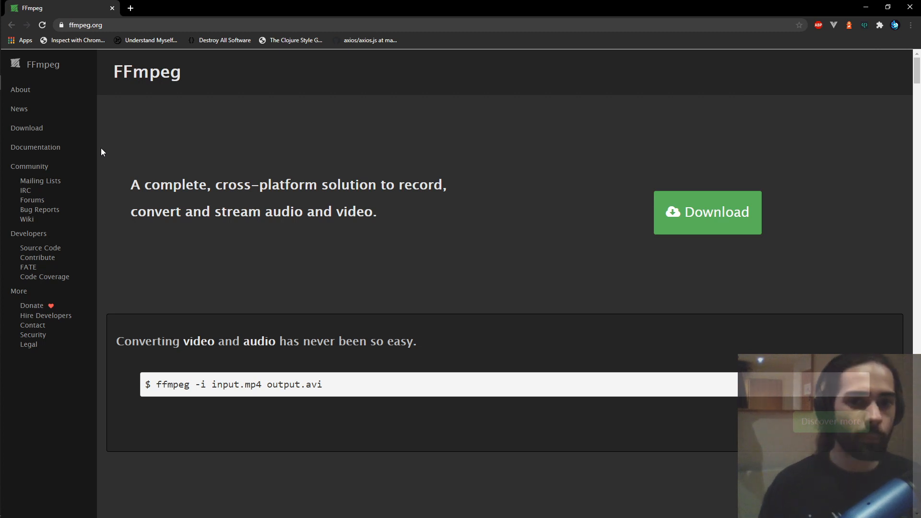
{"action": "left_click", "coordinate": [707, 212]}
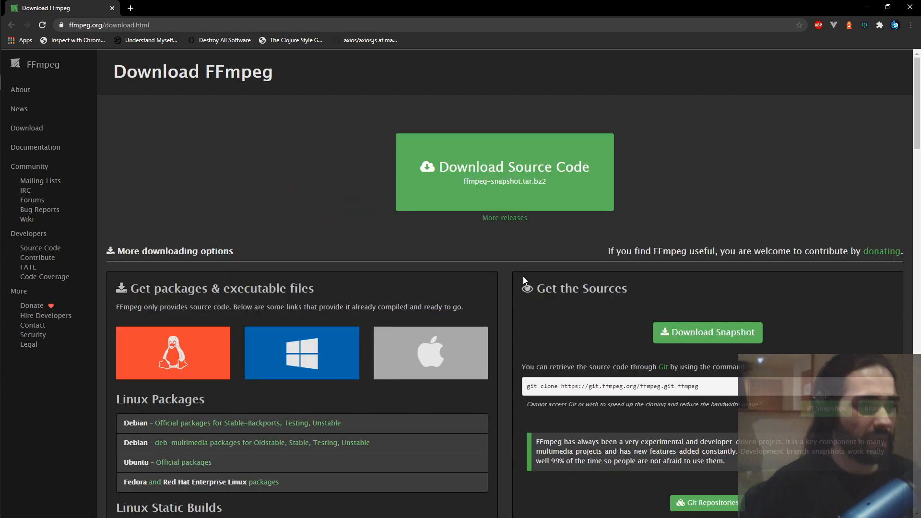
{"action": "mouse_move", "coordinate": [521, 283]}
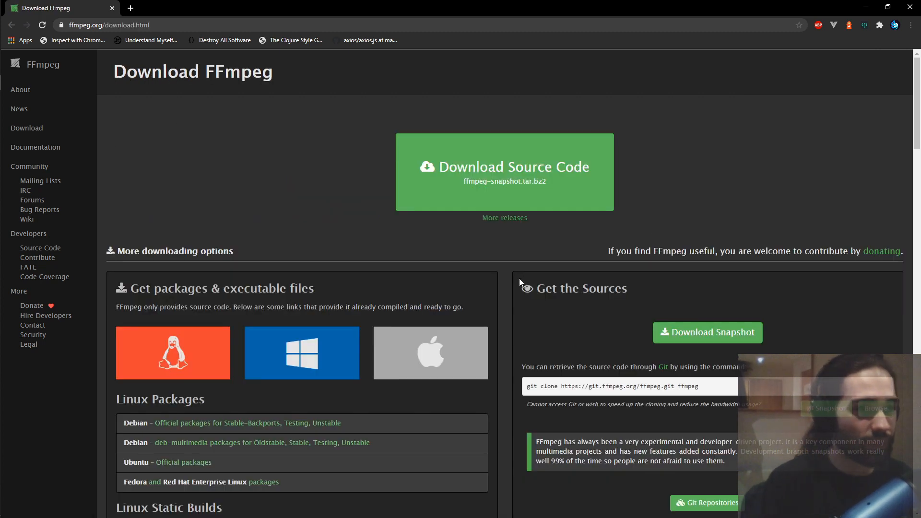
{"action": "mouse_move", "coordinate": [305, 203]}
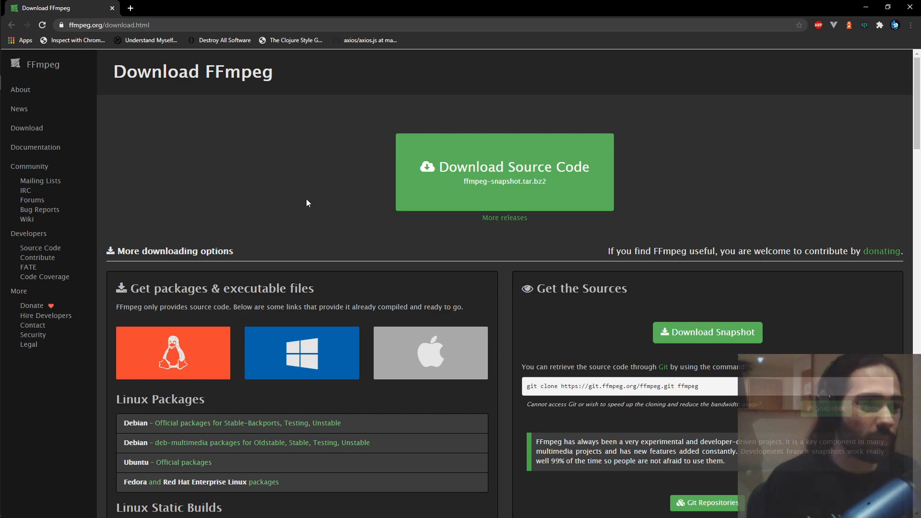
{"action": "mouse_move", "coordinate": [503, 143]}
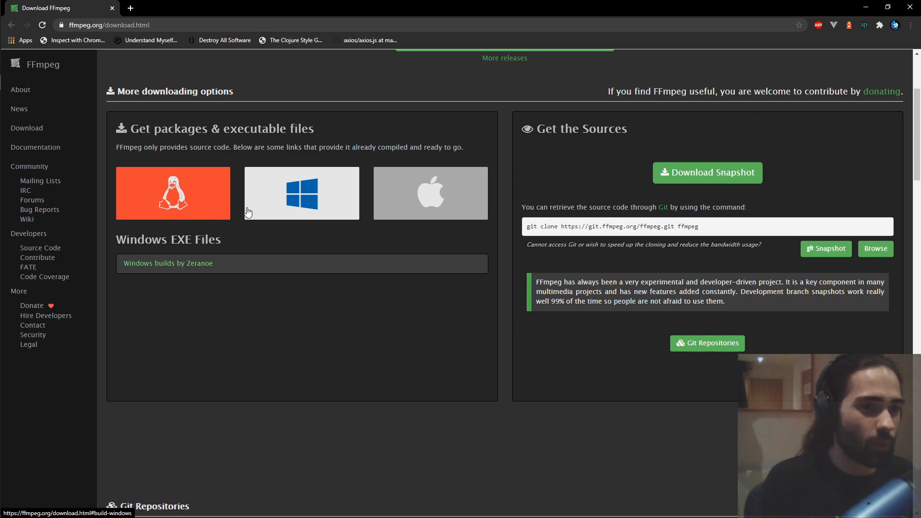
{"action": "left_click", "coordinate": [302, 194]}
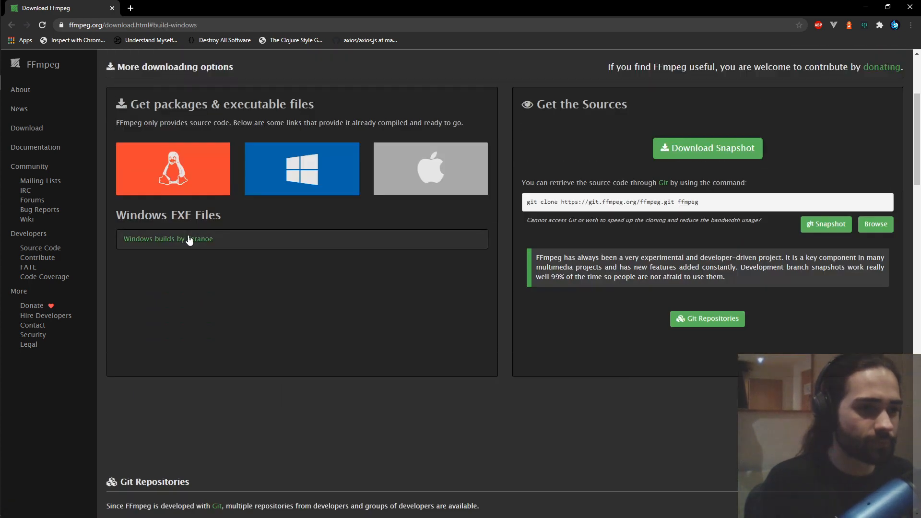
Download the FFmpeg 4.3 Windows 64-bit static build zip from Zeranoe
{"action": "left_click", "coordinate": [167, 238]}
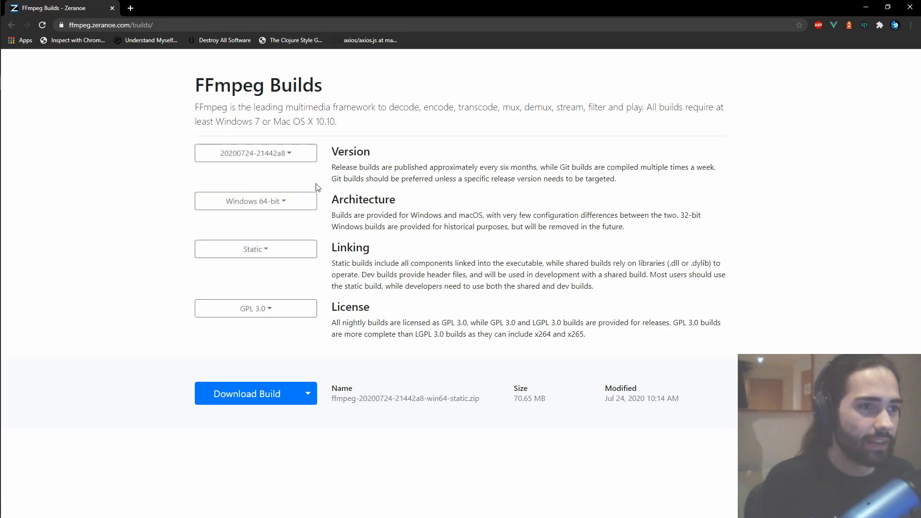
{"action": "left_click", "coordinate": [256, 154]}
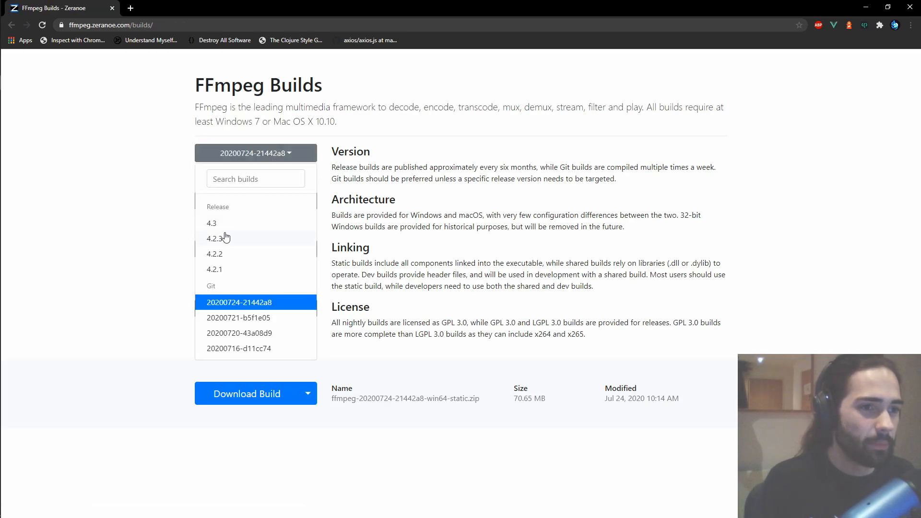
{"action": "left_click", "coordinate": [212, 223]}
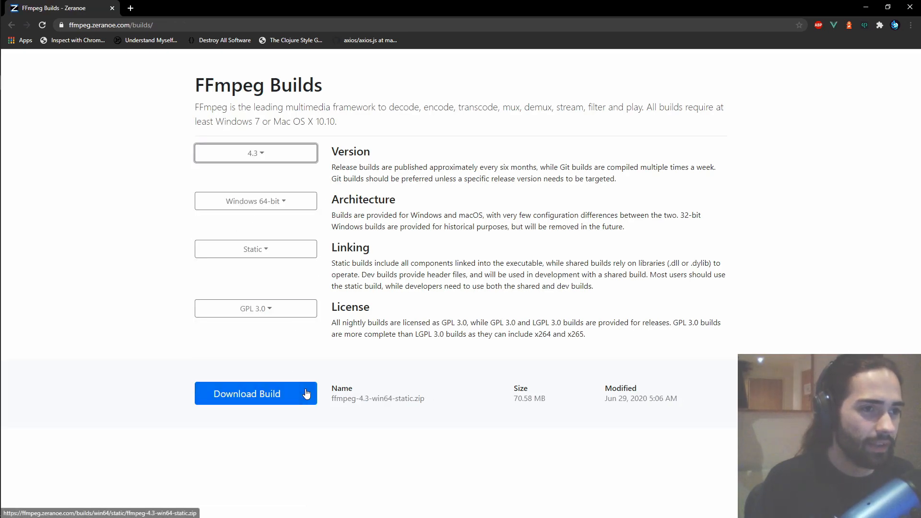
{"action": "left_click", "coordinate": [247, 393]}
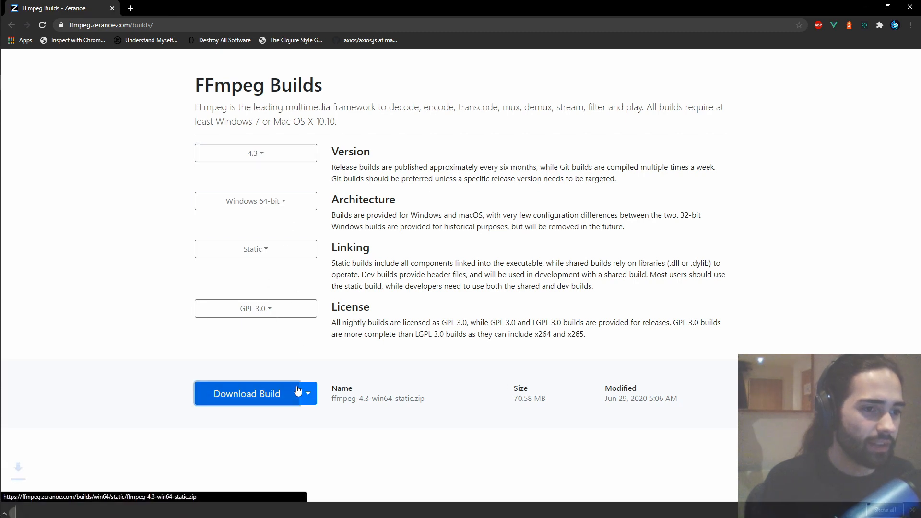
{"action": "left_click", "coordinate": [246, 394]}
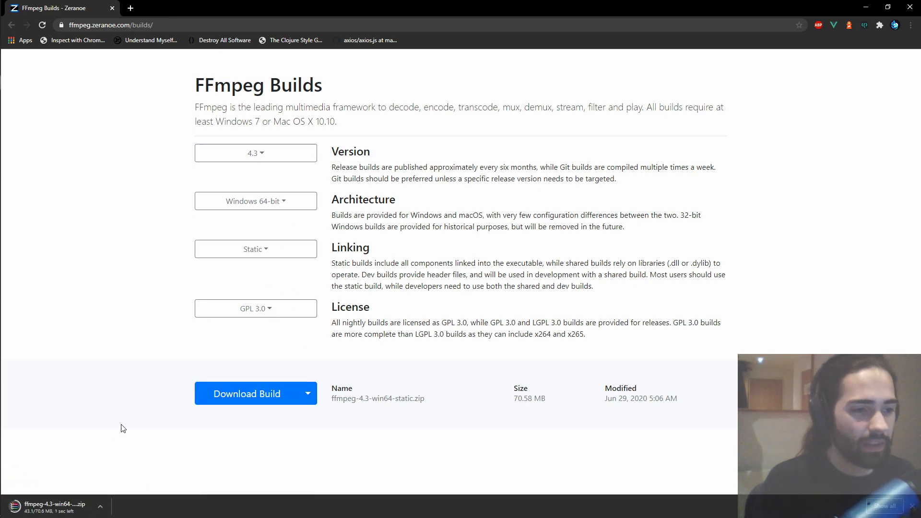
{"action": "mouse_move", "coordinate": [58, 428]}
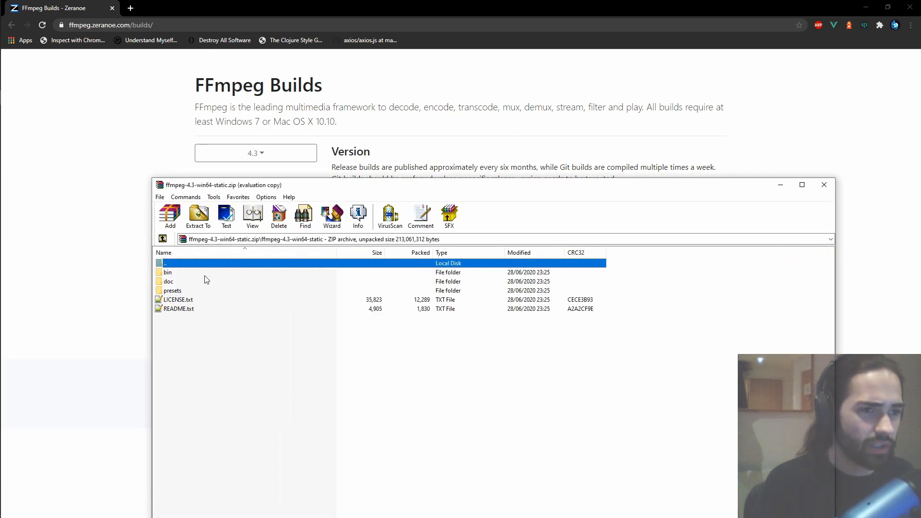
Copy ffmpeg.exe from the archive's bin folder into a new D:\WS\ffmpeg folder and open it
{"action": "double_click", "coordinate": [168, 272]}
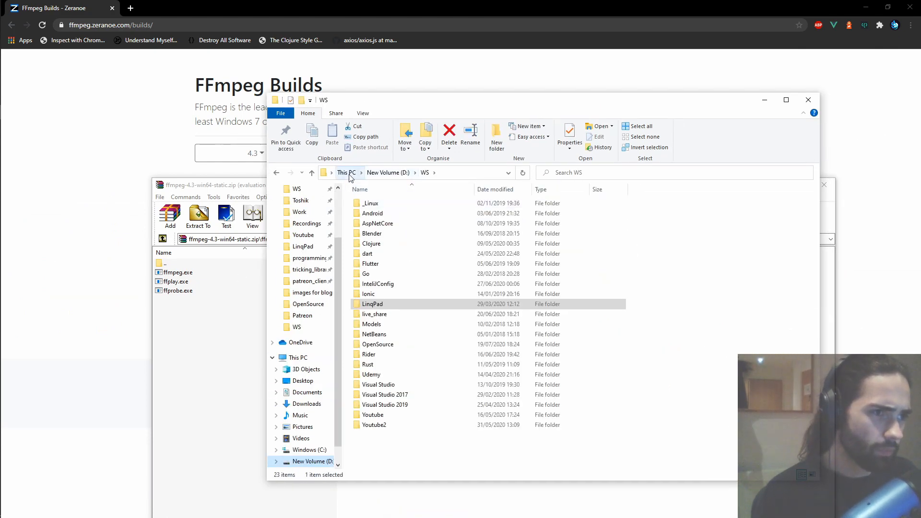
{"action": "left_click", "coordinate": [398, 445]}
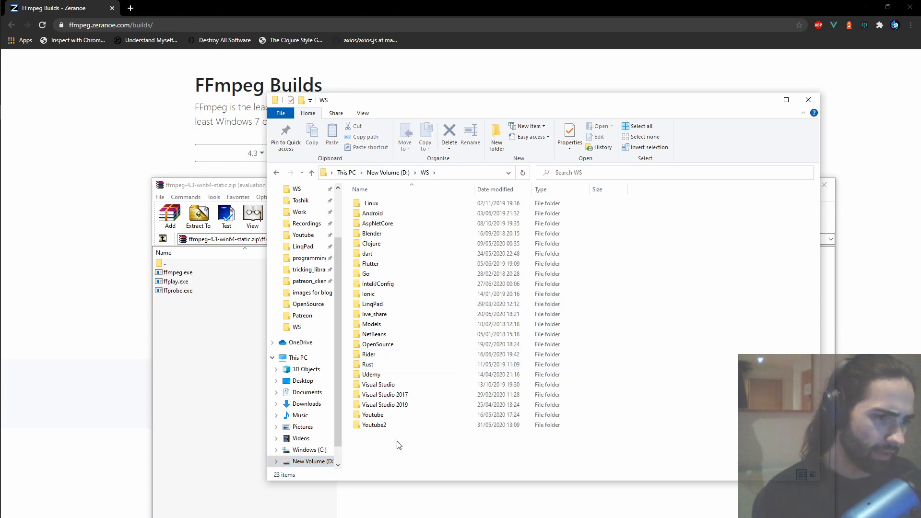
{"action": "left_click", "coordinate": [374, 334]}
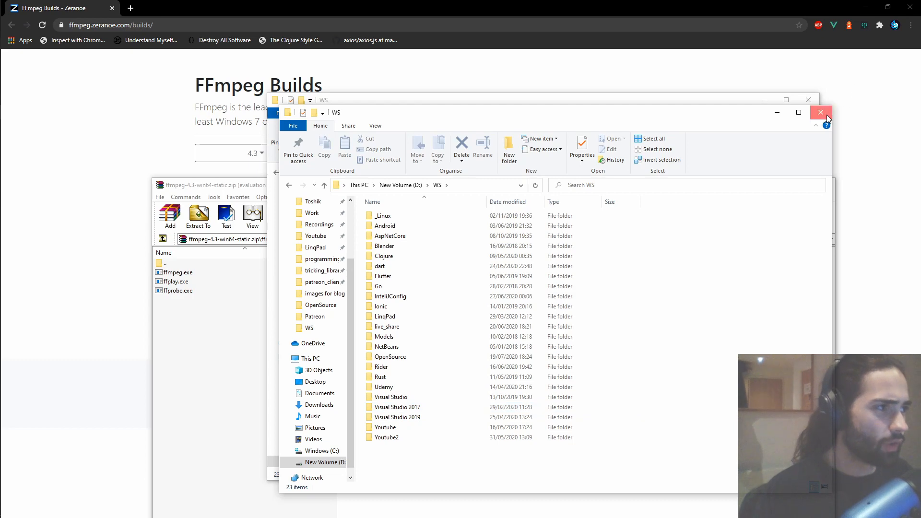
{"action": "left_click", "coordinate": [496, 131]}
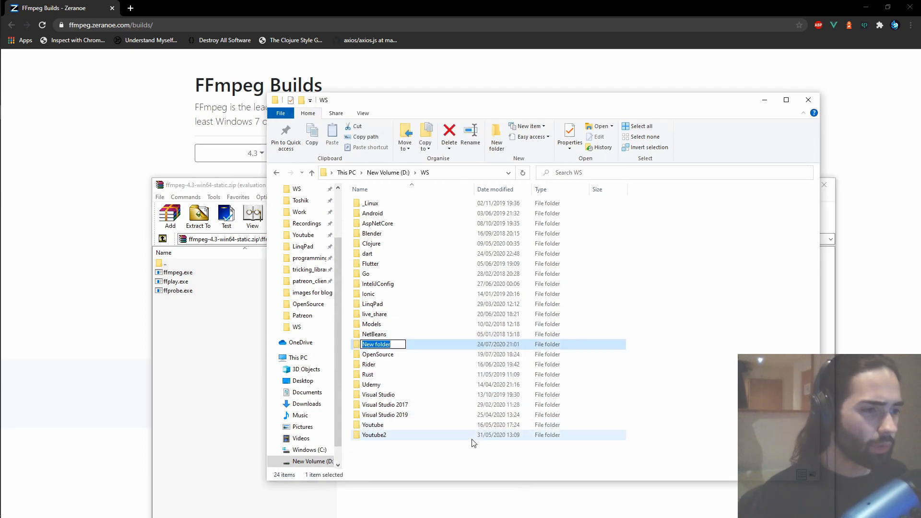
{"action": "type", "text": "ffmpeg"}
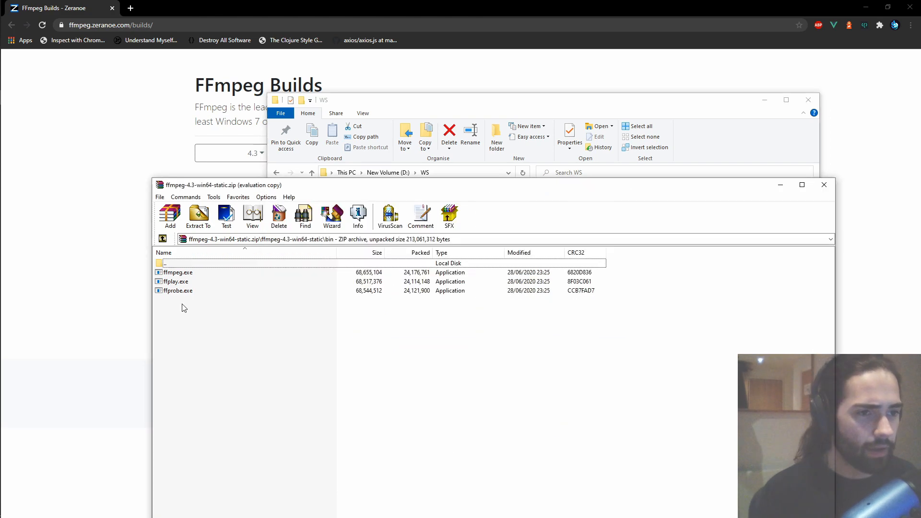
{"action": "left_click", "coordinate": [178, 272]}
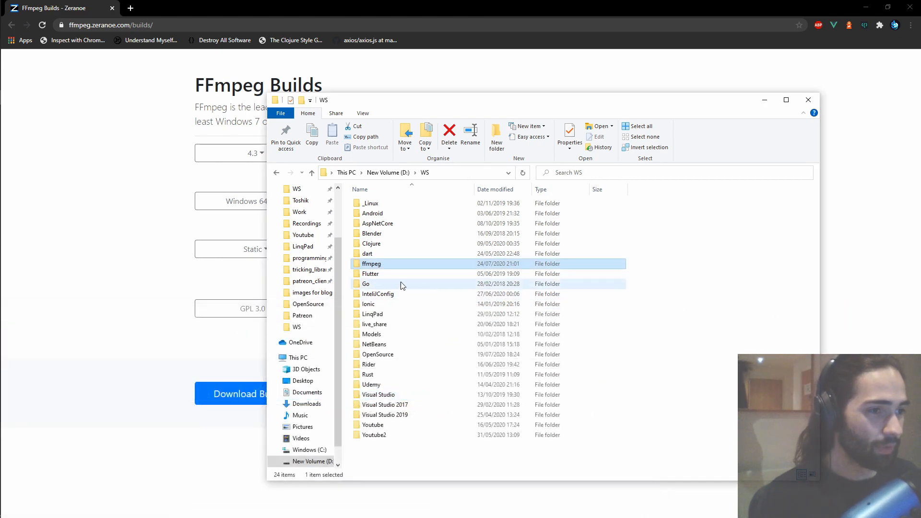
{"action": "double_click", "coordinate": [371, 263]}
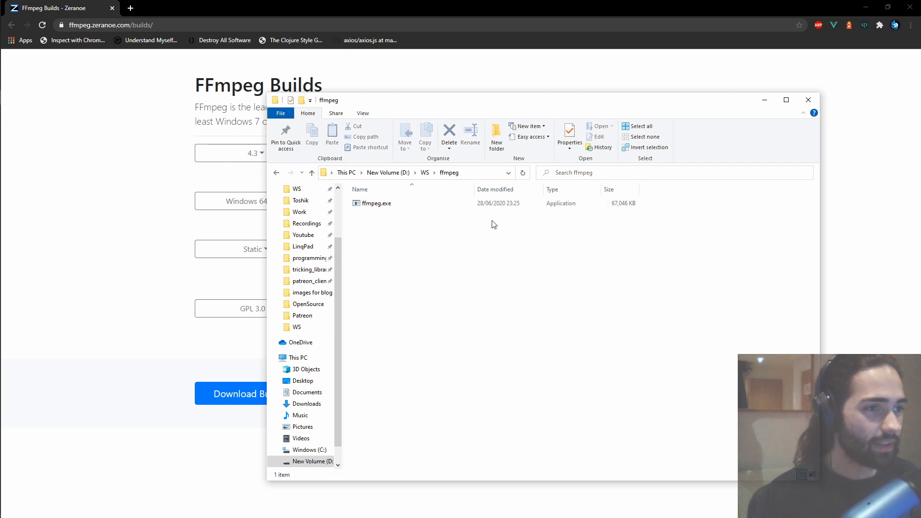
{"action": "mouse_move", "coordinate": [517, 235]}
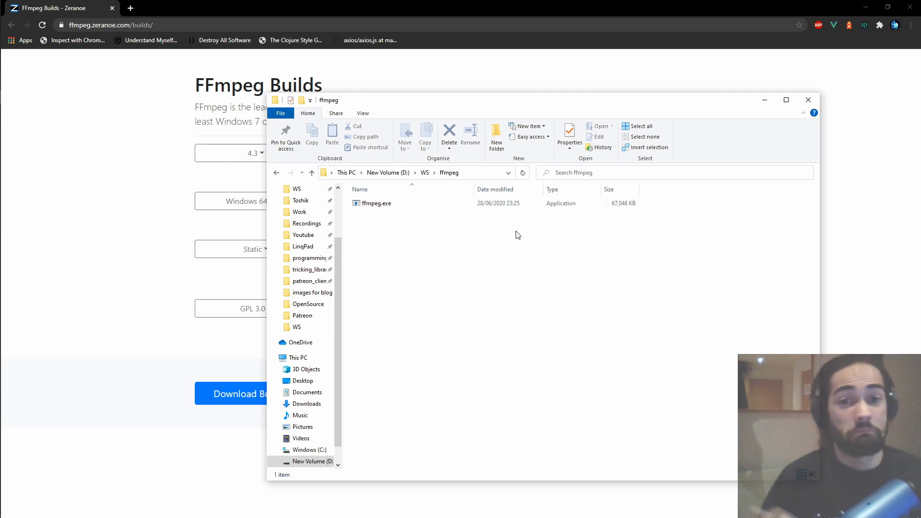
{"action": "mouse_move", "coordinate": [432, 280]}
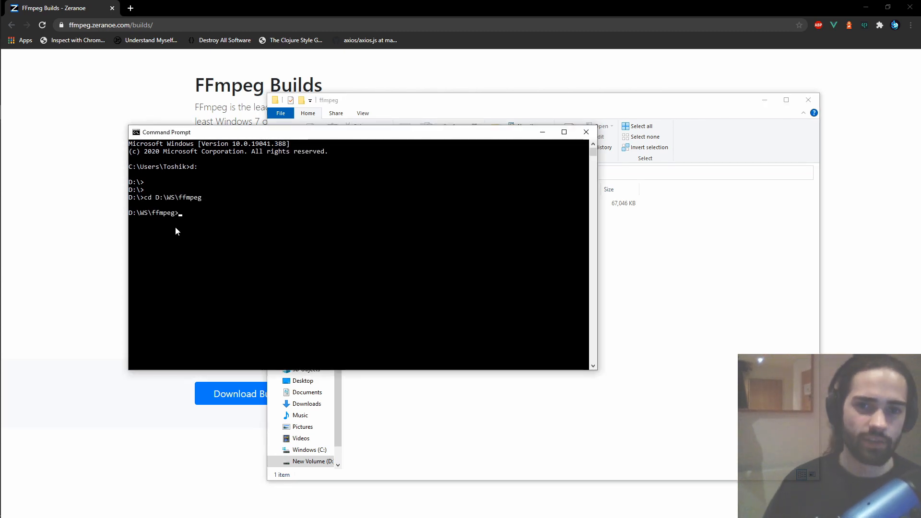
Run ffmpeg.exe in D:\WS\ffmpeg to see version 4.3, then run dotnet
{"action": "type", "text": "ffmpeg.exe"}
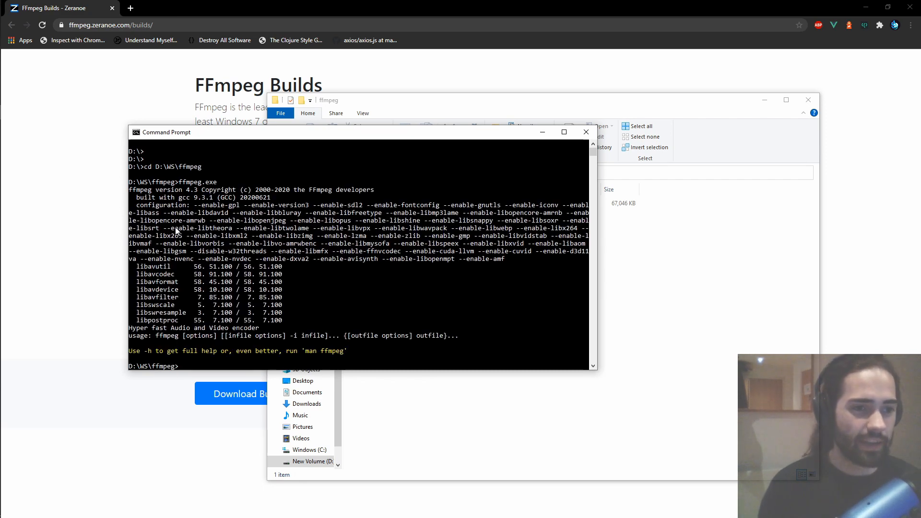
{"action": "type", "text": "d"}
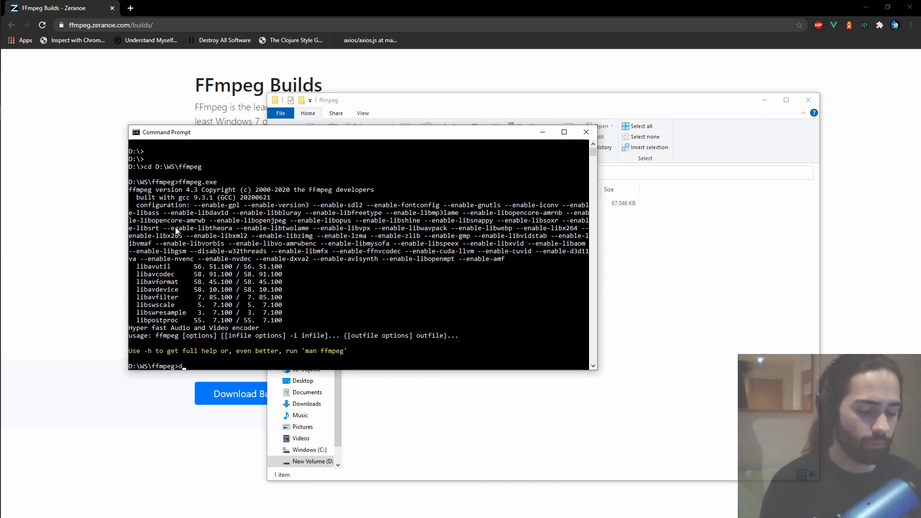
{"action": "type", "text": "otnet"}
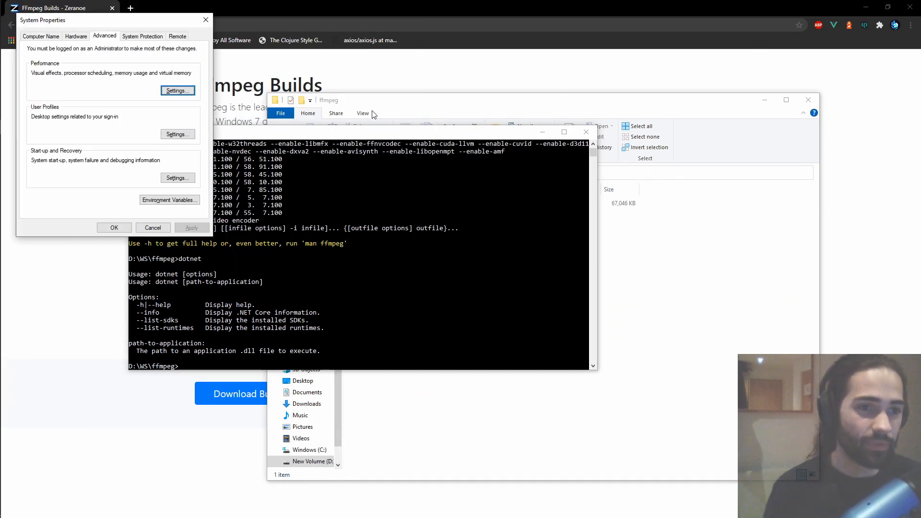
Check the system Path entries for C:\Program Files\dotnet\, then close both dialogs
{"action": "left_click", "coordinate": [169, 199]}
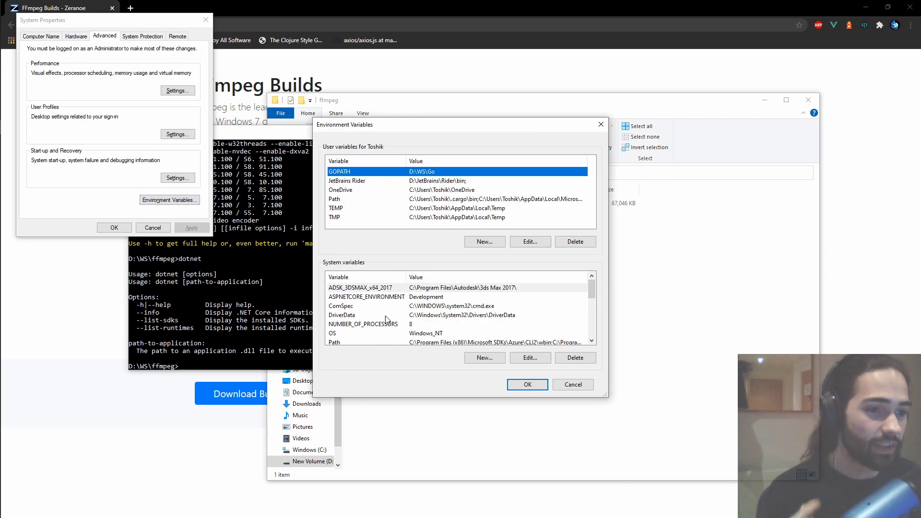
{"action": "mouse_move", "coordinate": [481, 285]}
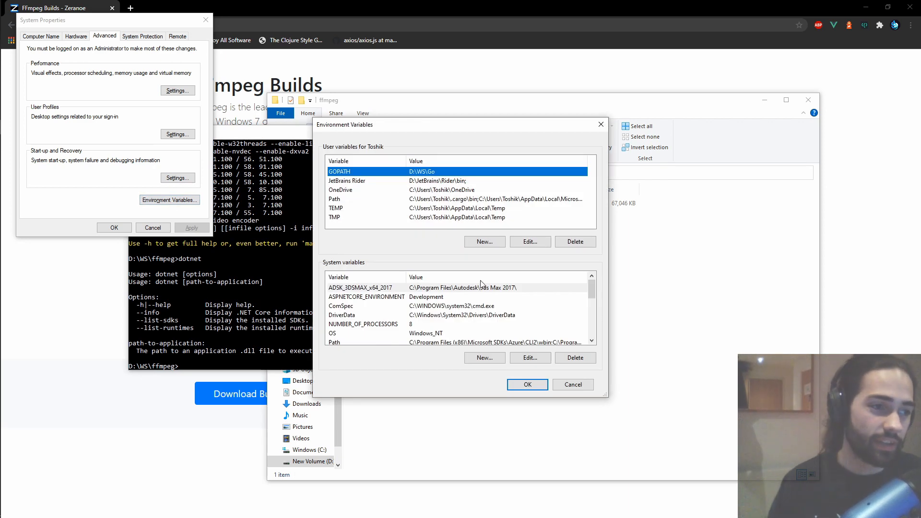
{"action": "mouse_move", "coordinate": [380, 314]}
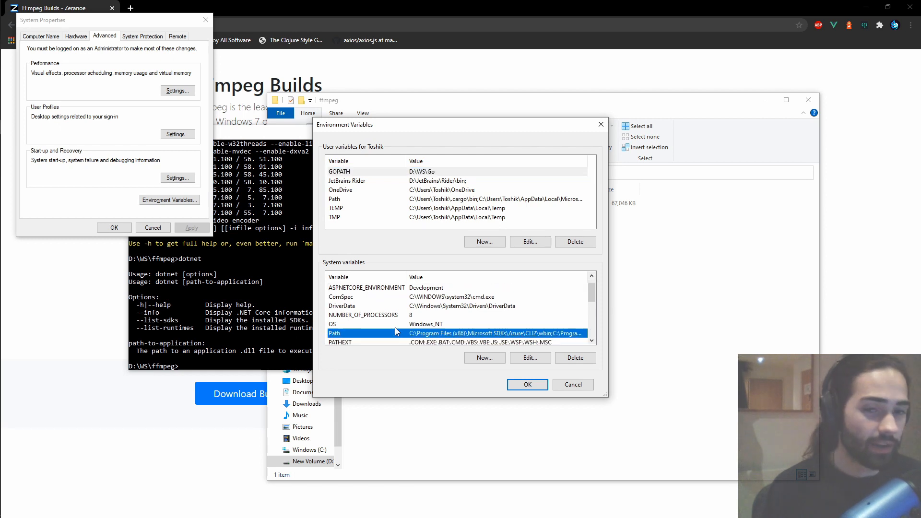
{"action": "mouse_move", "coordinate": [395, 276]}
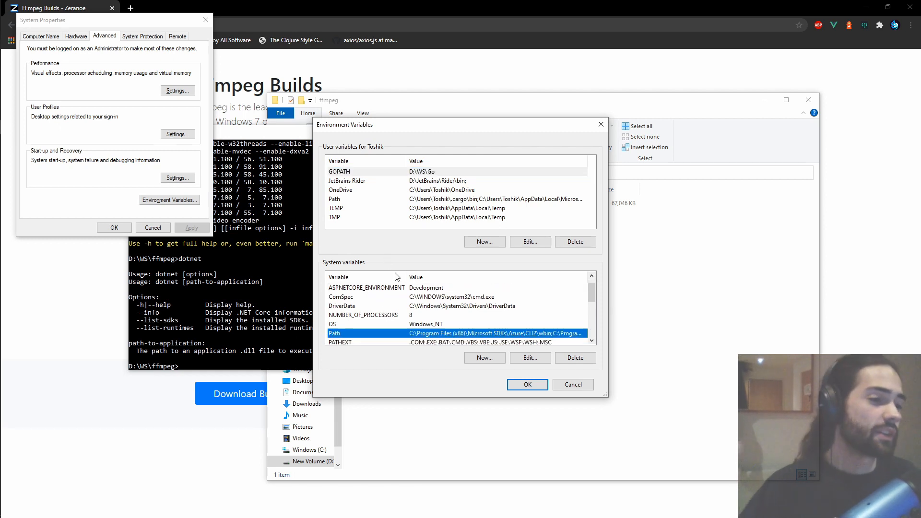
{"action": "mouse_move", "coordinate": [478, 324]}
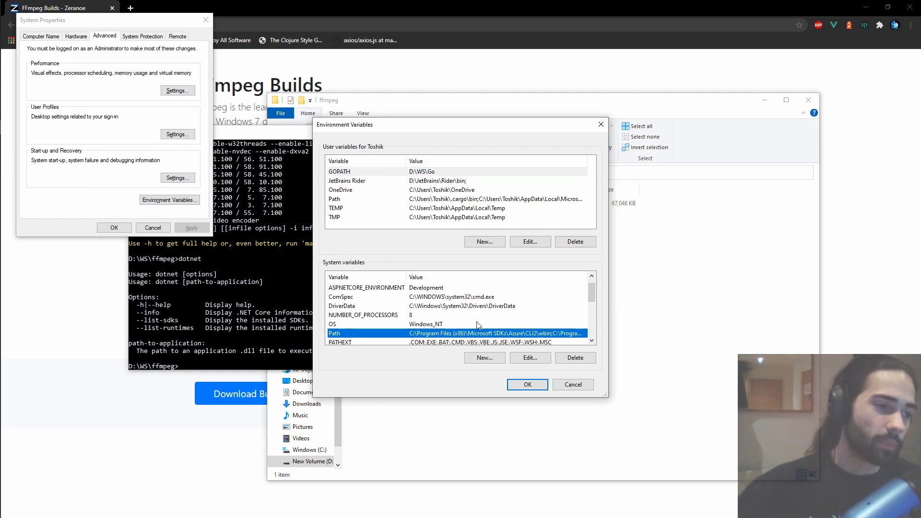
{"action": "mouse_move", "coordinate": [529, 358]}
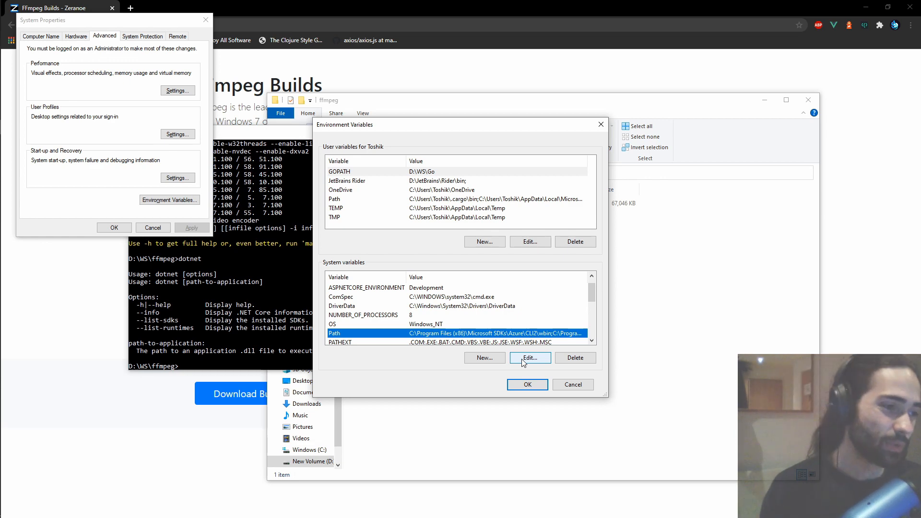
{"action": "left_click", "coordinate": [529, 358]}
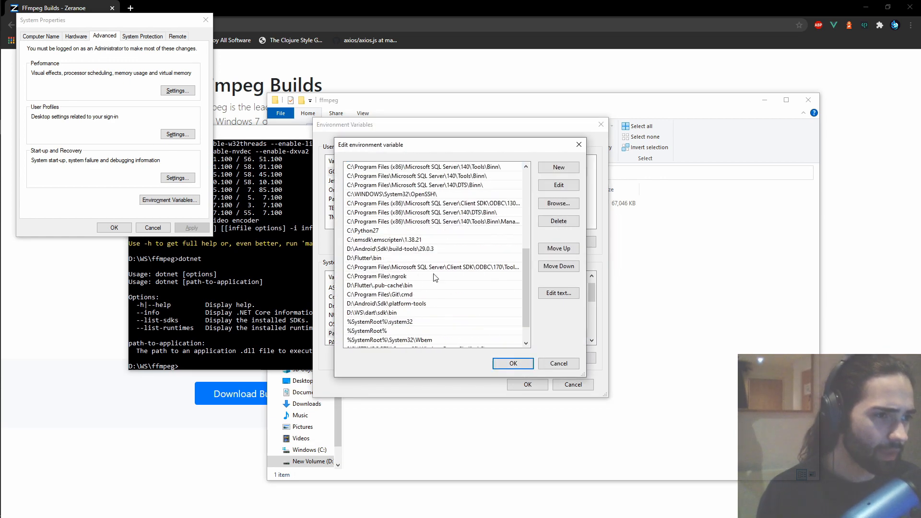
{"action": "scroll", "scroll_direction": "down", "scroll_amount": 3}
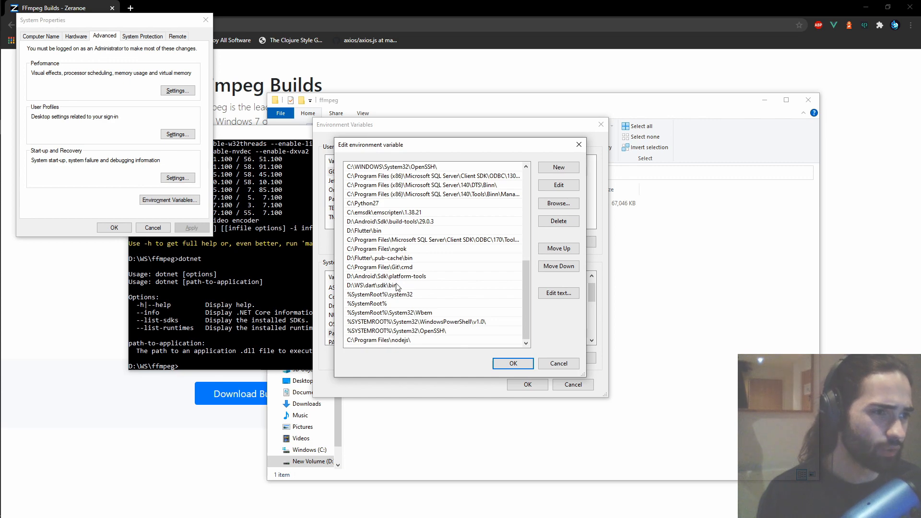
{"action": "scroll", "scroll_direction": "up", "scroll_amount": 3}
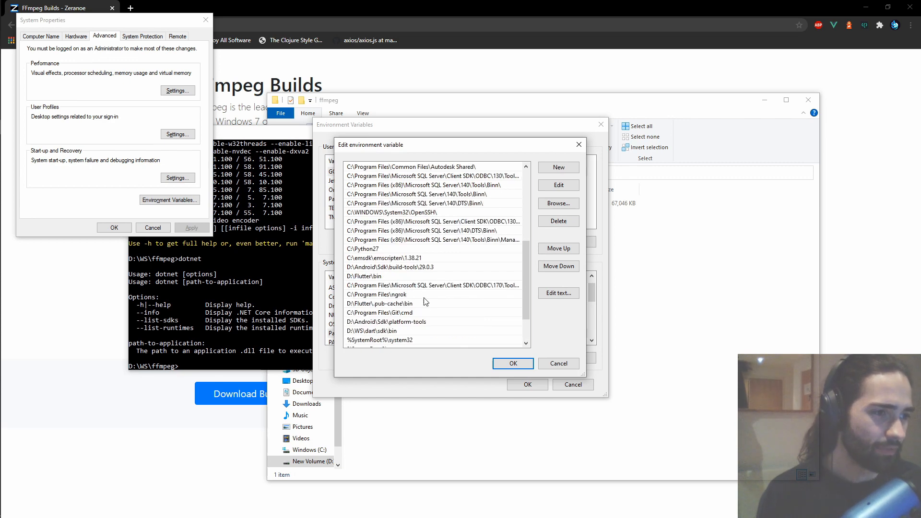
{"action": "scroll", "scroll_direction": "up", "scroll_amount": 3}
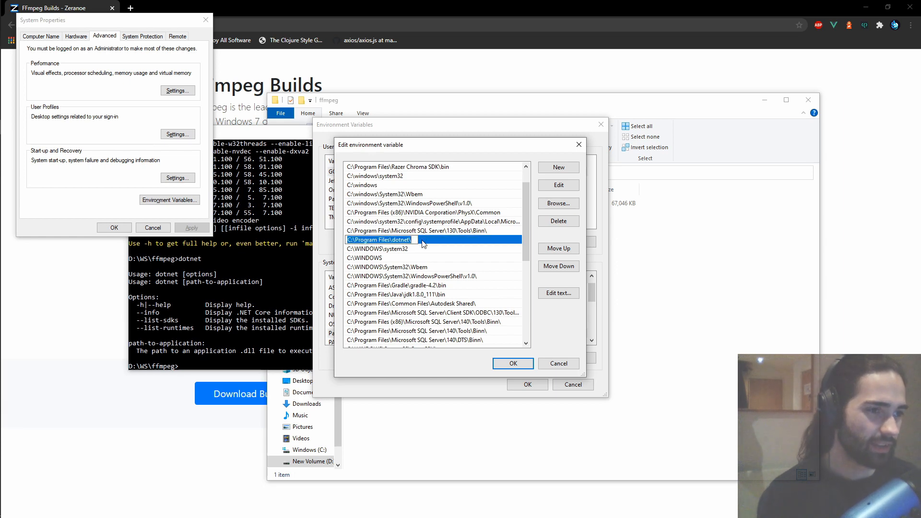
{"action": "left_click", "coordinate": [512, 363]}
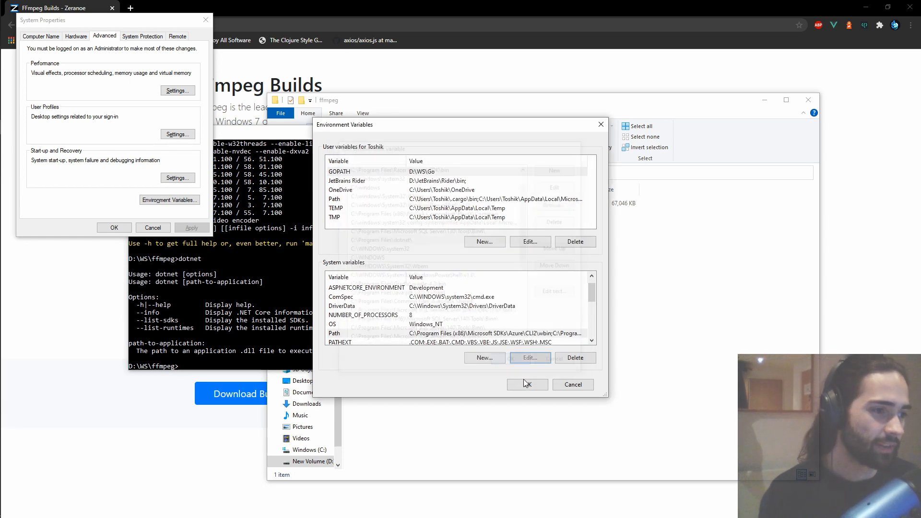
{"action": "left_click", "coordinate": [526, 384]}
{"action": "type", "text": "ffmpeg"}
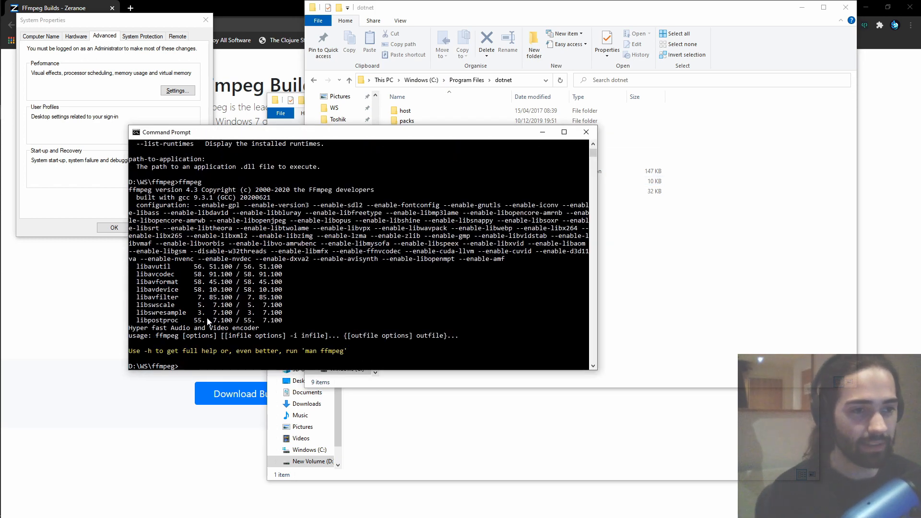
Move up to D:\WS with cd .. and see ffmpeg go unrecognized
{"action": "type", "text": "cd .."}
{"action": "type", "text": "ffpem"}
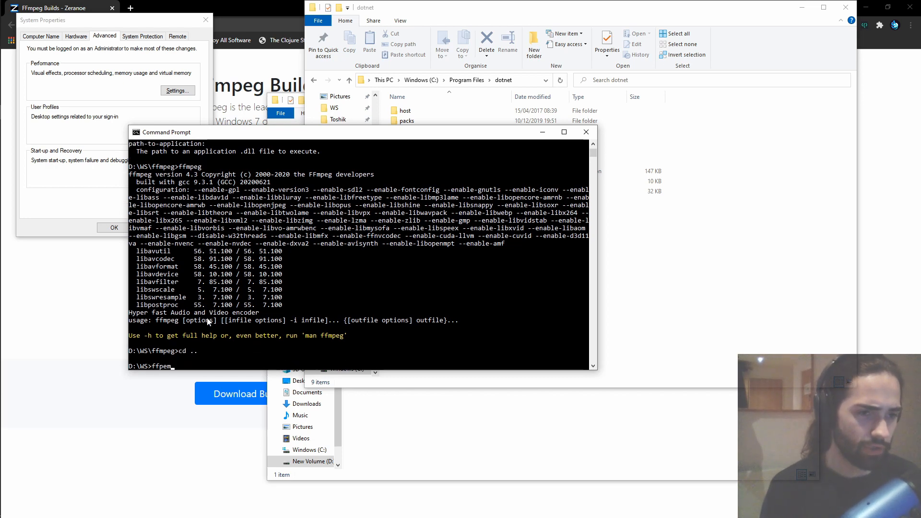
{"action": "key", "text": "Return"}
{"action": "type", "text": "ffmpeg"}
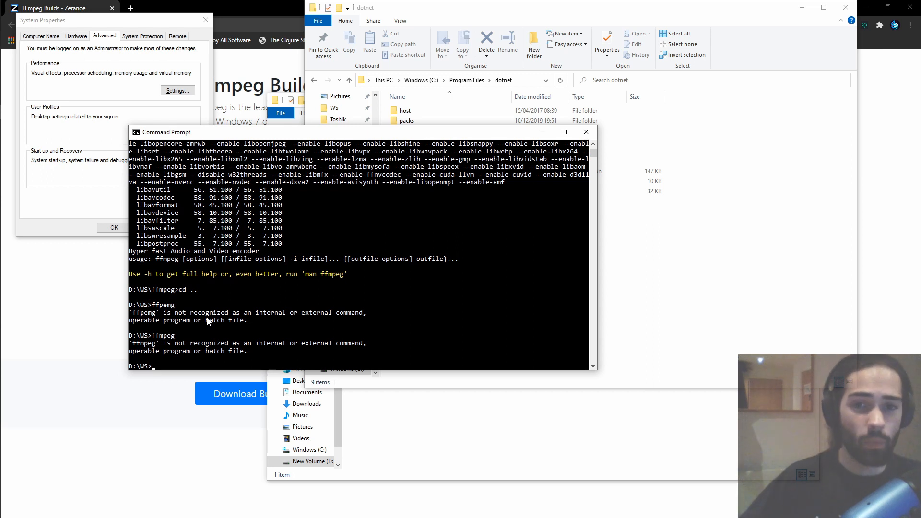
{"action": "mouse_move", "coordinate": [760, 128]}
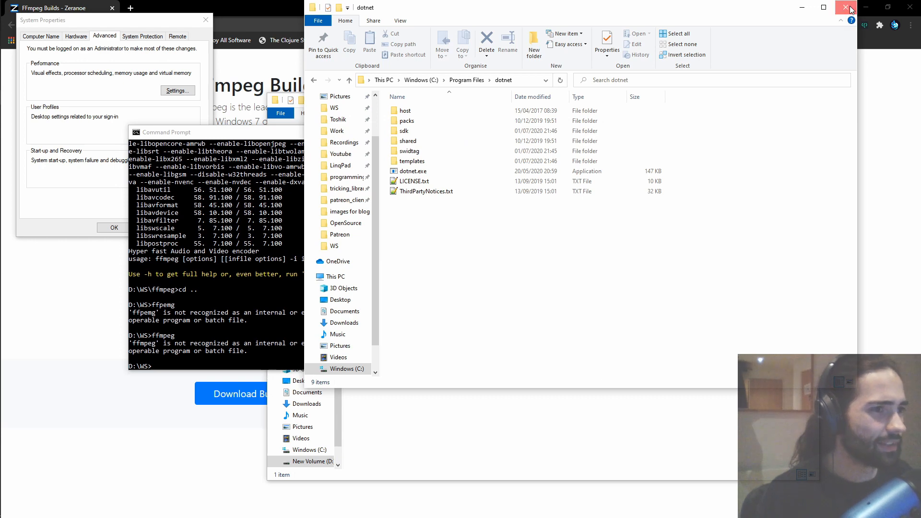
Return to D:\WS\ffmpeg and select vid_error2.MOV in Documents\Work\images for blog posts
{"action": "left_click", "coordinate": [851, 8]}
{"action": "type", "text": "cd f"}
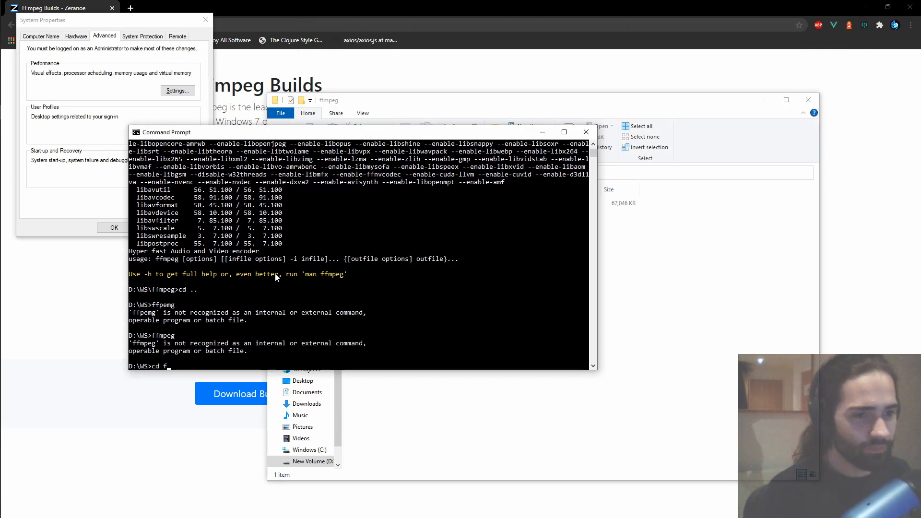
{"action": "key", "text": "Return"}
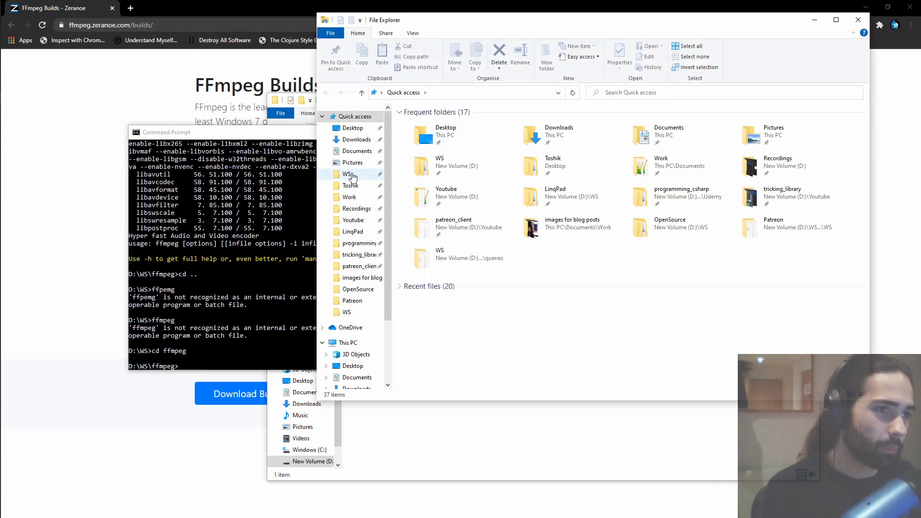
{"action": "left_click", "coordinate": [346, 174]}
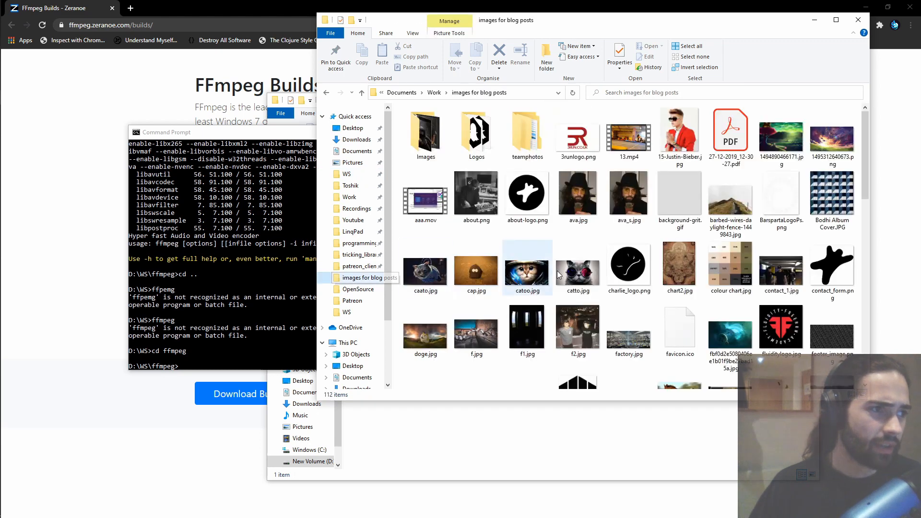
{"action": "scroll", "scroll_direction": "down", "scroll_amount": 3}
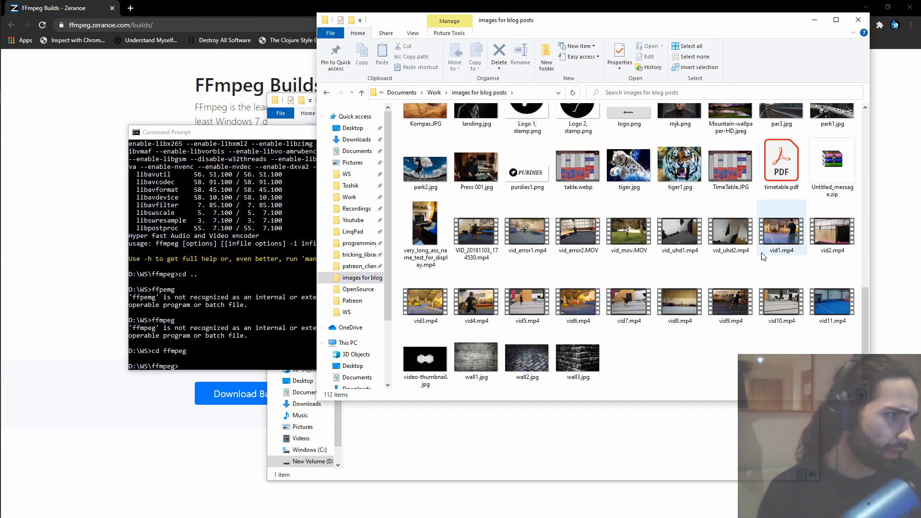
{"action": "left_click", "coordinate": [578, 230]}
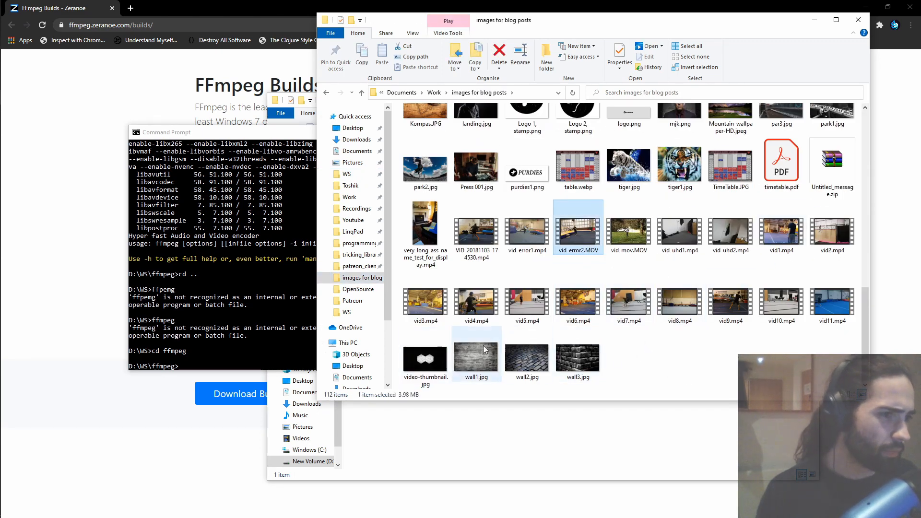
{"action": "mouse_move", "coordinate": [679, 299]}
{"action": "type", "text": "dir"}
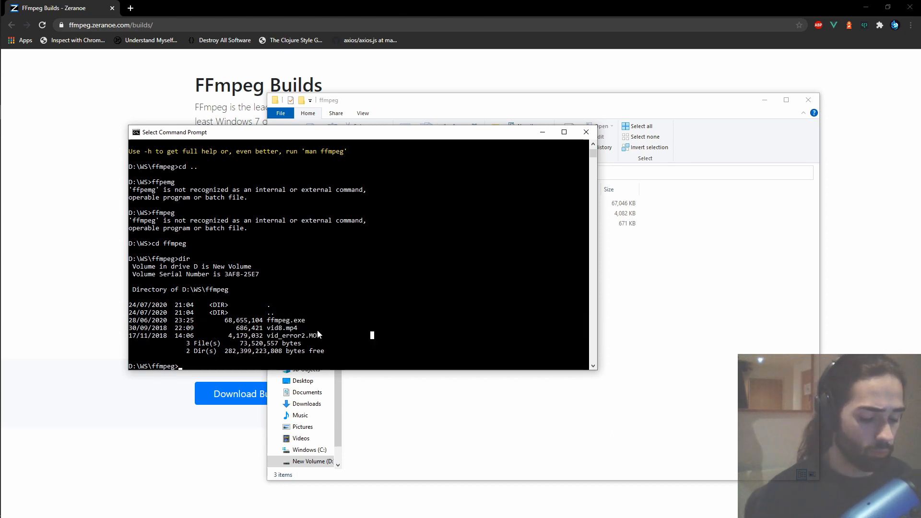
Convert vid8.mp4 into test.mp4 with ffmpeg.exe -i vid8.mp4 test.mp4
{"action": "type", "text": "ffmpeg.exe"}
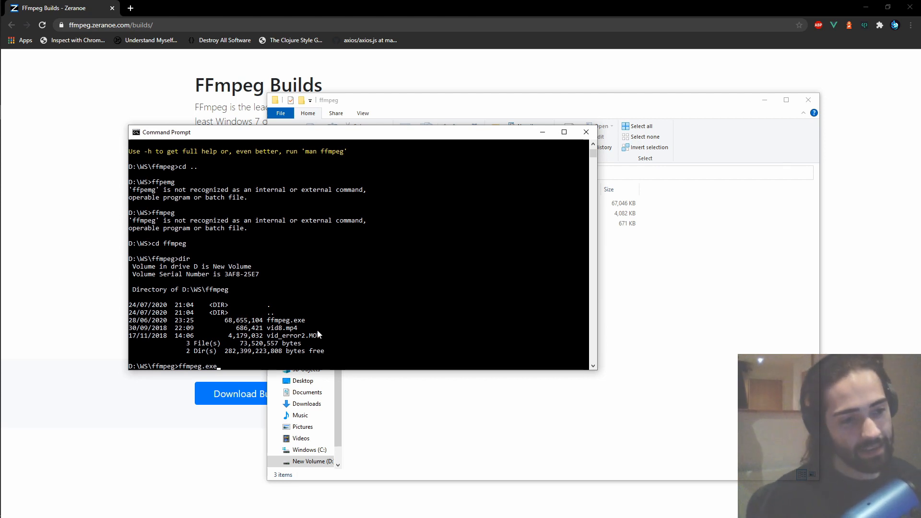
{"action": "type", "text": "-i"}
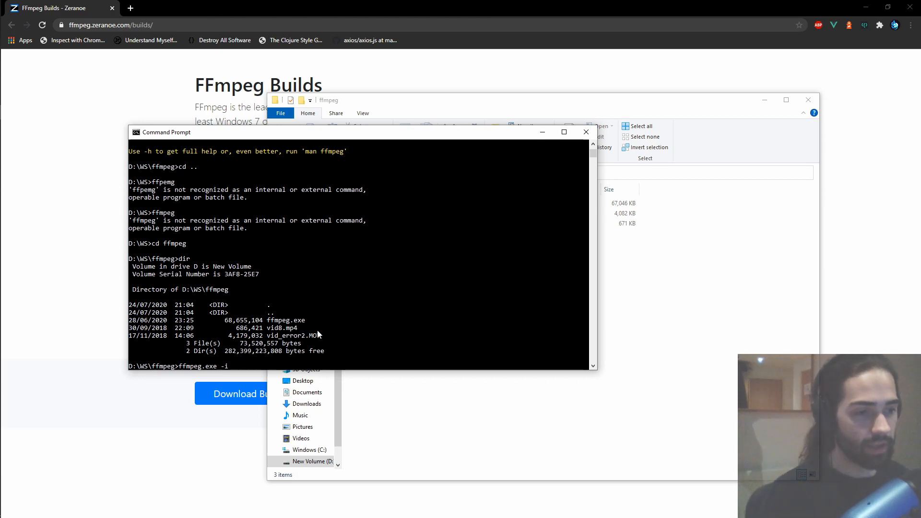
{"action": "type", "text": "vid8.mp4"}
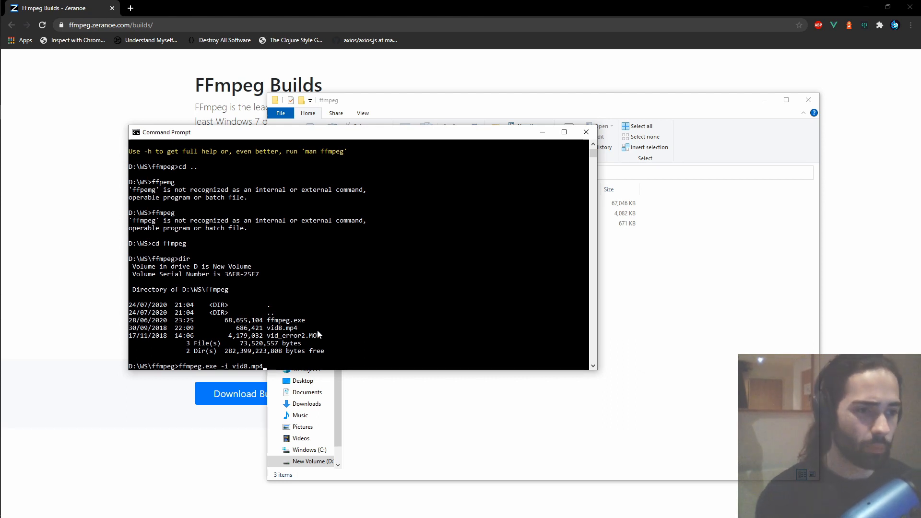
{"action": "type", "text": "test"}
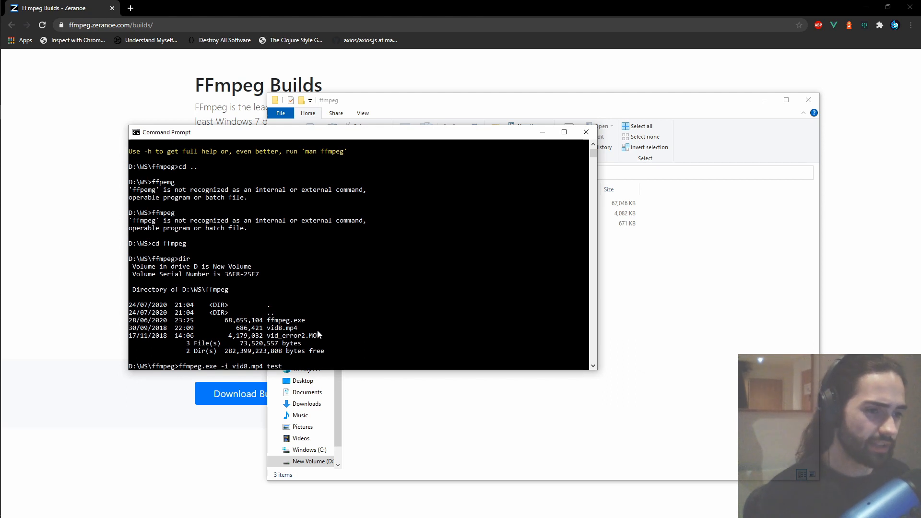
{"action": "type", "text": ".mp4"}
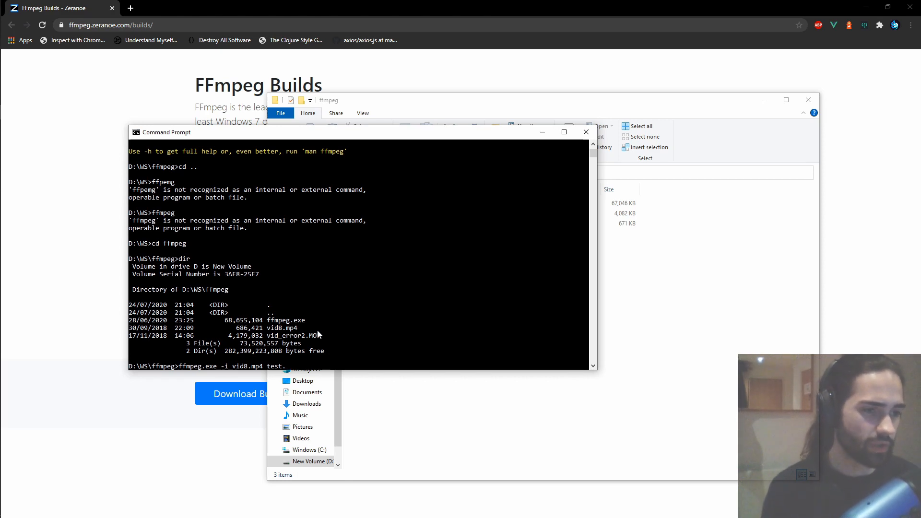
{"action": "type", "text": "webm"}
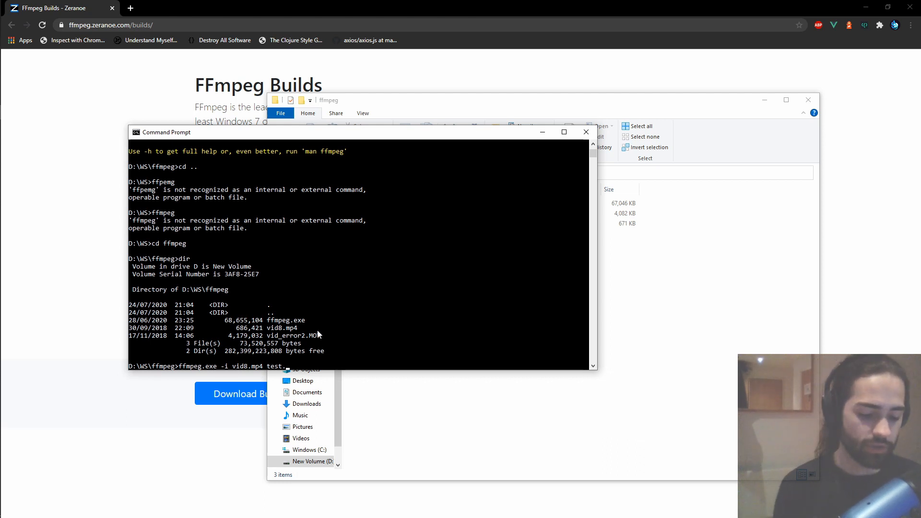
{"action": "type", "text": "avi"}
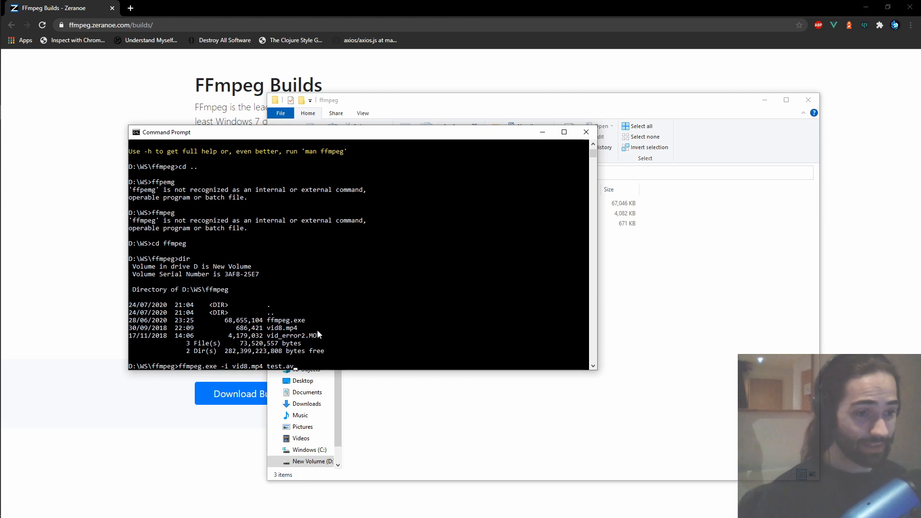
{"action": "type", "text": "p4"}
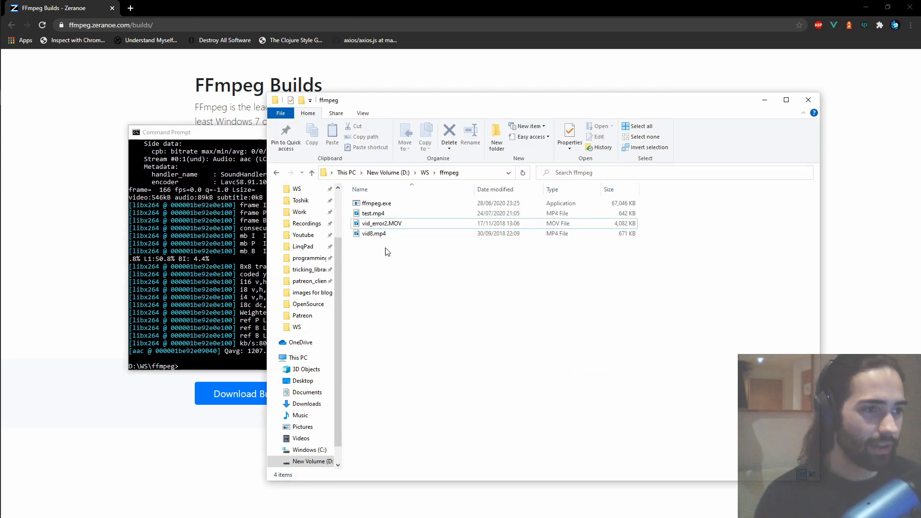
{"action": "left_click", "coordinate": [373, 212]}
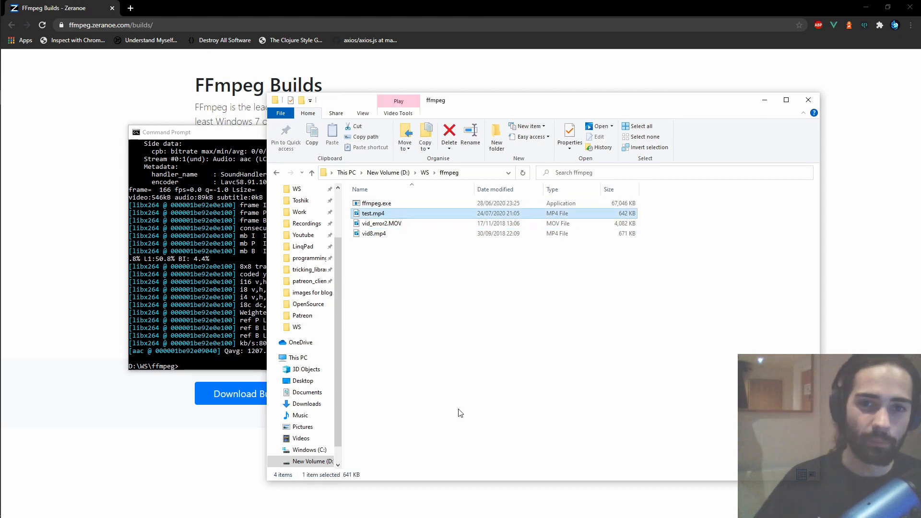
{"action": "mouse_move", "coordinate": [228, 246]}
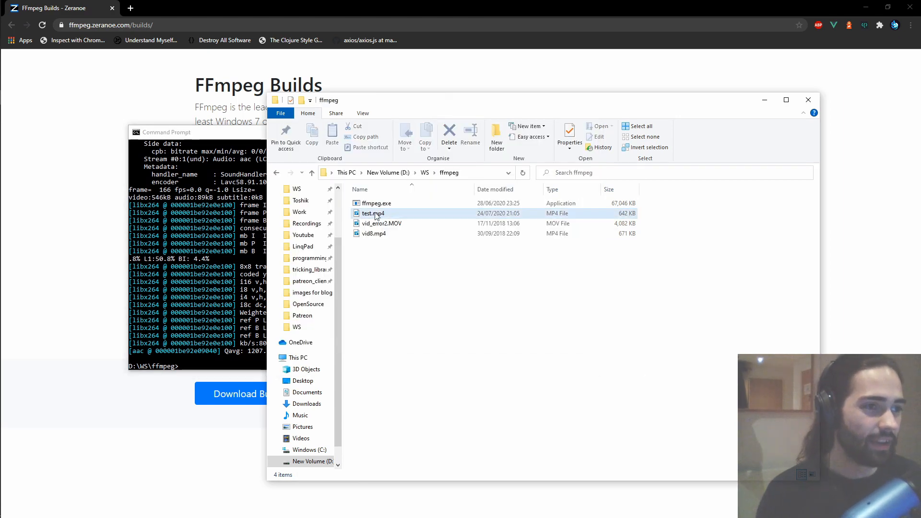
{"action": "double_click", "coordinate": [373, 213]}
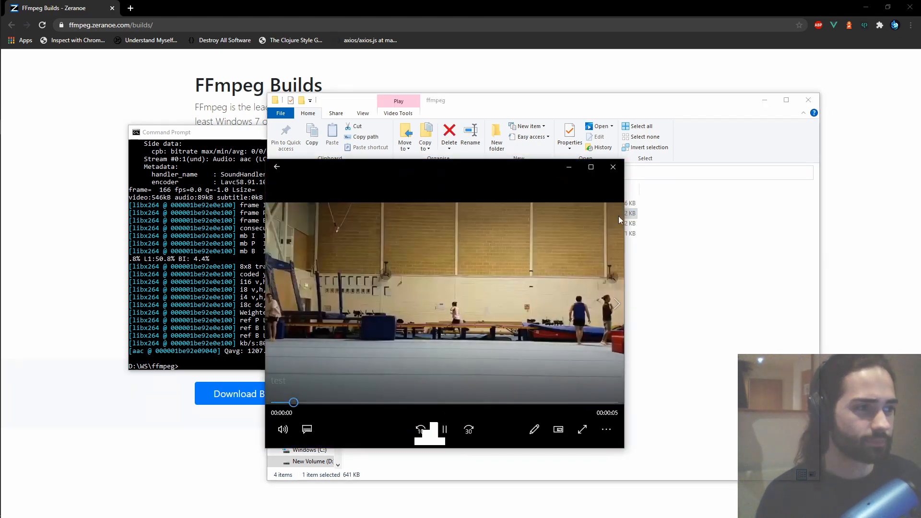
{"action": "left_click", "coordinate": [614, 167]}
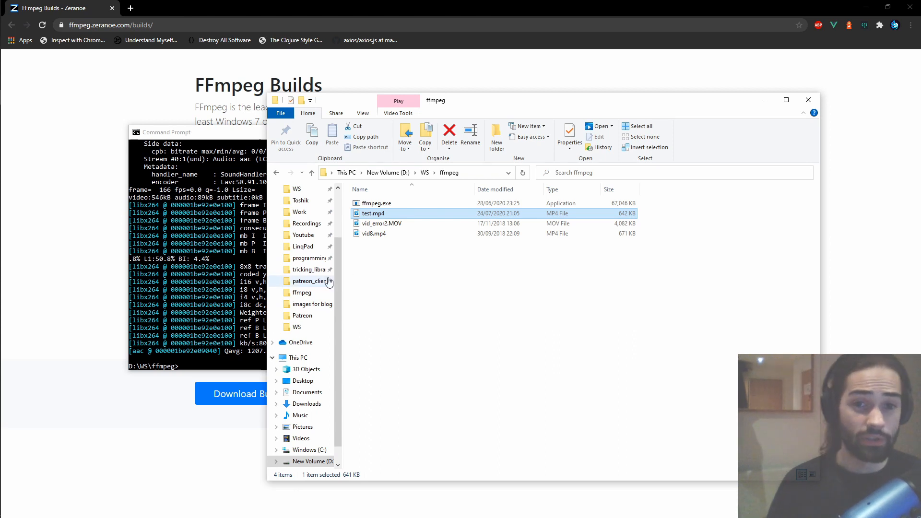
{"action": "mouse_move", "coordinate": [181, 251]}
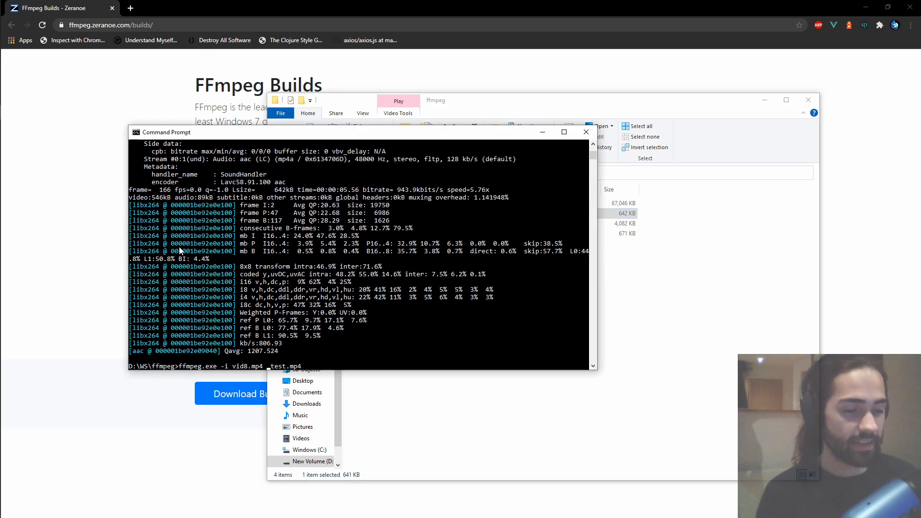
Rerun the conversion with -an, overwrite test.mp4, and play the silent result
{"action": "type", "text": "-an"}
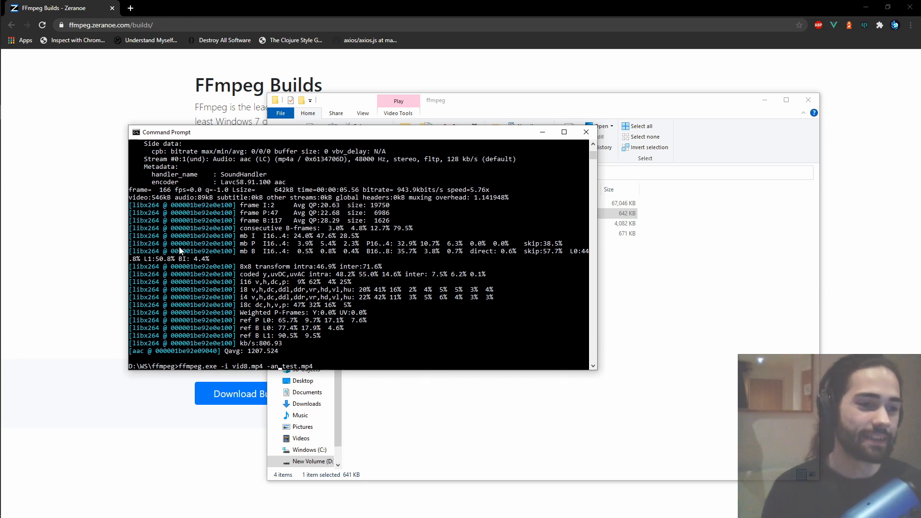
{"action": "key", "text": "Return"}
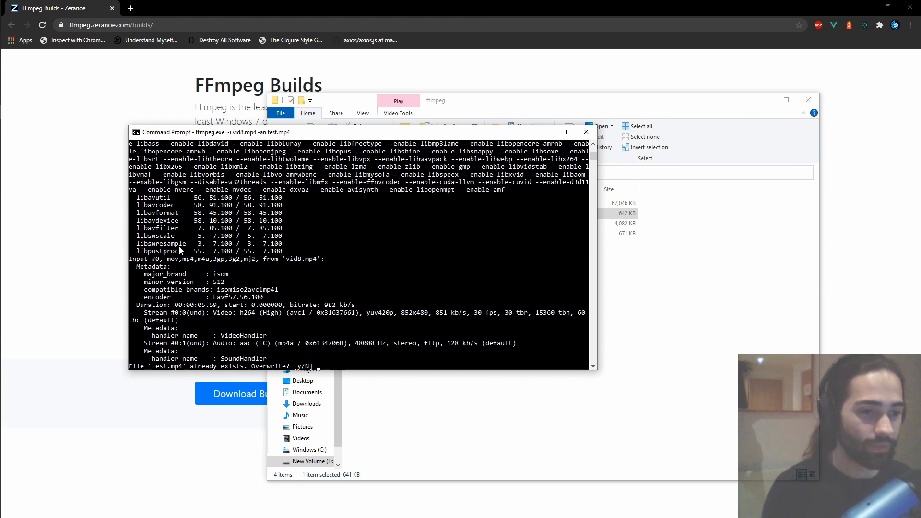
{"action": "type", "text": "y"}
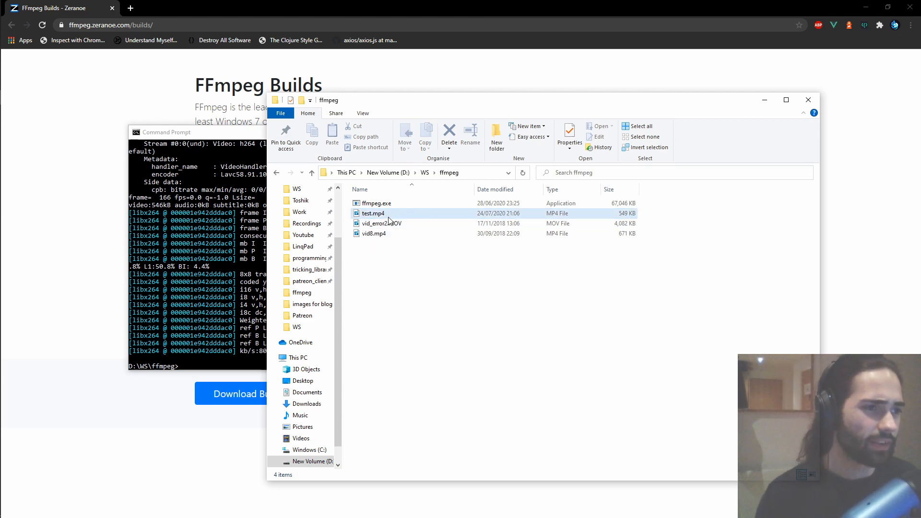
{"action": "double_click", "coordinate": [373, 213]}
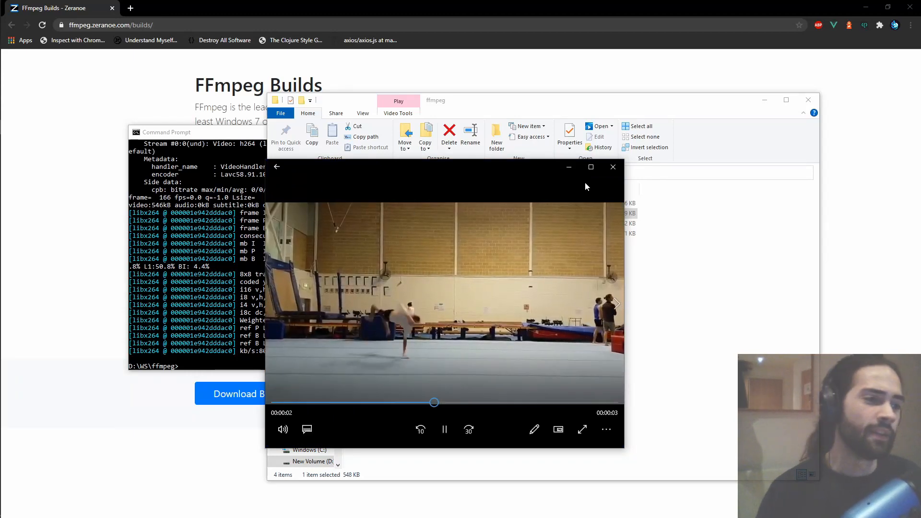
{"action": "left_click", "coordinate": [613, 167]}
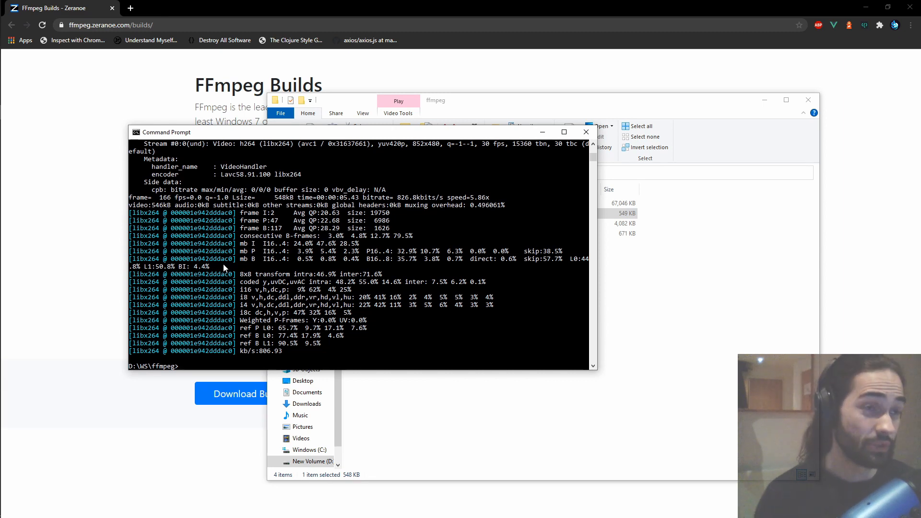
Rerun ffmpeg.exe -i vid8.mp4 -an test.mp4 with -y to overwrite without prompting
{"action": "type", "text": "ffmpeg.exe -i vid8.mp4 -an test.mp4"}
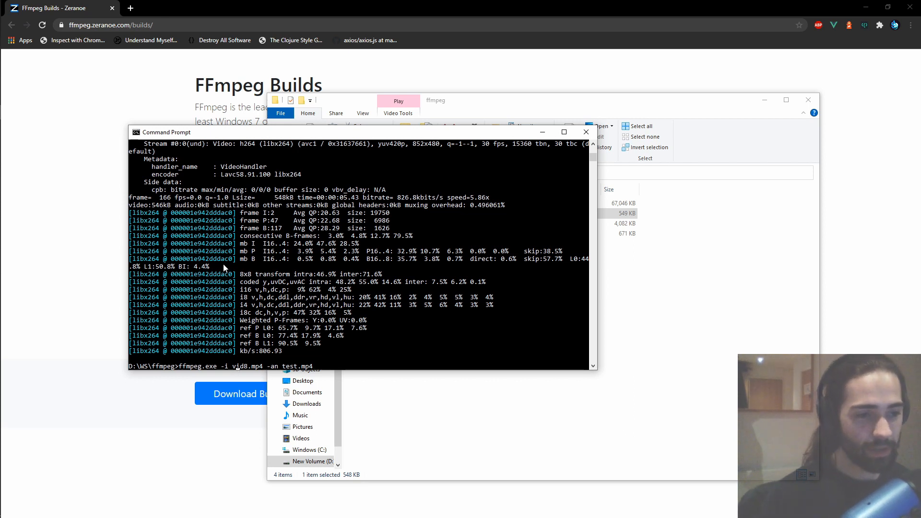
{"action": "type", "text": "-y"}
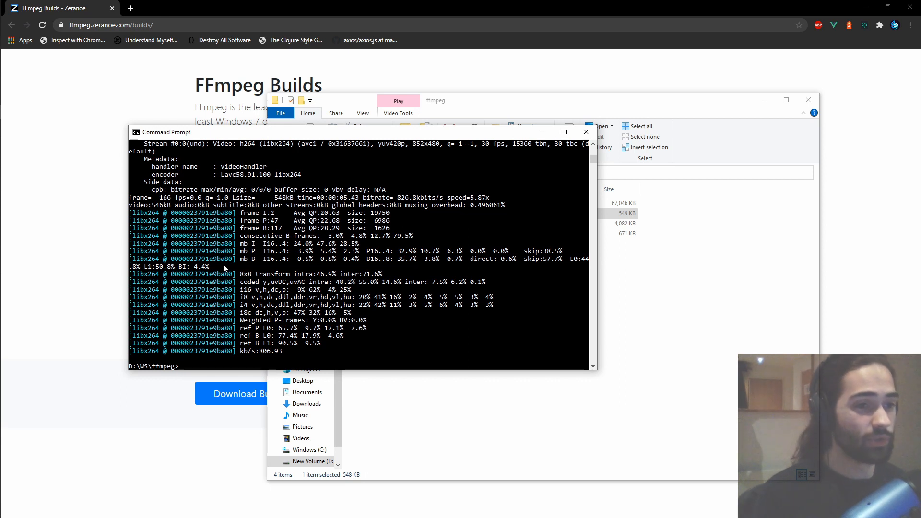
{"action": "mouse_move", "coordinate": [427, 415]}
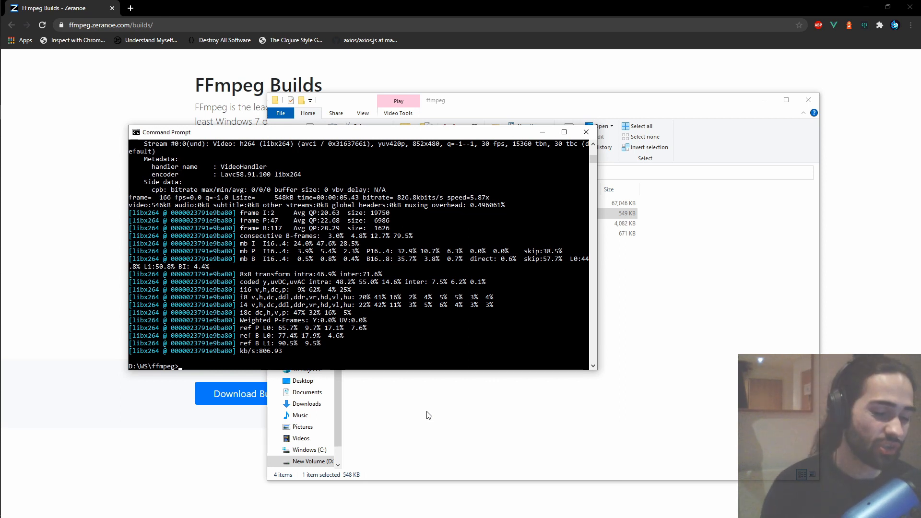
Rerun ffmpeg on vid8.mp4 with -an and -vf scale=640x480, overwriting test.mp4
{"action": "type", "text": "ffmpeg.exe -y -i vid8.mp4 -an test.mp4"}
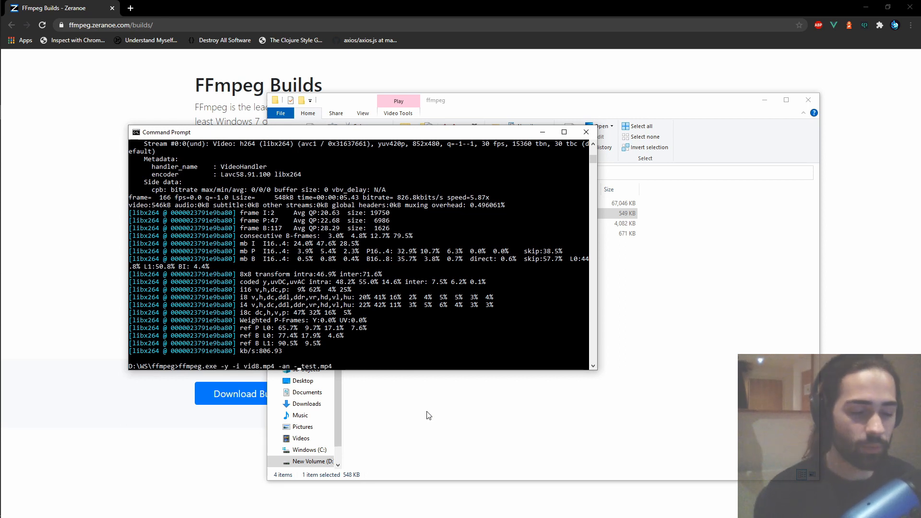
{"action": "type", "text": "vf"}
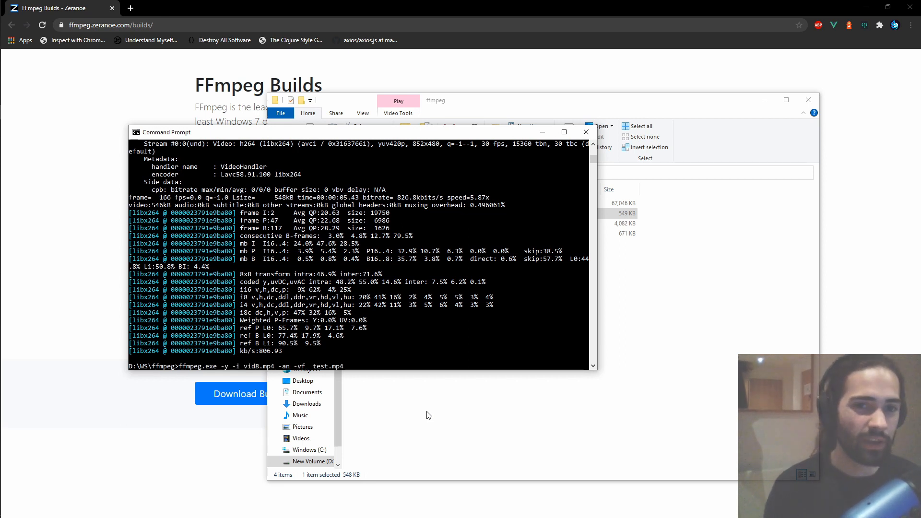
{"action": "type", "text": "scale="}
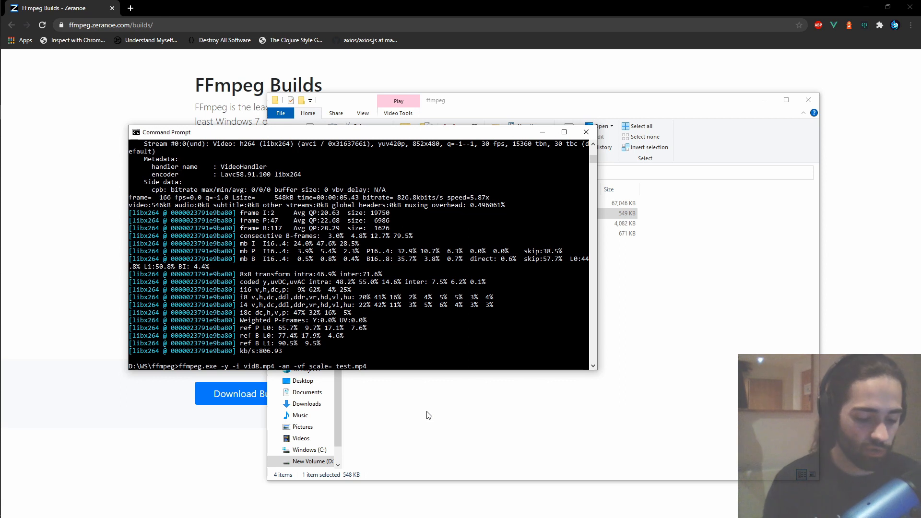
{"action": "type", "text": "640"}
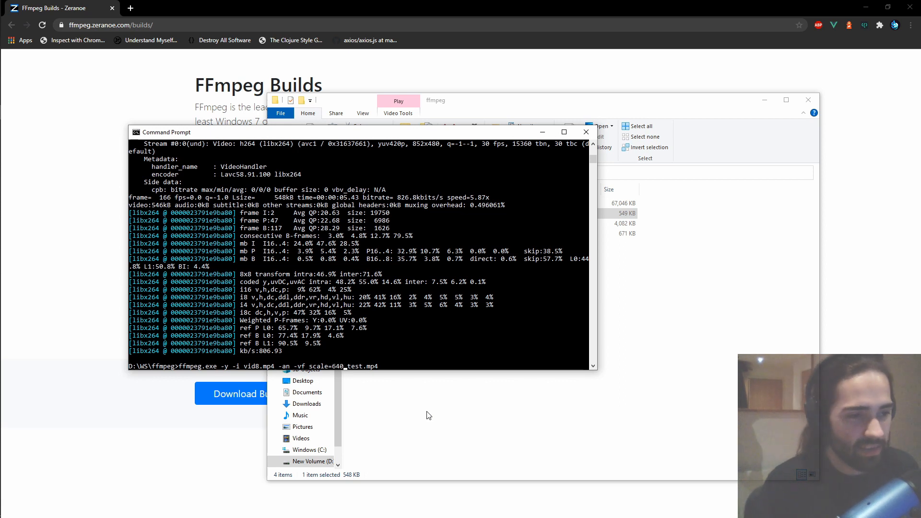
{"action": "type", "text": "x480"}
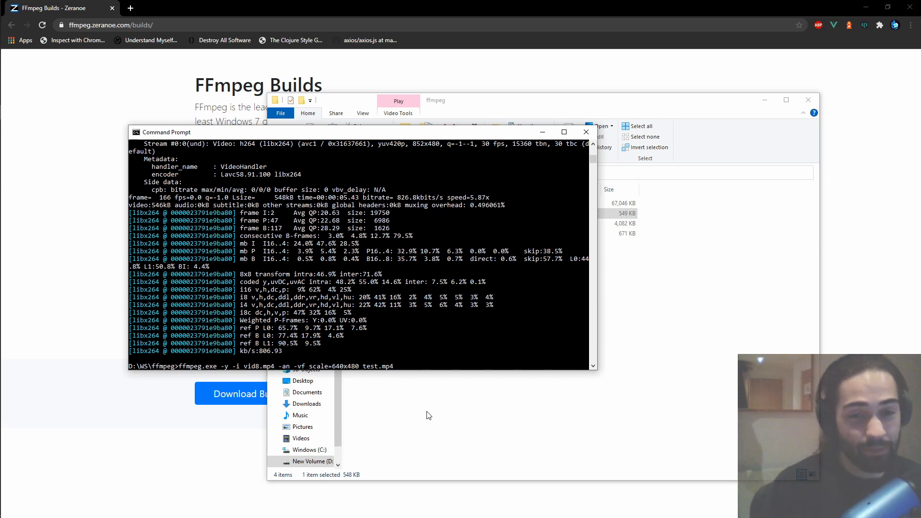
{"action": "key", "text": "Return"}
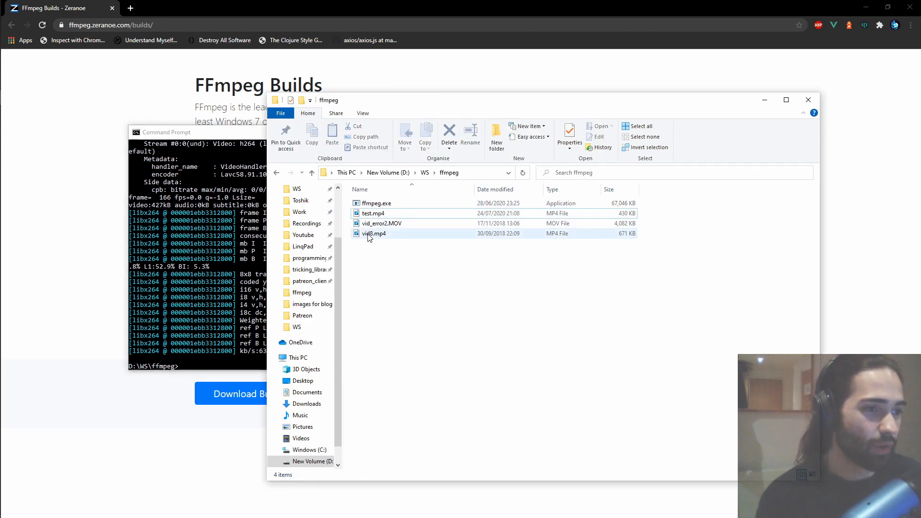
Check vid8.mp4's properties, play the 430 KB test.mp4, then recall the ffmpeg command
{"action": "left_click", "coordinate": [375, 233]}
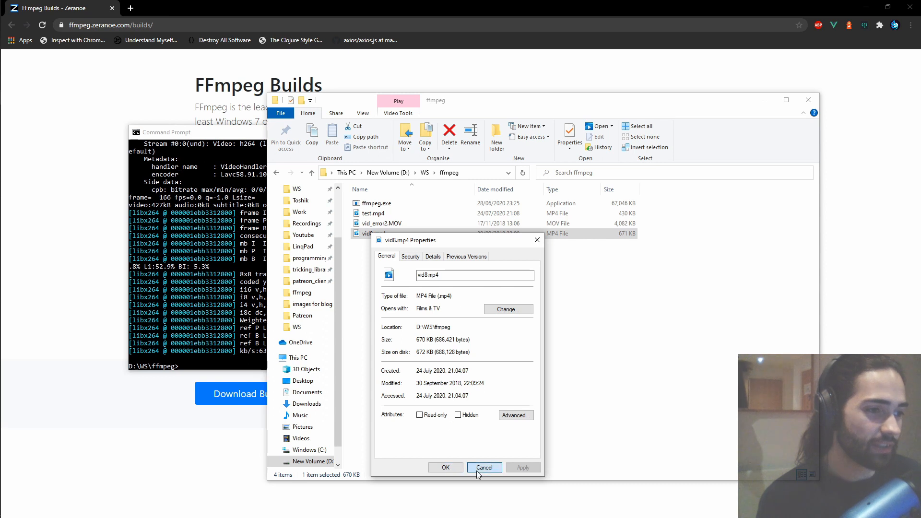
{"action": "right_click", "coordinate": [372, 213]}
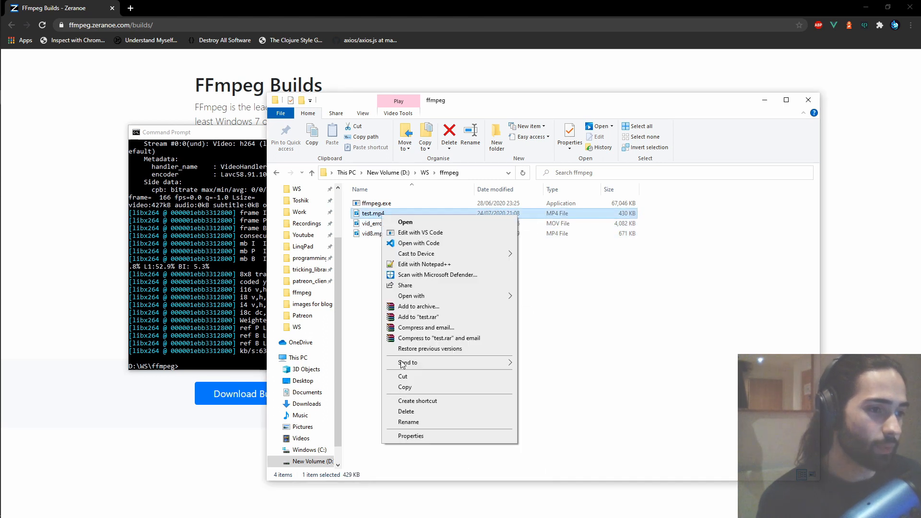
{"action": "left_click", "coordinate": [410, 436]}
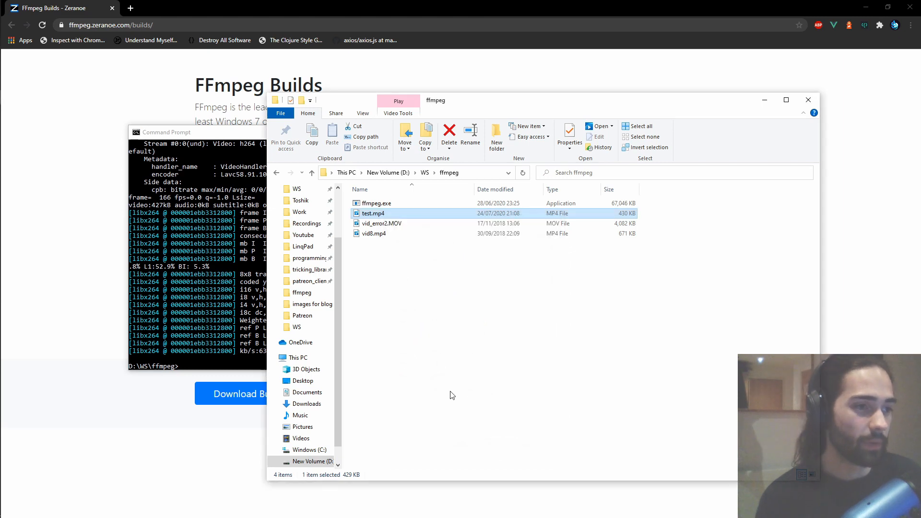
{"action": "double_click", "coordinate": [373, 212]}
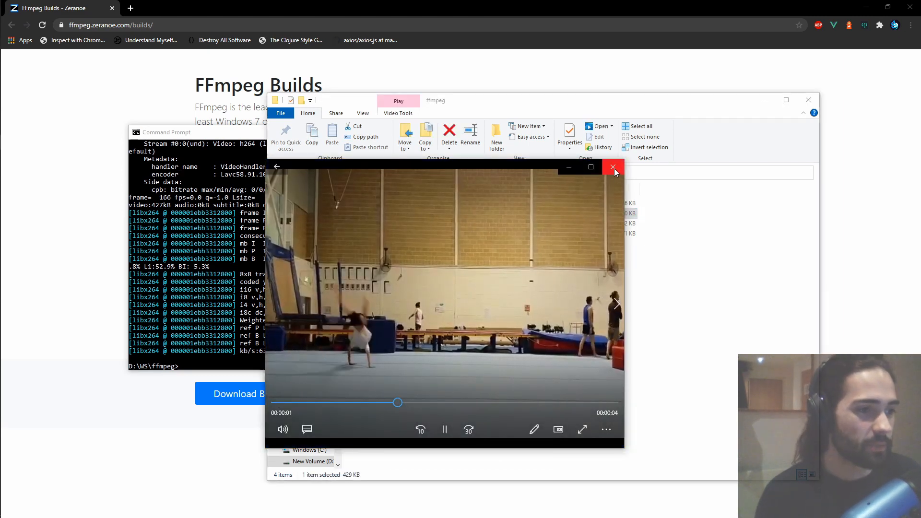
{"action": "left_click", "coordinate": [613, 167]}
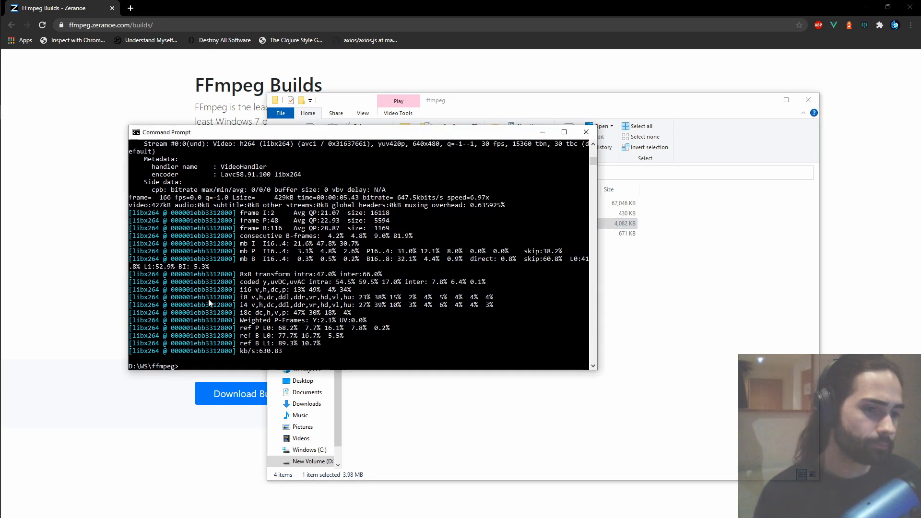
{"action": "type", "text": "ffmpeg.exe -y -i vid8.mp4 -an -vf scale=640x480 test.mp4"}
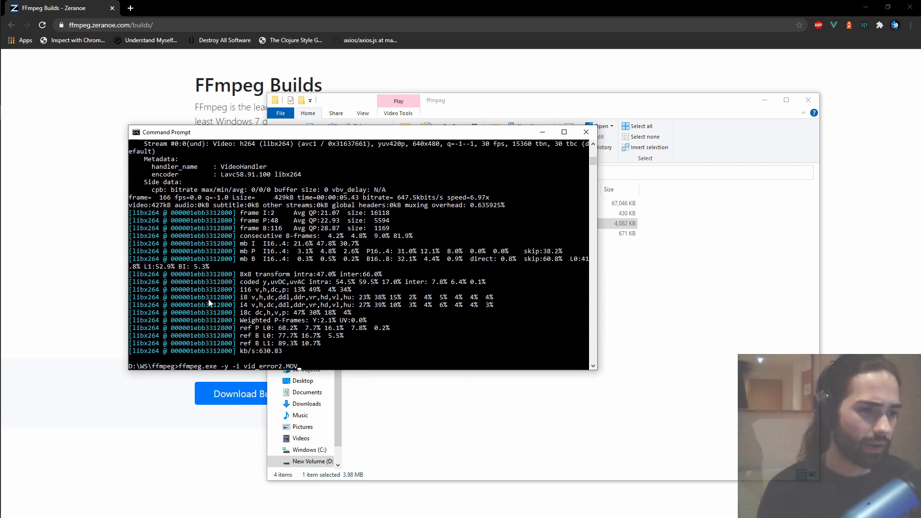
Run the silent 640x480 scaling command with vid_error2.MOV as the input
{"action": "type", "text": "-an"}
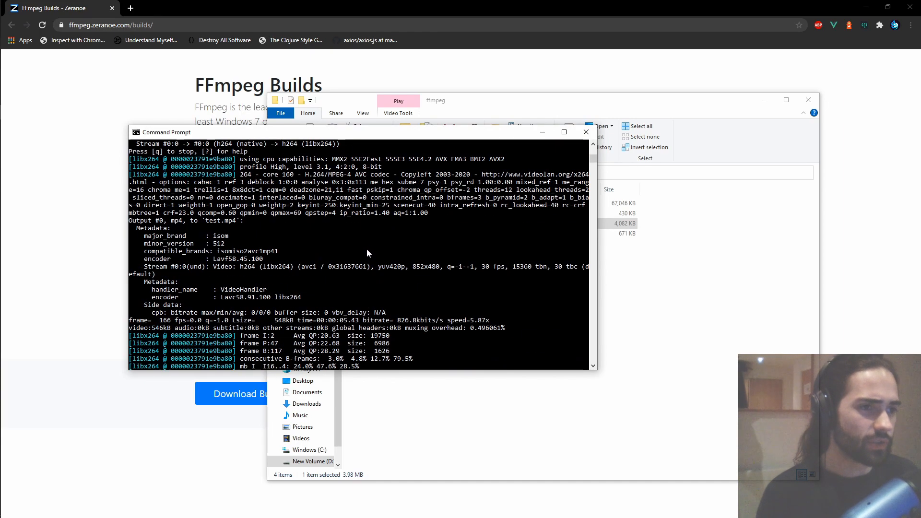
{"action": "scroll", "scroll_direction": "up", "scroll_amount": 3}
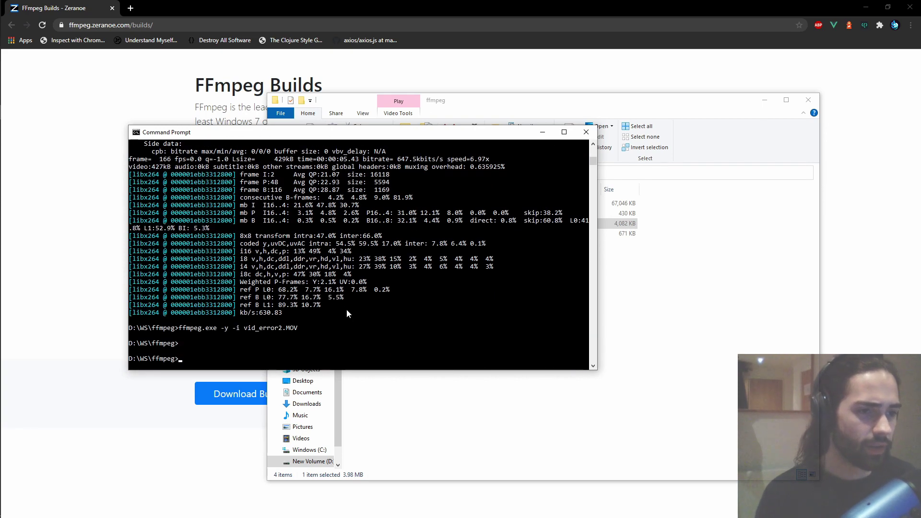
{"action": "type", "text": "ffmpeg.exe -y -i vid8.mp4 -an -vf scale=640x480 test.mp4"}
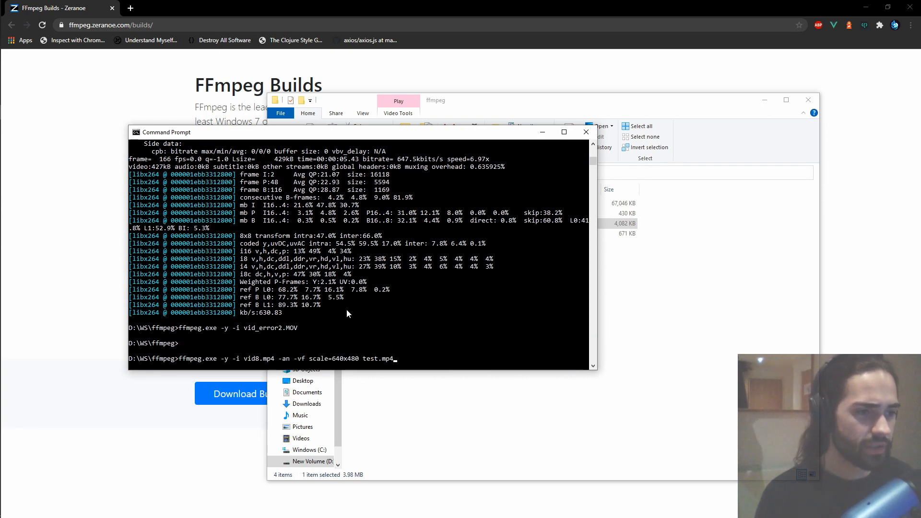
{"action": "mouse_move", "coordinate": [279, 363]}
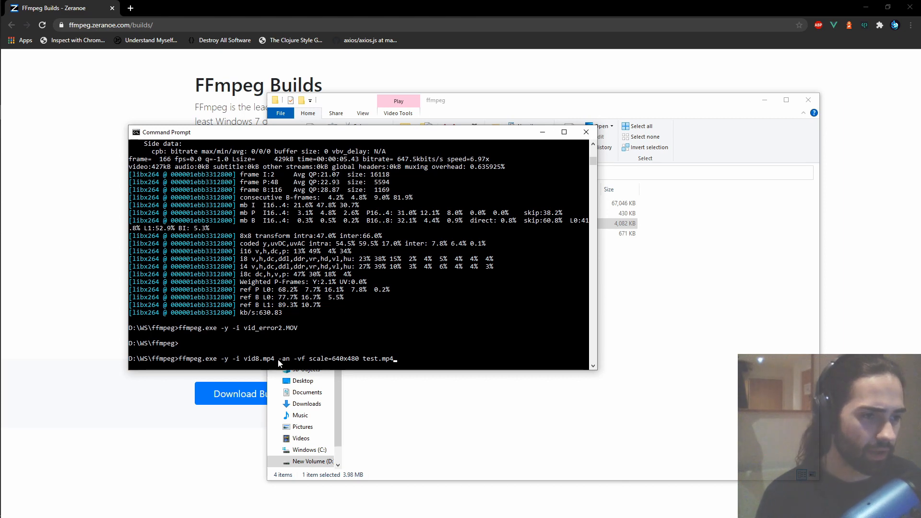
{"action": "mouse_move", "coordinate": [393, 362]}
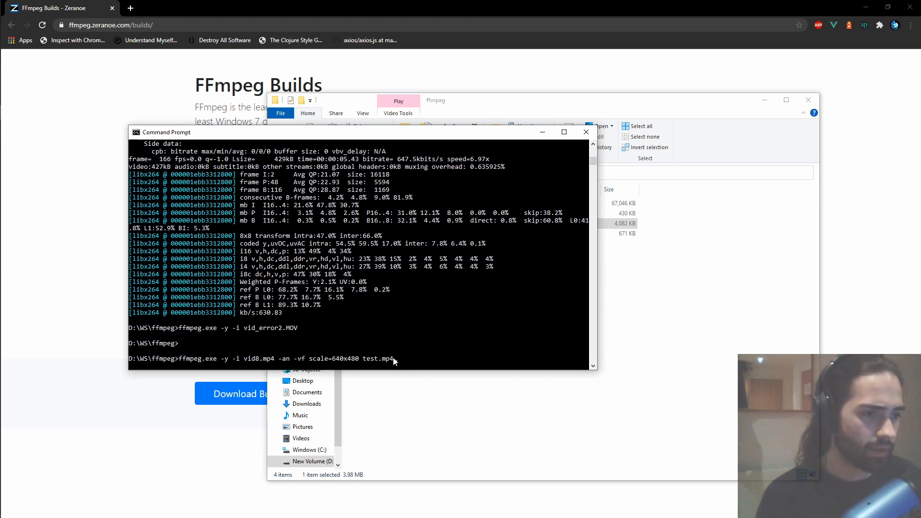
{"action": "mouse_move", "coordinate": [435, 361]}
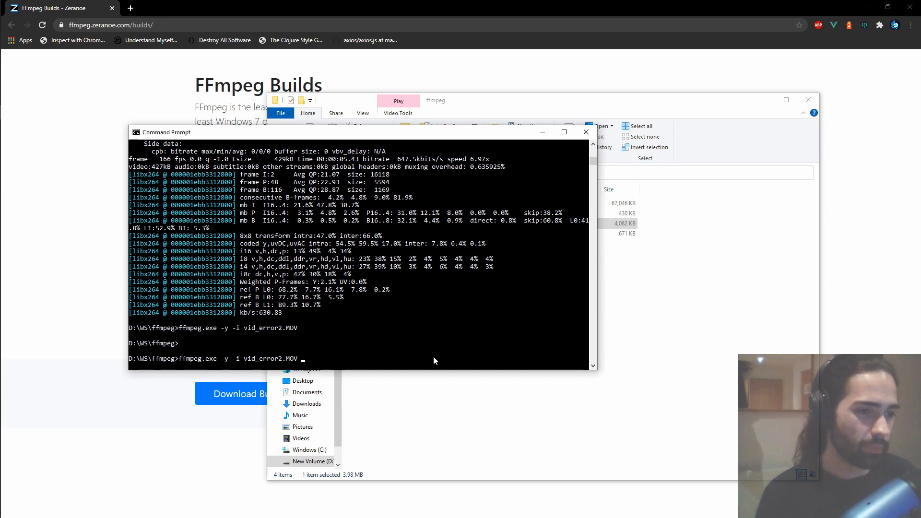
{"action": "type", "text": "-an -vf scale=640x480 test.mp4"}
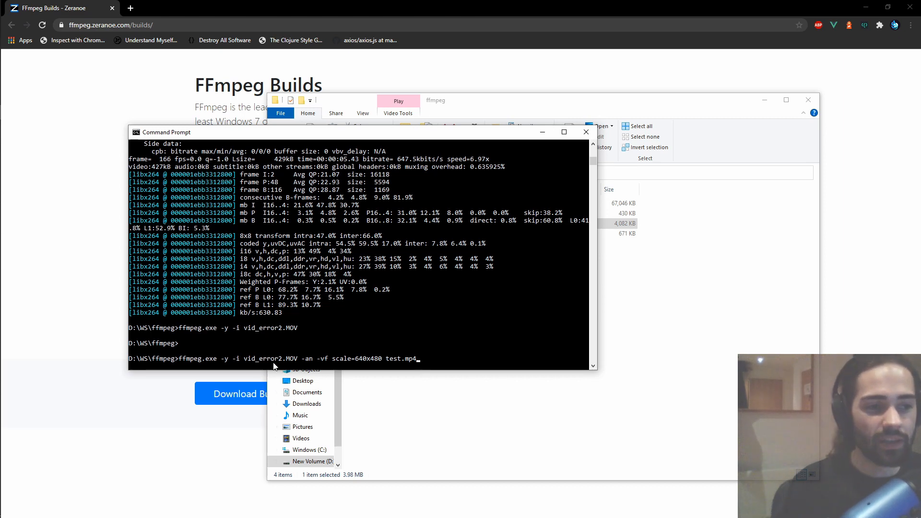
{"action": "mouse_move", "coordinate": [460, 333]}
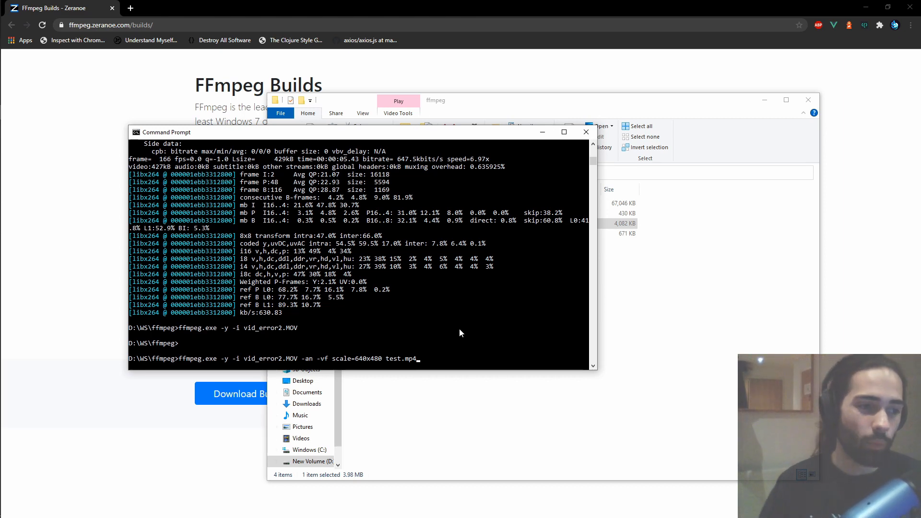
{"action": "key", "text": "Return"}
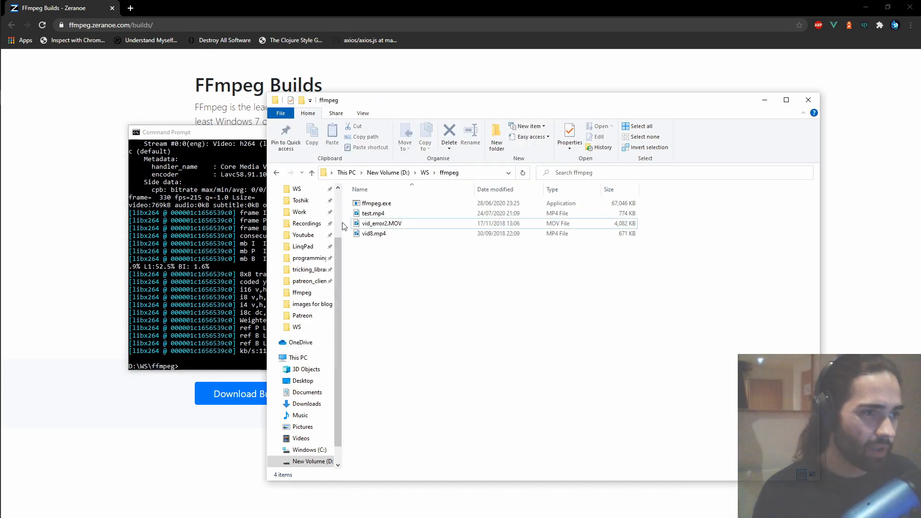
Play the 774 KB test.mp4 from the ffmpeg folder, then return to Command Prompt
{"action": "double_click", "coordinate": [374, 212]}
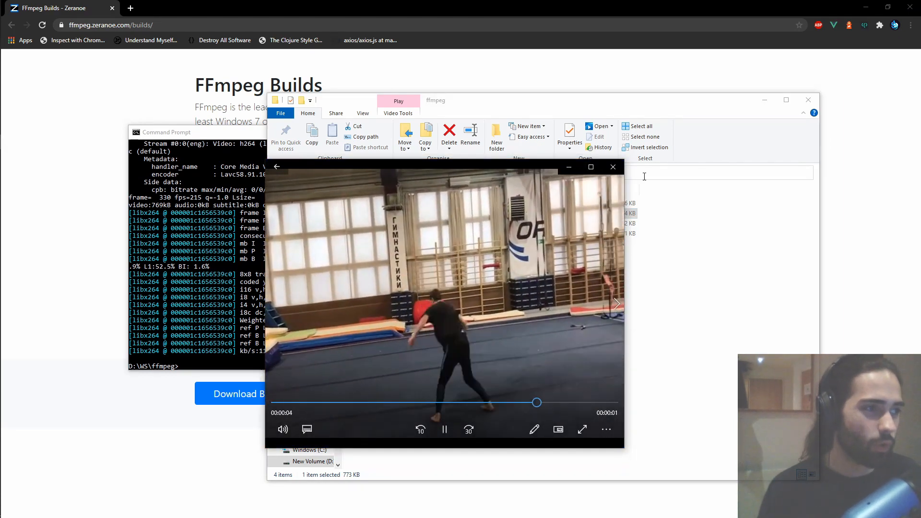
{"action": "right_click", "coordinate": [372, 212]}
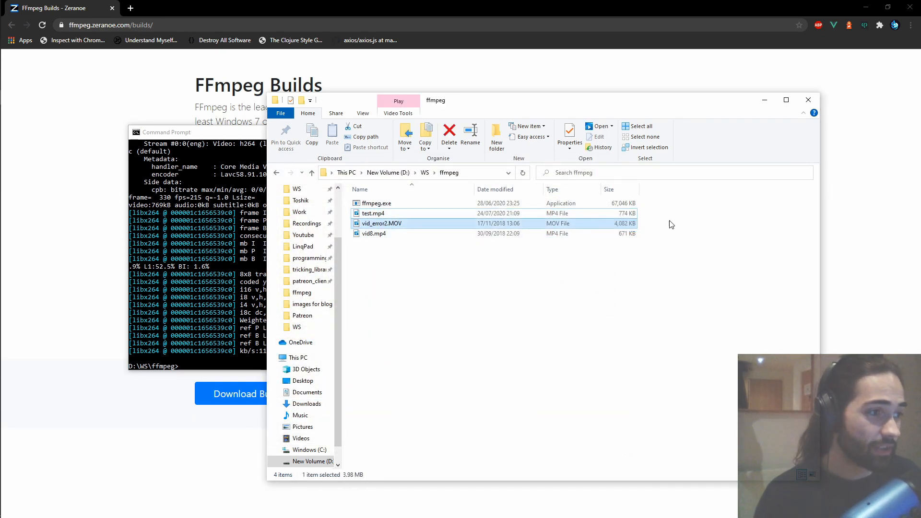
{"action": "left_click", "coordinate": [372, 213]}
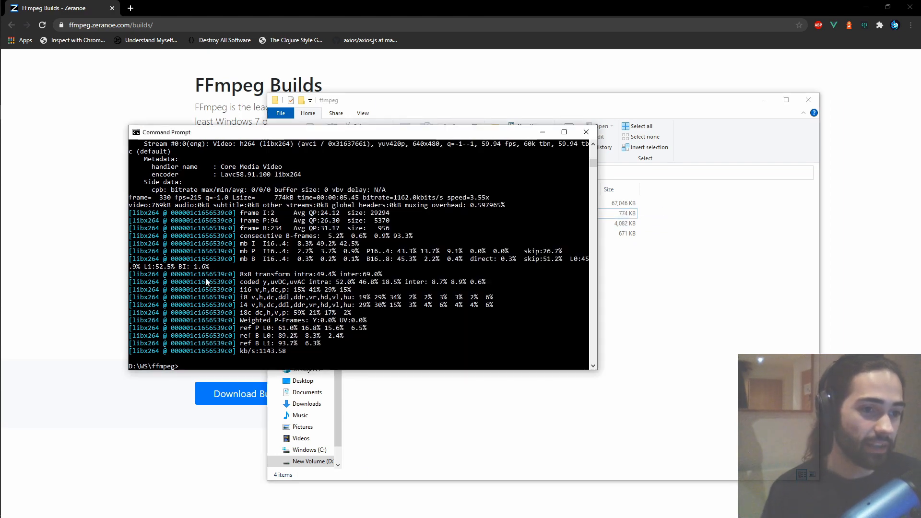
Rerun the silent 640x480 vid_error2.MOV conversion and play the 512 KB test.mp4
{"action": "type", "text": "ffmpeg.exe -y -i vid_error2.MOV -an -vf scale=640x480 test.mp4"}
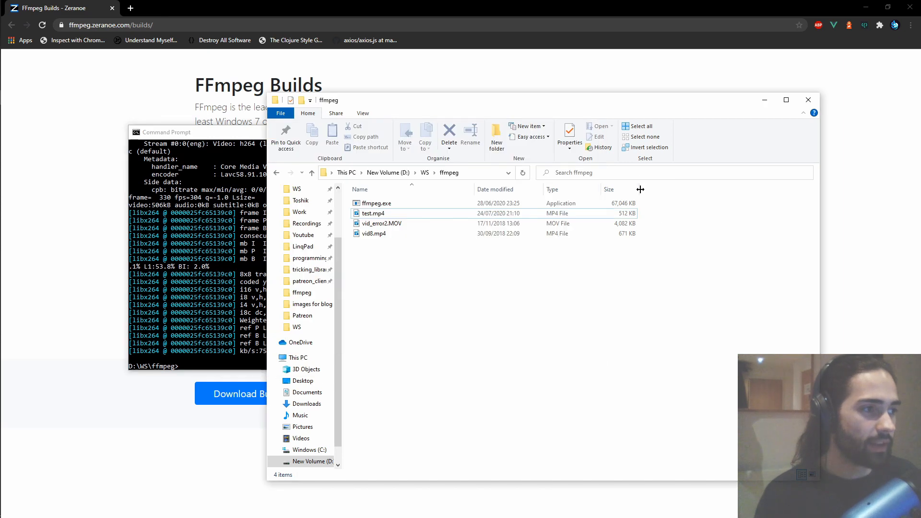
{"action": "left_click", "coordinate": [374, 213]}
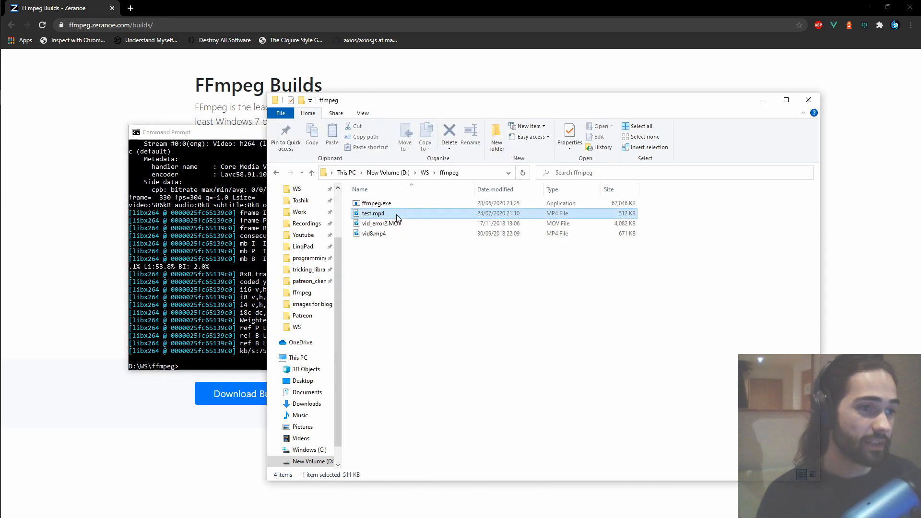
{"action": "double_click", "coordinate": [373, 213]}
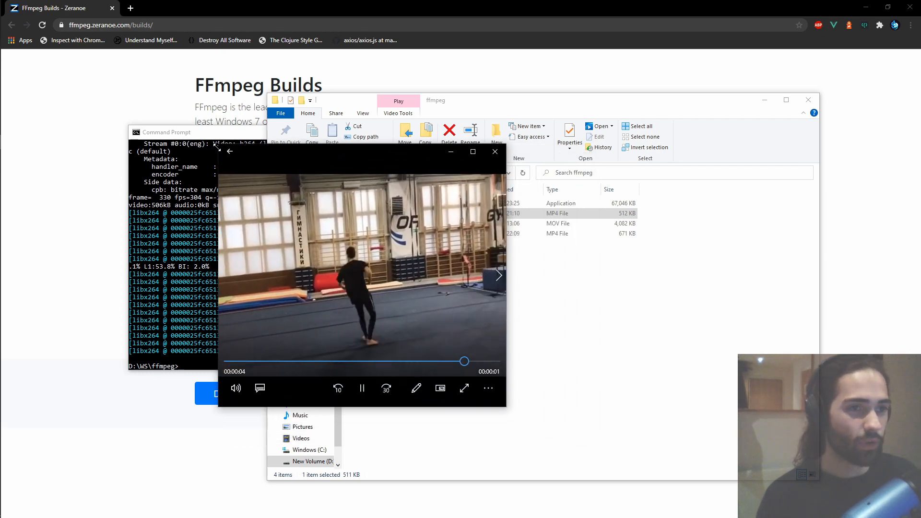
{"action": "left_click", "coordinate": [362, 388]}
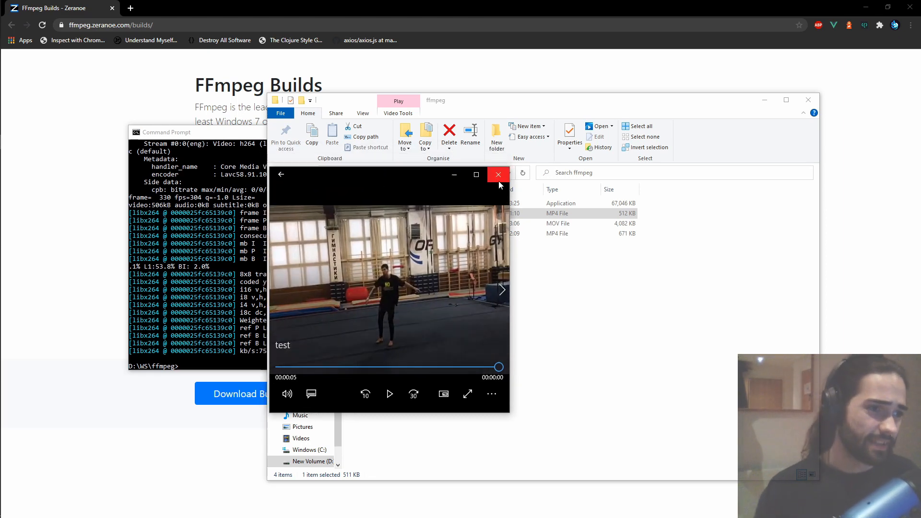
{"action": "left_click", "coordinate": [497, 174]}
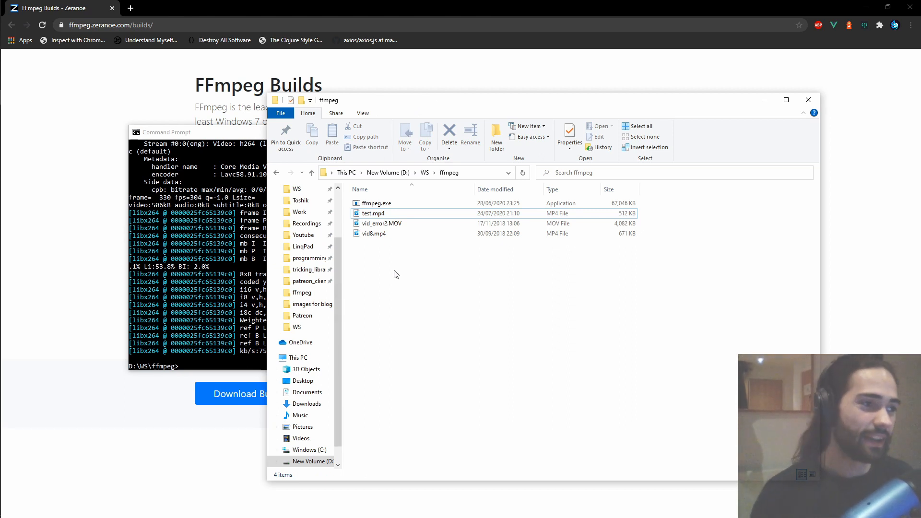
{"action": "mouse_move", "coordinate": [517, 327]}
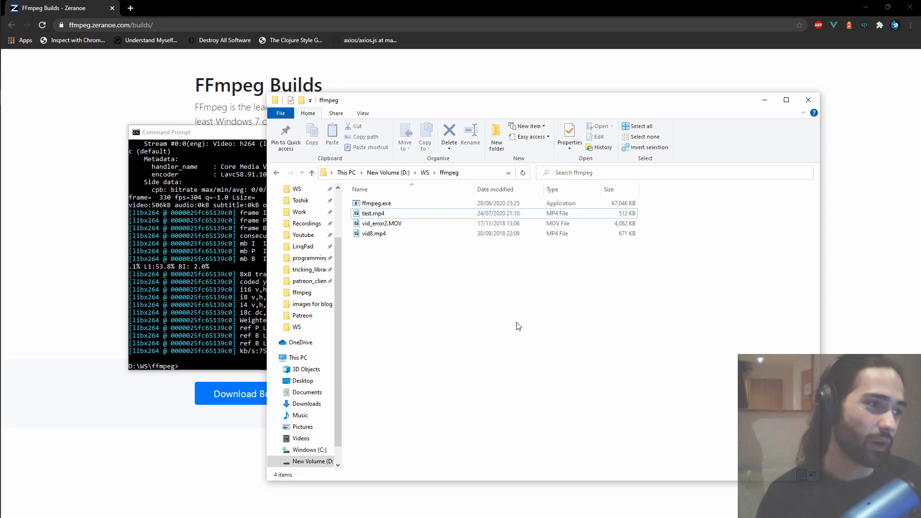
{"action": "mouse_move", "coordinate": [490, 340]}
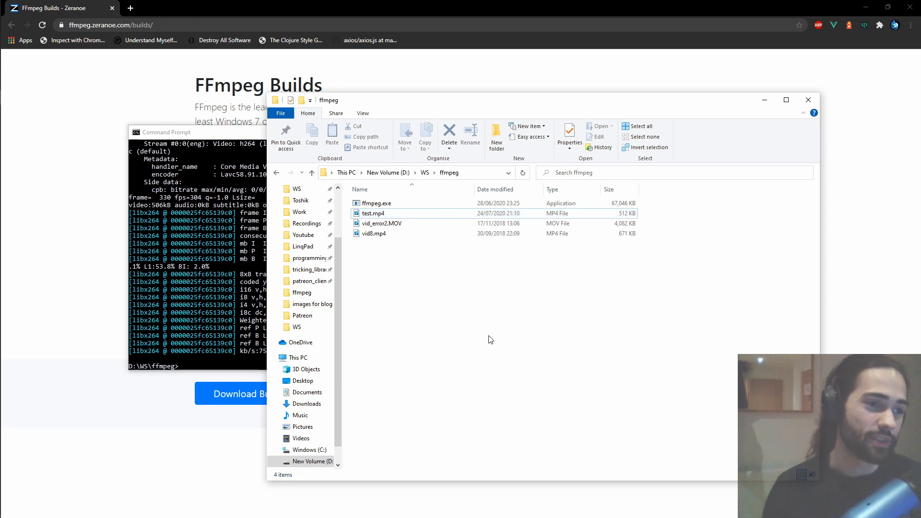
{"action": "mouse_move", "coordinate": [464, 330]}
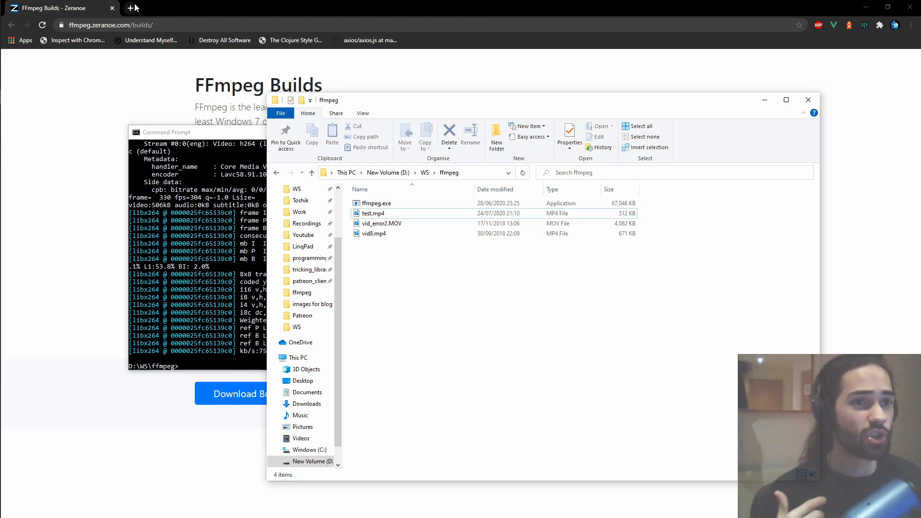
{"action": "mouse_move", "coordinate": [132, 8]}
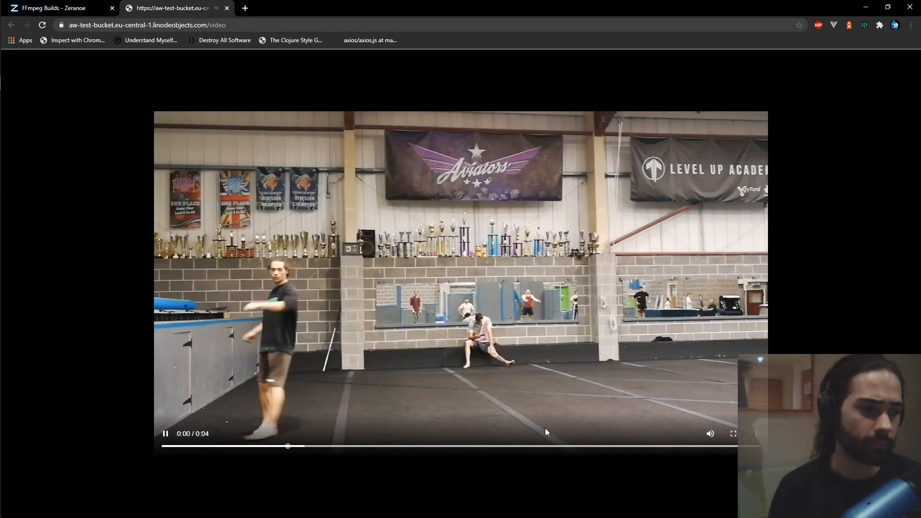
Watch the storage-bucket video in a new Chrome tab, then go back to Command Prompt
{"action": "left_click", "coordinate": [165, 434]}
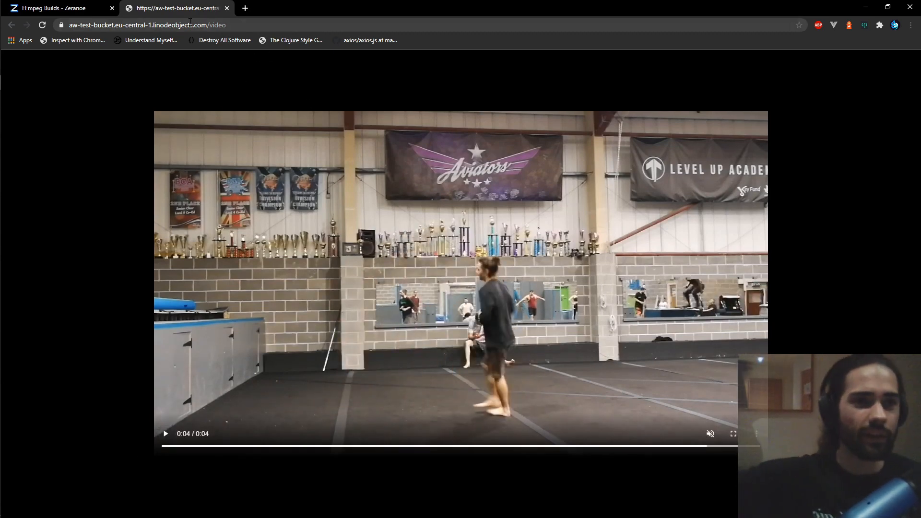
{"action": "left_click", "coordinate": [147, 25]}
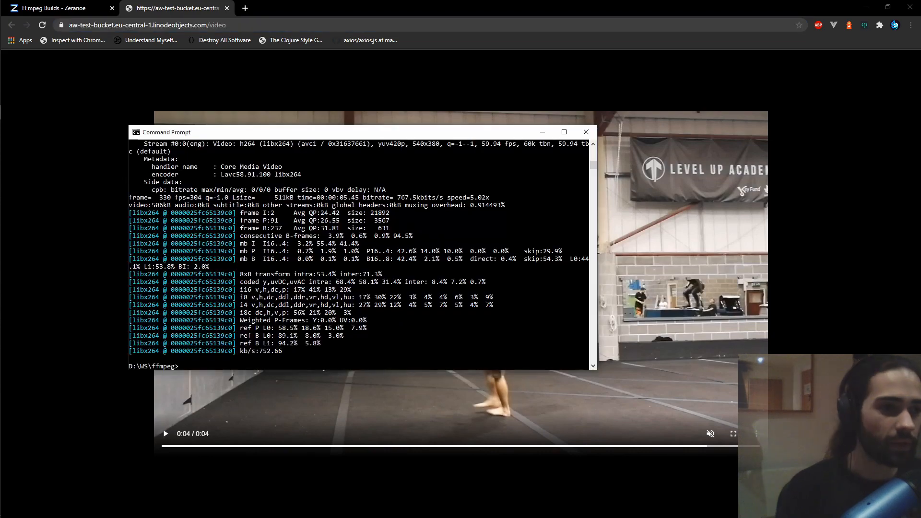
Run ffmpeg on vid_error2.MOV with -an and scale=540x380 into test.mp4
{"action": "type", "text": "ffmpeg.exe -y -i vid_error2.MOV -an -vf scale=540x380 test.mp4"}
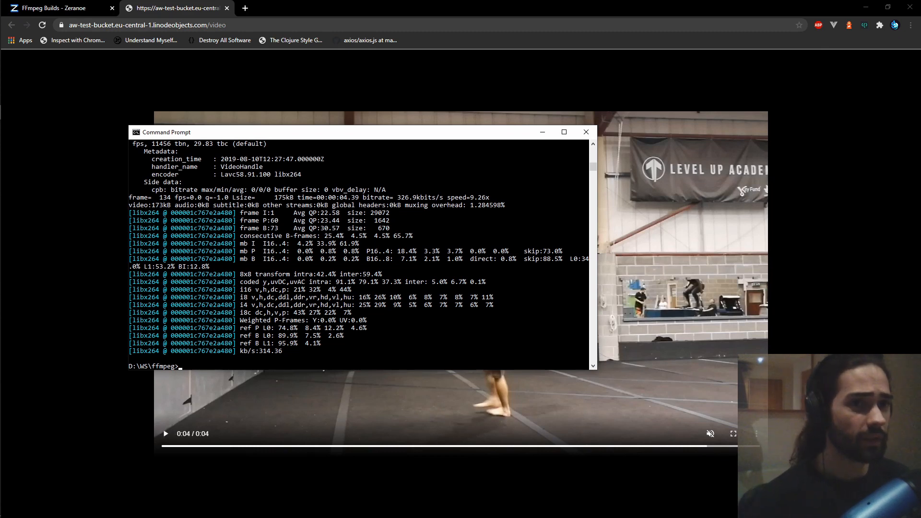
{"action": "mouse_move", "coordinate": [604, 167]}
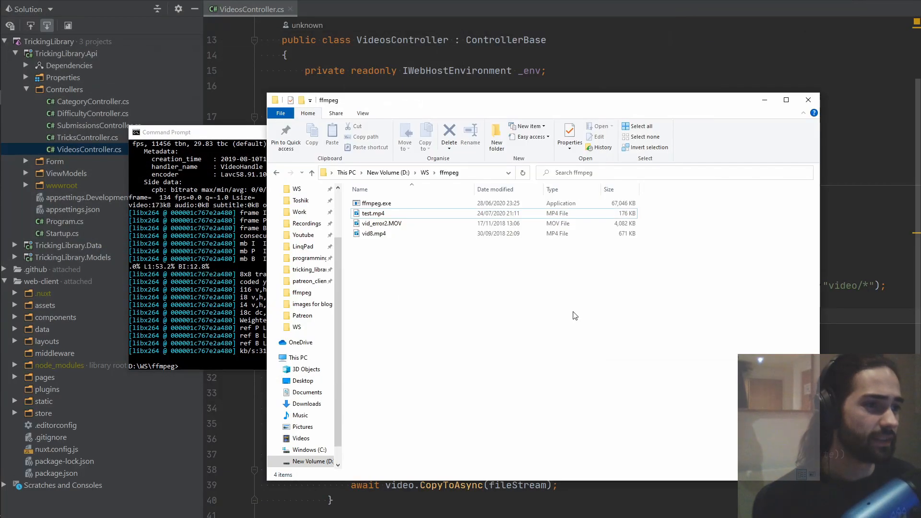
Play and close the 176 KB test.mp4, then search Start for 'Lin'
{"action": "double_click", "coordinate": [372, 213]}
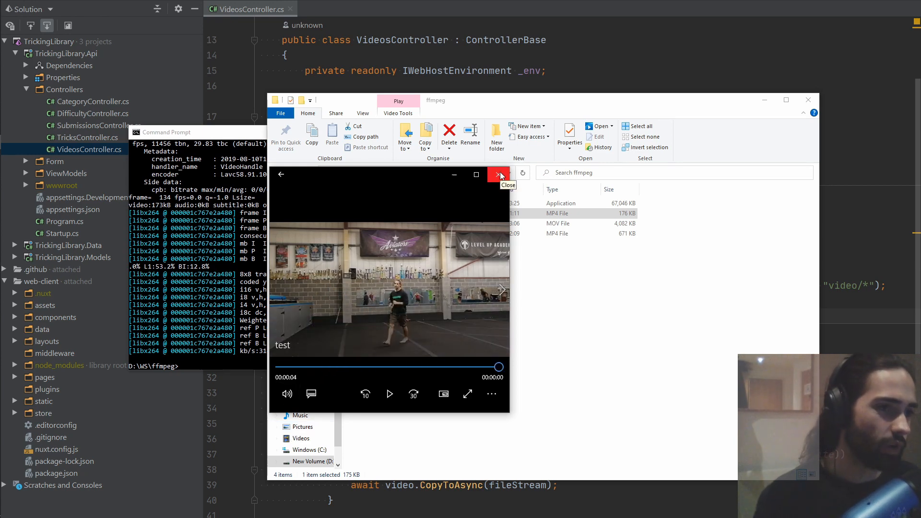
{"action": "left_click", "coordinate": [498, 172]}
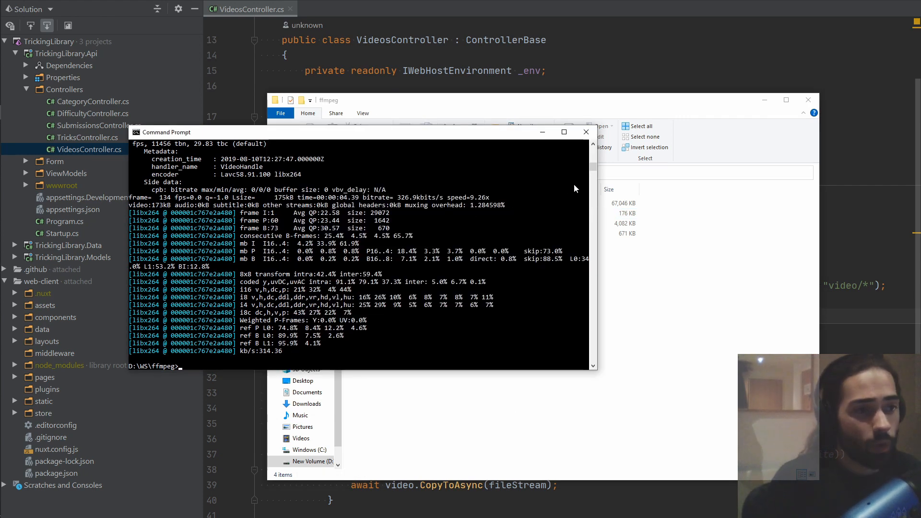
{"action": "mouse_move", "coordinate": [322, 293]}
{"action": "type", "text": "ffmpeg.exe -y -i vid_er"}
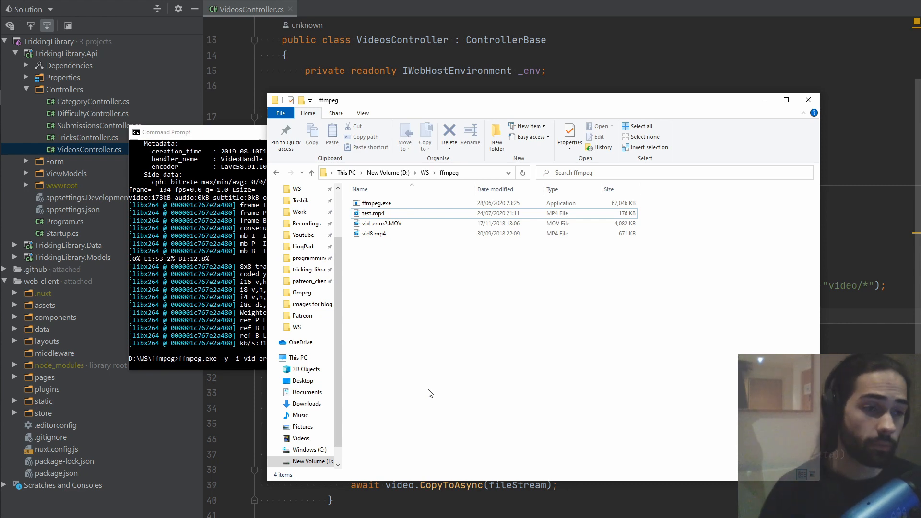
{"action": "type", "text": "Lin"}
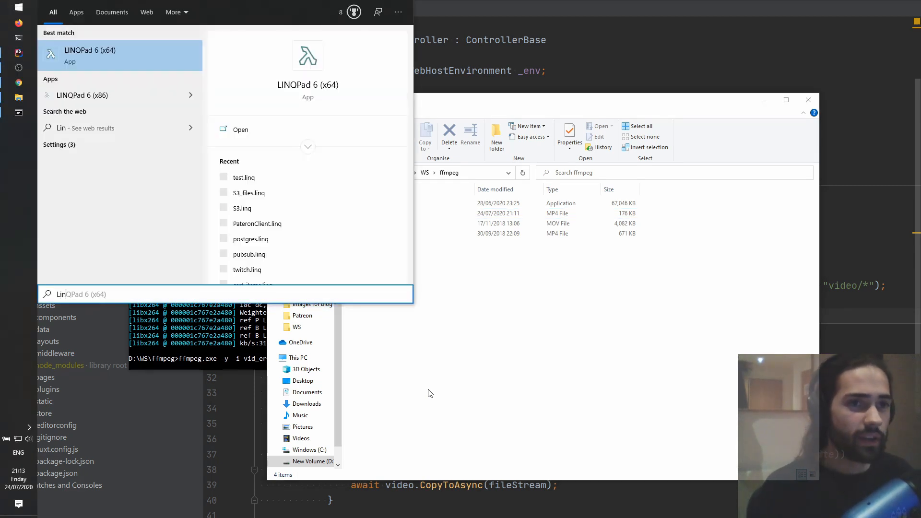
Launch LINQPad 6 (x64), type 'var process' in Main, and glance at the ffmpeg command
{"action": "left_click", "coordinate": [241, 129]}
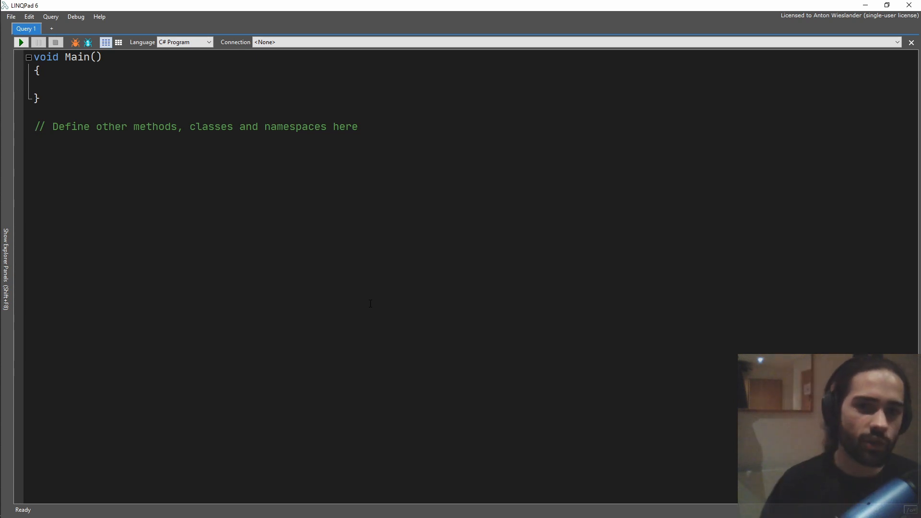
{"action": "left_click", "coordinate": [191, 141]}
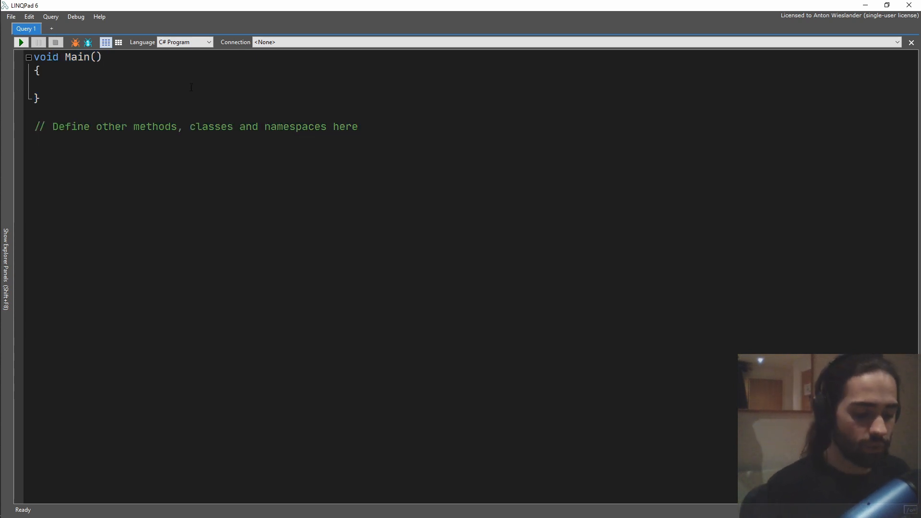
{"action": "type", "text": "var pro"}
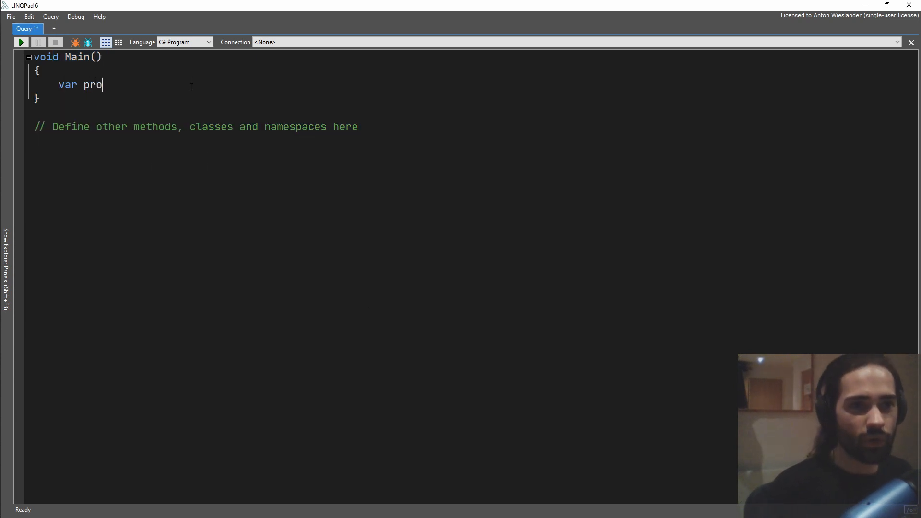
{"action": "type", "text": "cess"}
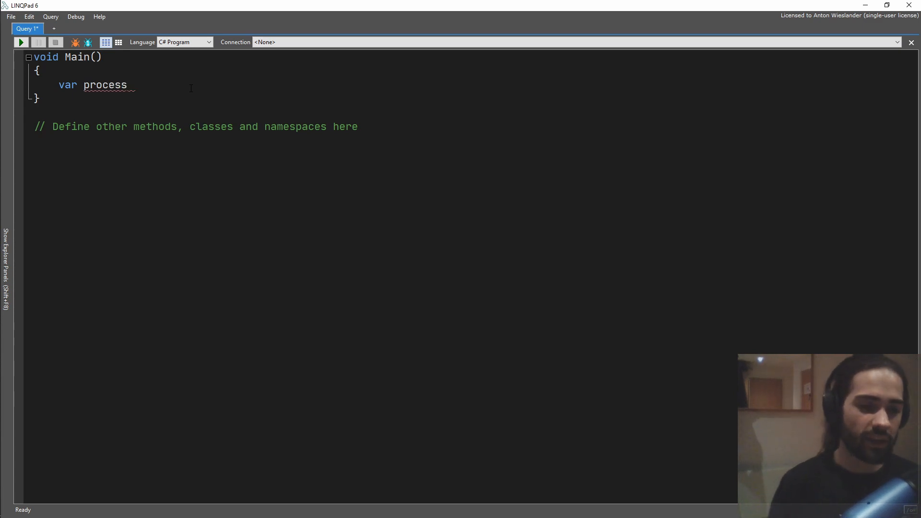
{"action": "key", "text": "alt+tab"}
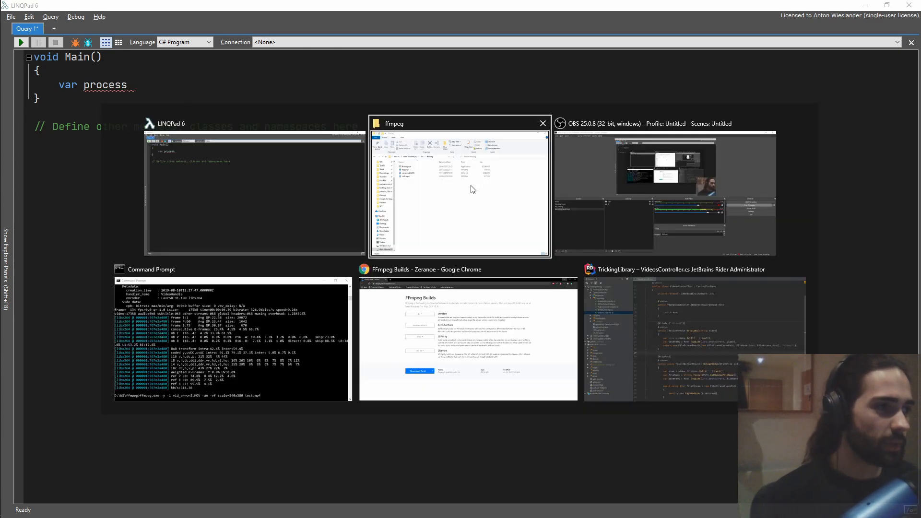
{"action": "left_click", "coordinate": [232, 335]}
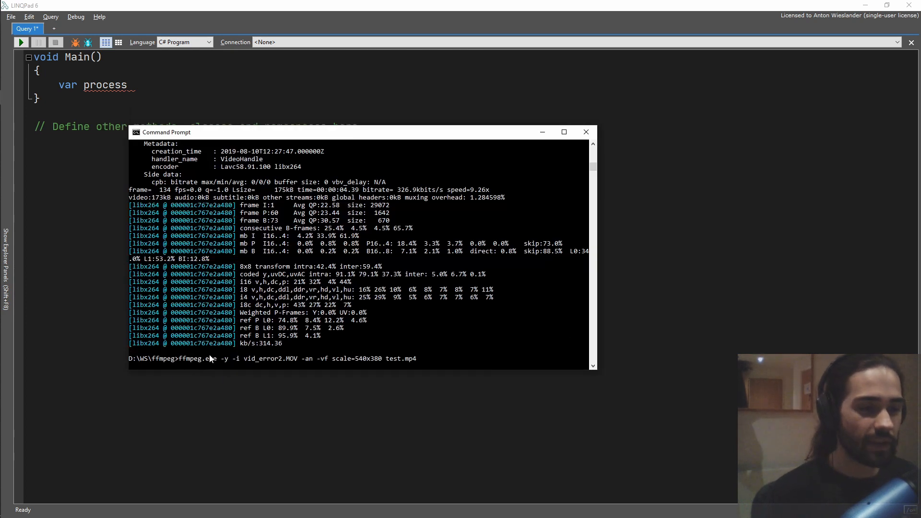
{"action": "mouse_move", "coordinate": [167, 332]}
{"action": "type", "text": " = new"}
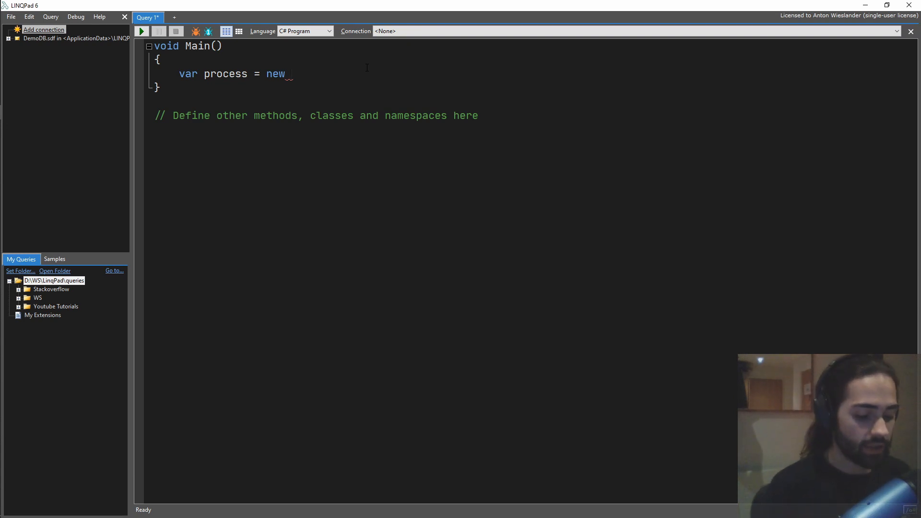
Start a ProcessStartInfo initializer with an empty FileName property
{"action": "type", "text": "Process"}
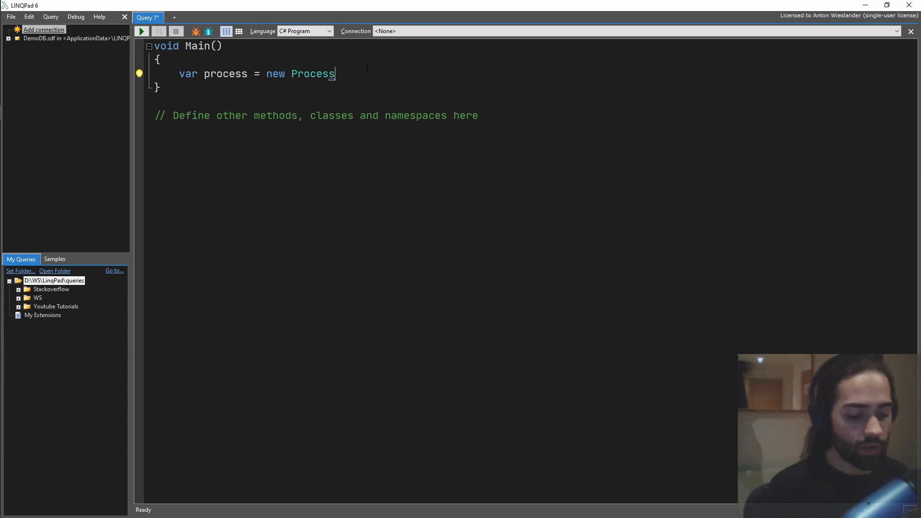
{"action": "type", "text": "Start"}
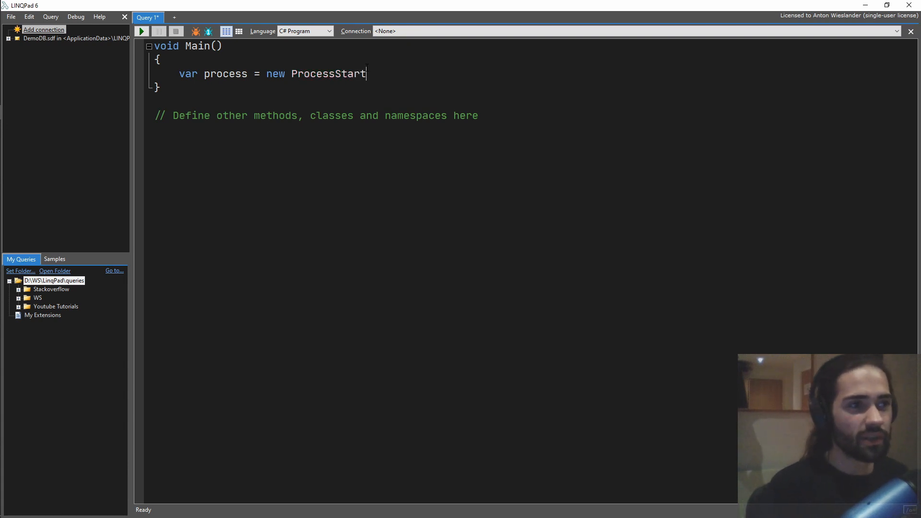
{"action": "type", "text": "Info{"}
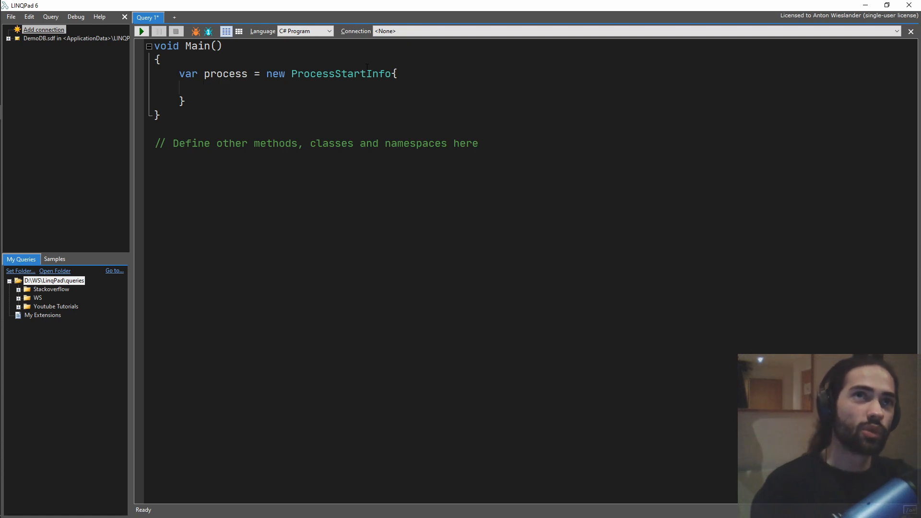
{"action": "type", "text": "FileName"}
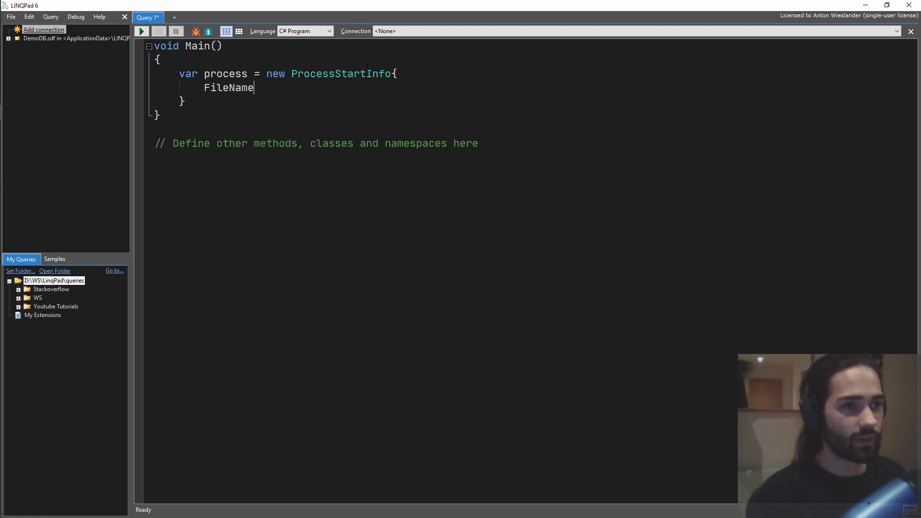
{"action": "type", "text": "= \"\""}
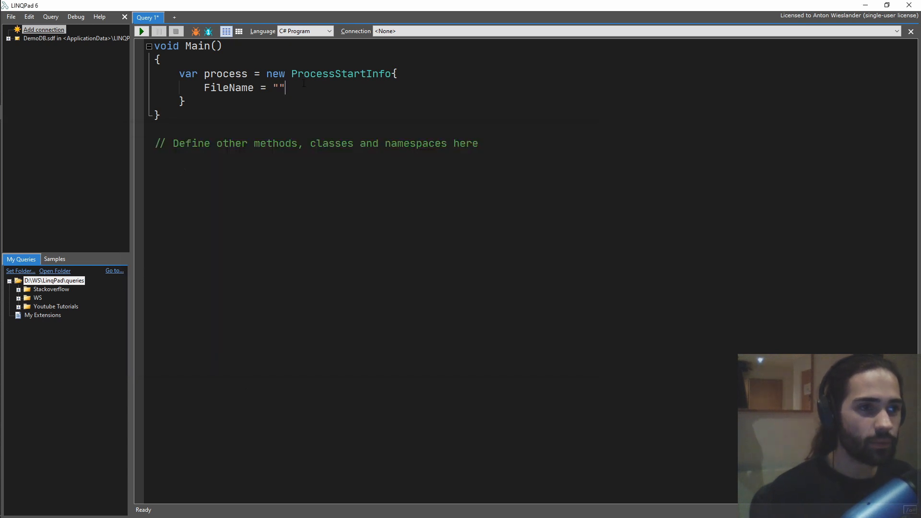
Set FileName to @"D:\WS\ffmpeg\ffmpeg.exe"
{"action": "left_click", "coordinate": [275, 87]}
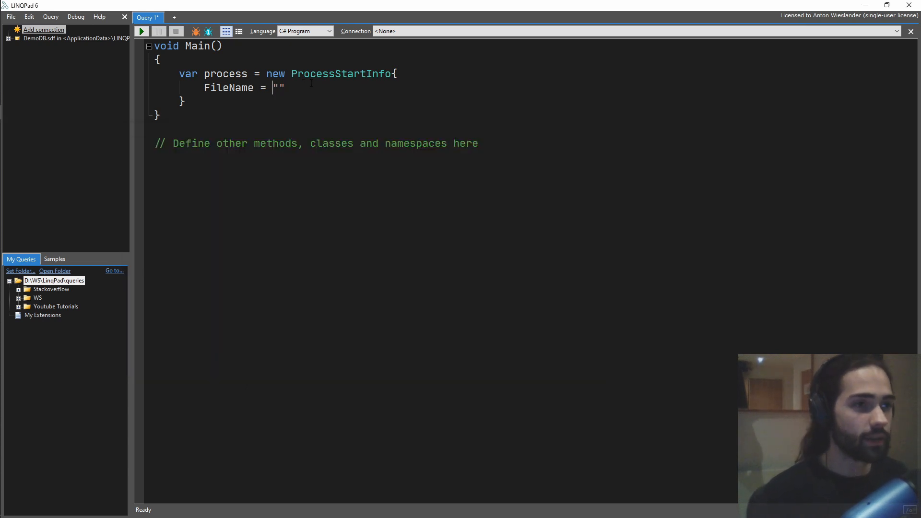
{"action": "type", "text": "@\"D:\\WS\\ffmpeg"}
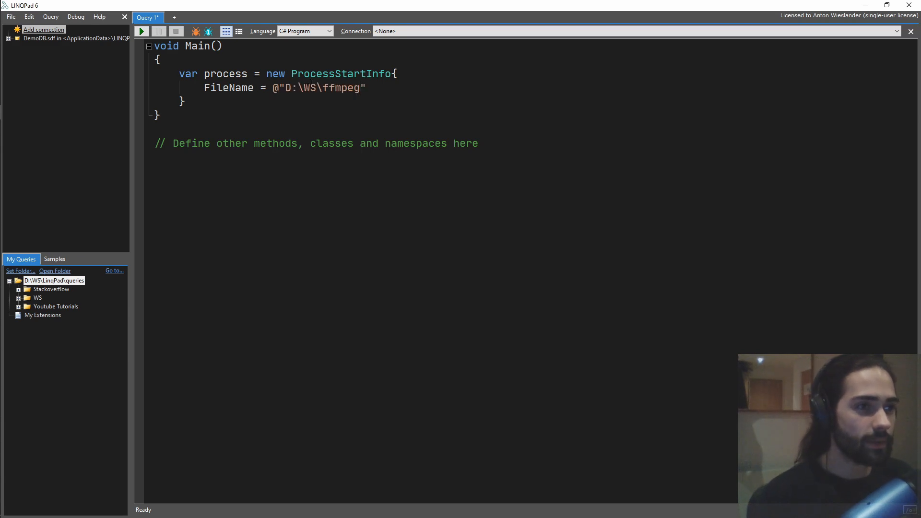
{"action": "key", "text": "Backspace"}
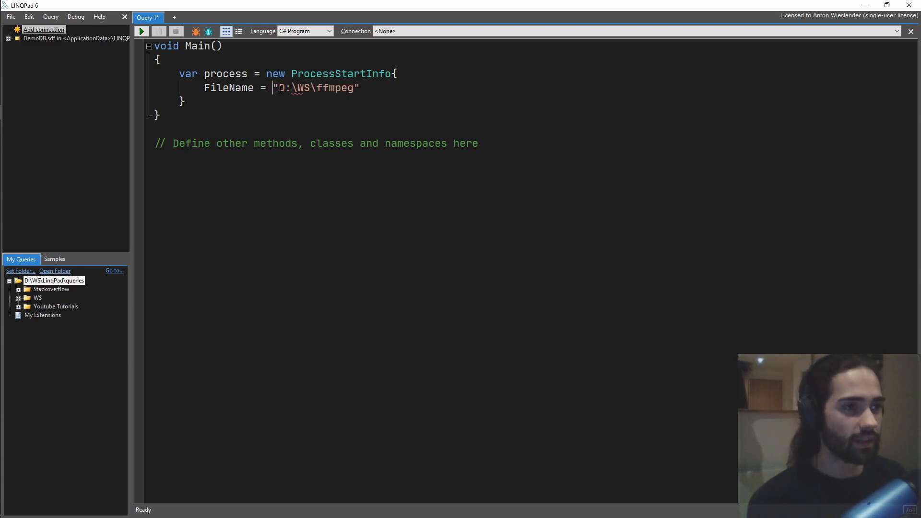
{"action": "type", "text": "@"}
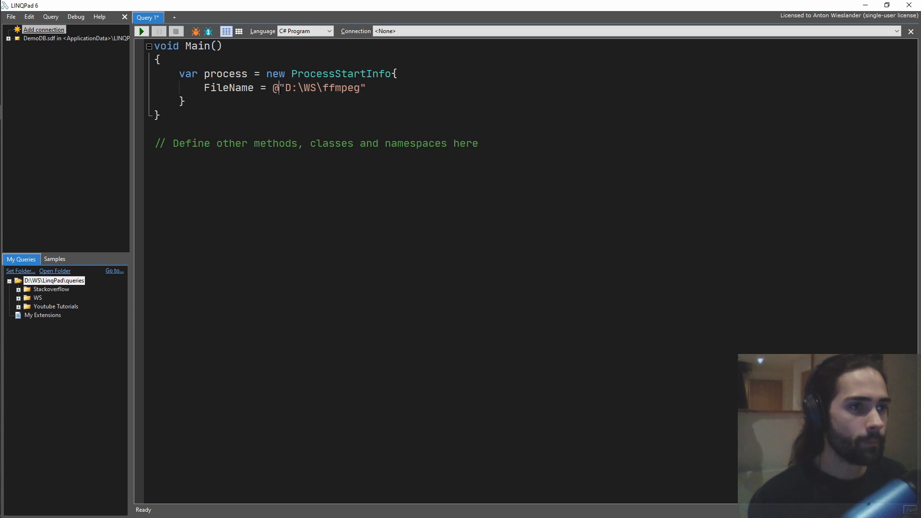
{"action": "double_click", "coordinate": [341, 87]}
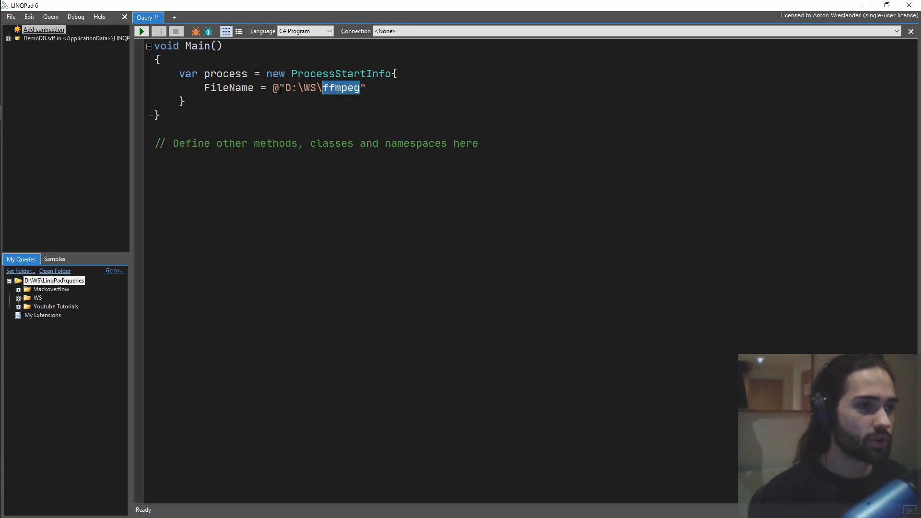
{"action": "type", "text": "\\ffmpeg"}
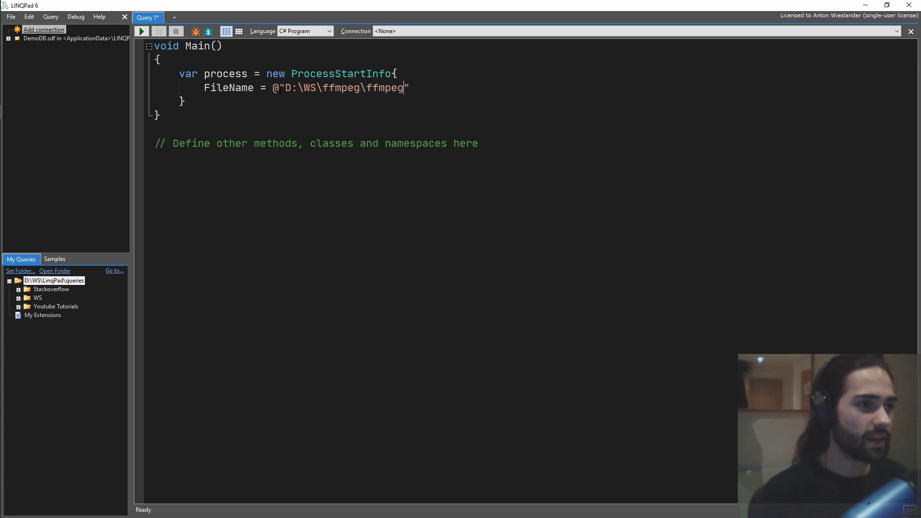
{"action": "type", "text": ".exe"}
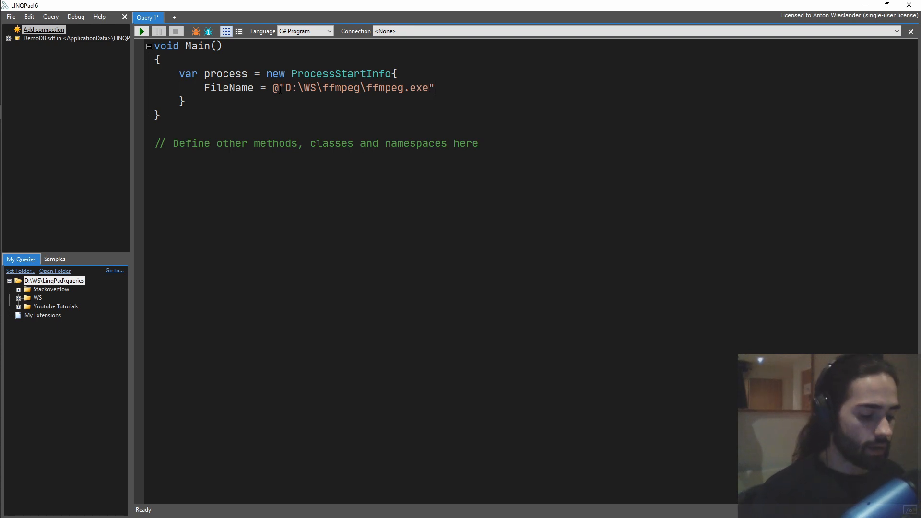
Add the argument string '-y -i vid_error2.MOV -an -vf scale=540x380 test.mp4'
{"action": "type", "text": ","}
{"action": "type", "text": "Arguments ="}
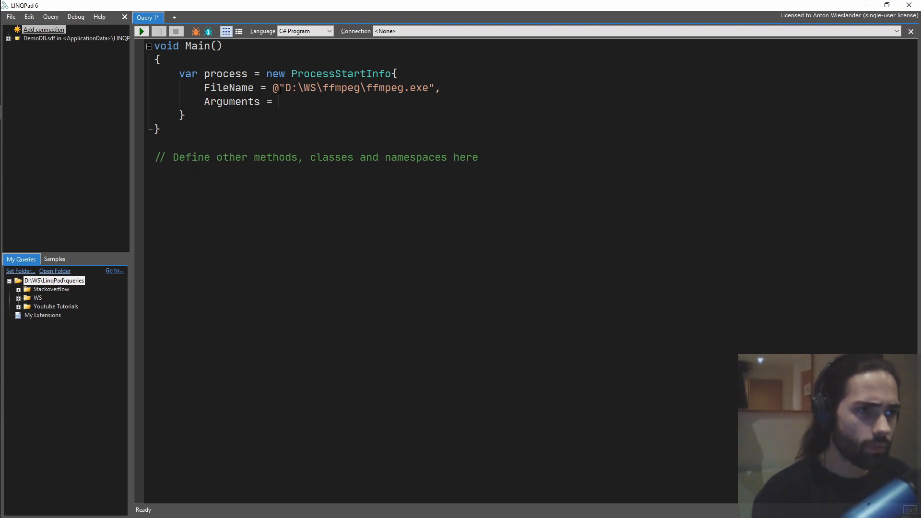
{"action": "type", "text": "\"\""}
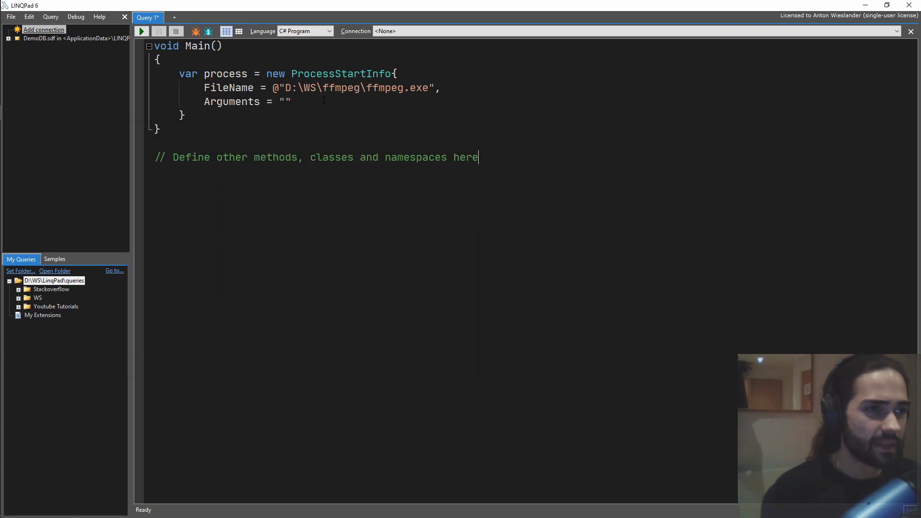
{"action": "type", "text": "-y -i vid_error2.MOV -an -vf scale=540x380 test.mp4"}
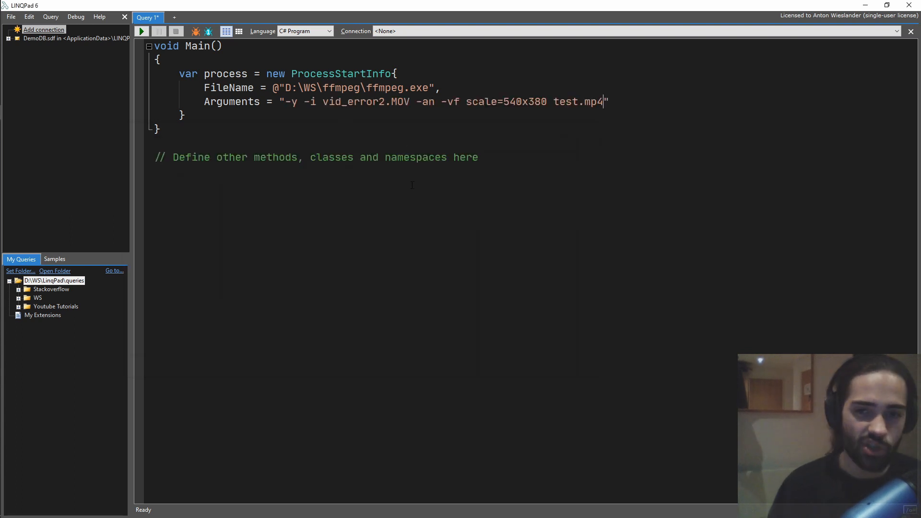
{"action": "type", "text": "$"}
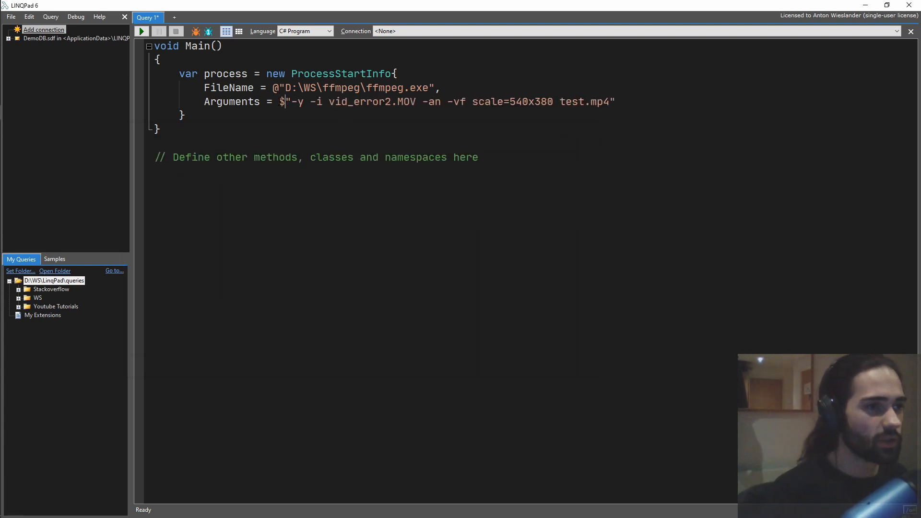
{"action": "double_click", "coordinate": [511, 102]}
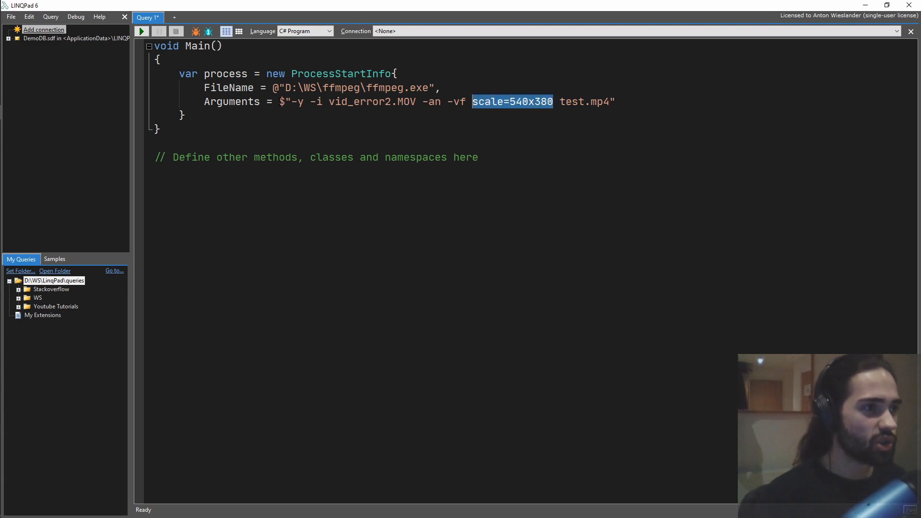
{"action": "double_click", "coordinate": [584, 101]}
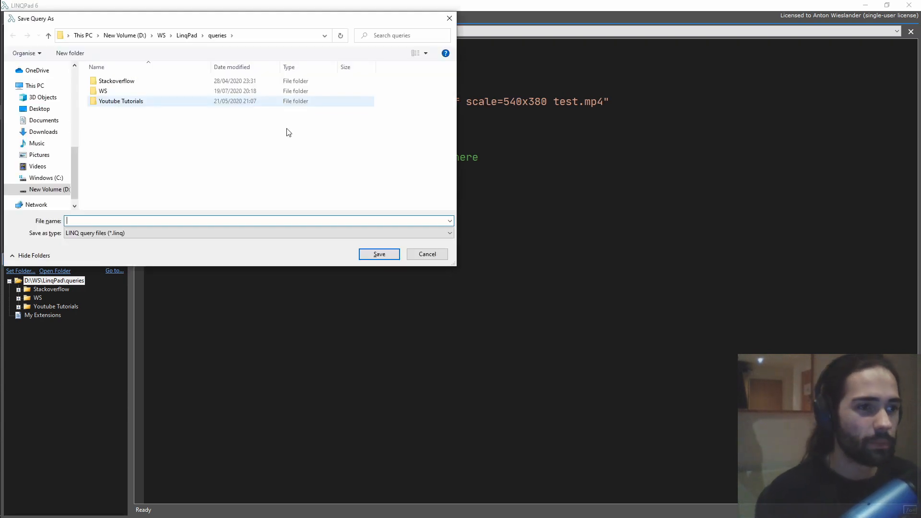
Skip saving, then set WorkingDirectory to D:\WS\ffmpeg\, output test2.mp4, CreateNoWindow true, UseShellExecute false
{"action": "left_click", "coordinate": [427, 254]}
{"action": "type", "text": ","}
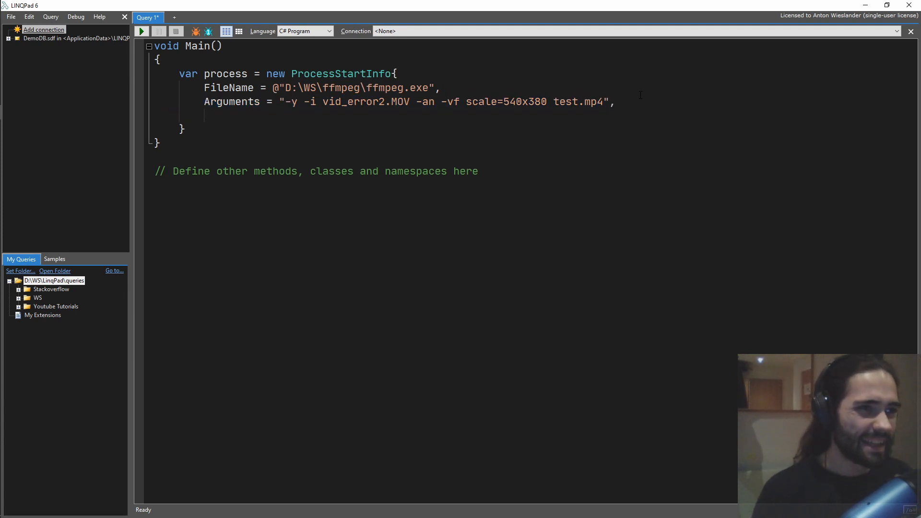
{"action": "type", "text": "WorkingDirectory"}
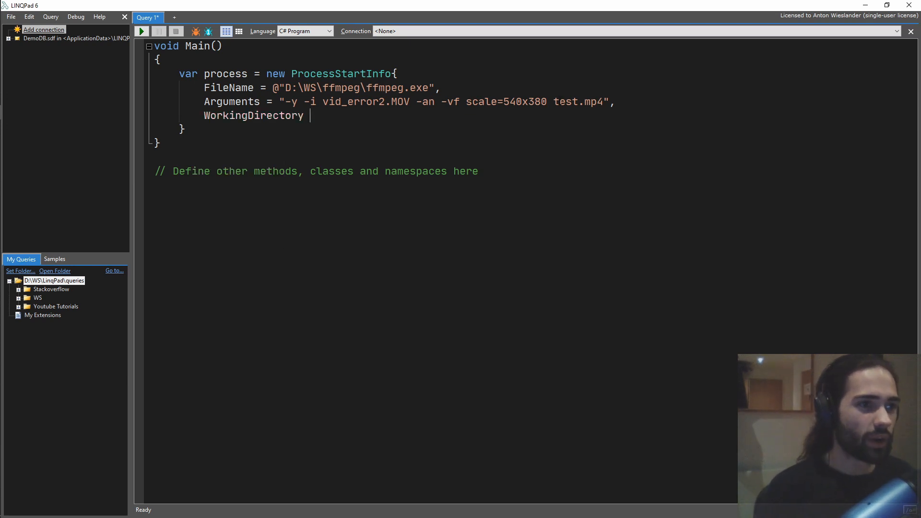
{"action": "type", "text": "="}
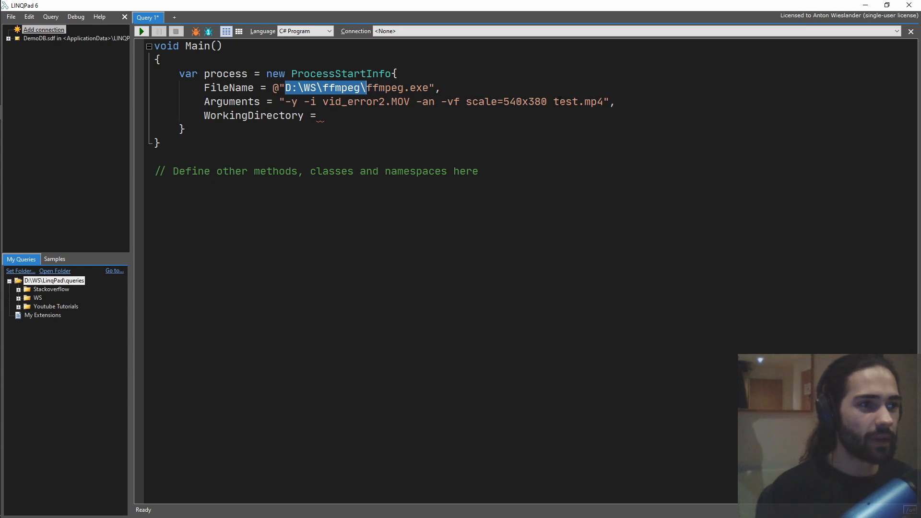
{"action": "type", "text": "\"\""}
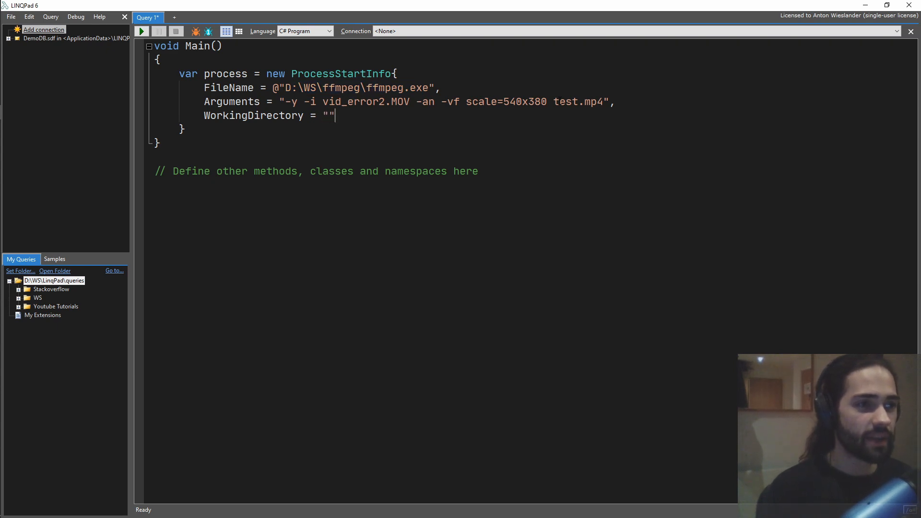
{"action": "type", "text": "D:\\WS\\ffmpeg\\"}
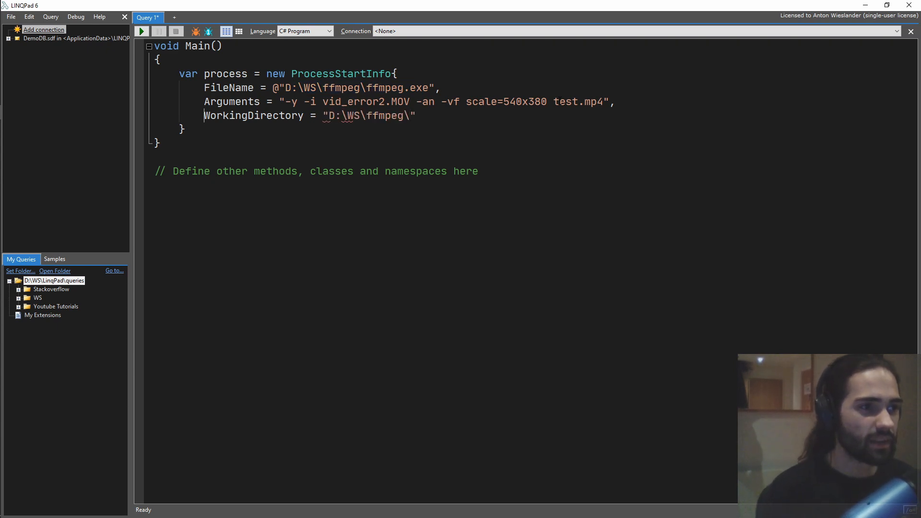
{"action": "type", "text": "@"}
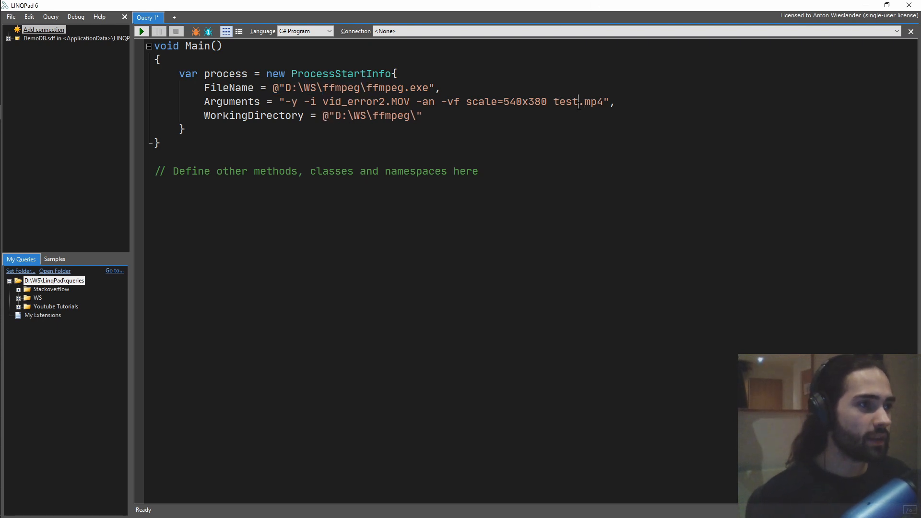
{"action": "type", "text": "2"}
{"action": "left_click", "coordinate": [314, 116]}
{"action": "type", "text": ","}
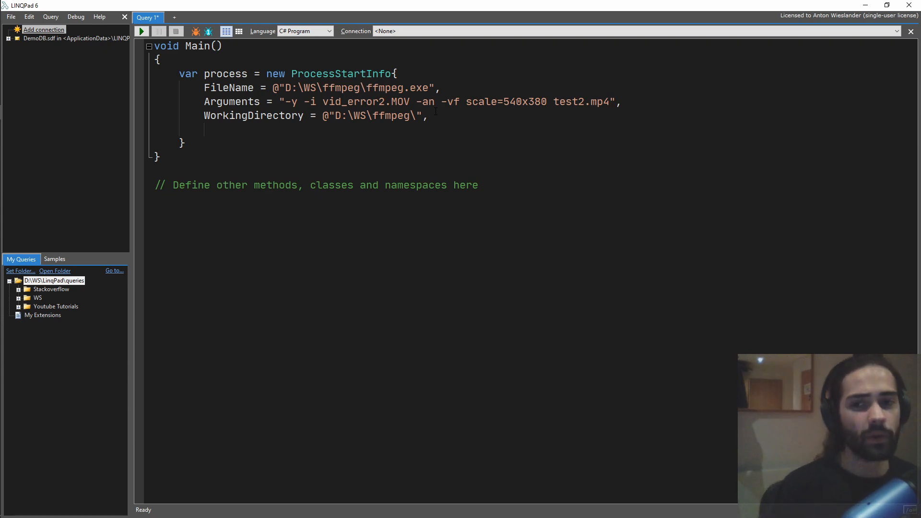
{"action": "type", "text": "CreateNoWindow = true,"}
{"action": "left_click", "coordinate": [183, 143]}
{"action": "type", "text": ";"}
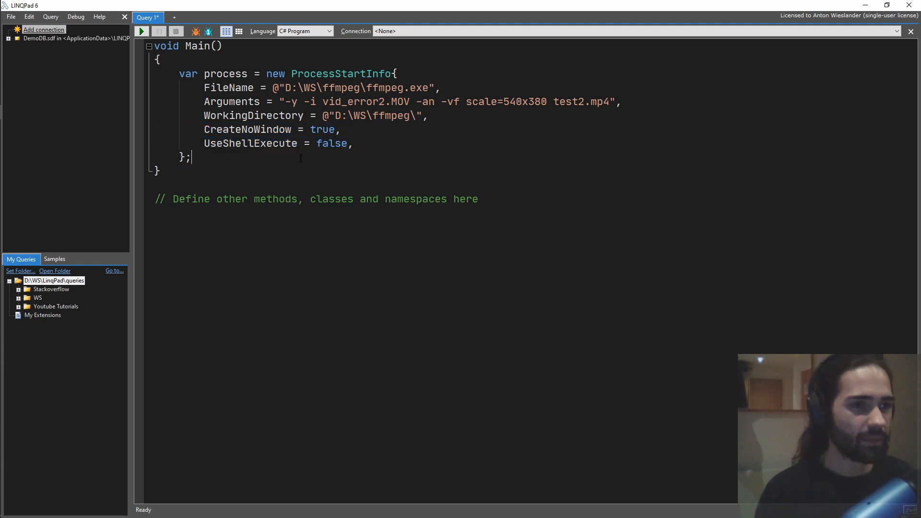
{"action": "key", "text": "enter"}
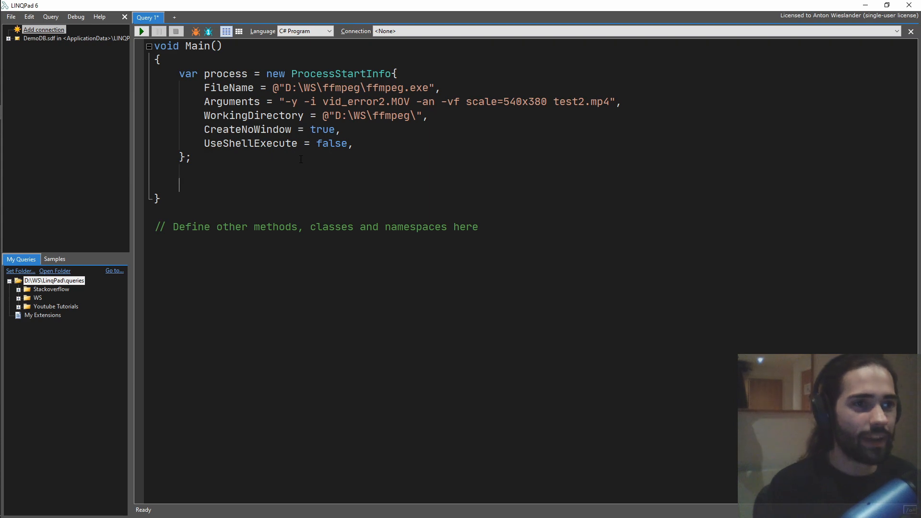
Rename to startInfo and add using (var process = new Process {StartInfo = startInfo}) calling Start and WaitForExit
{"action": "type", "text": "US"}
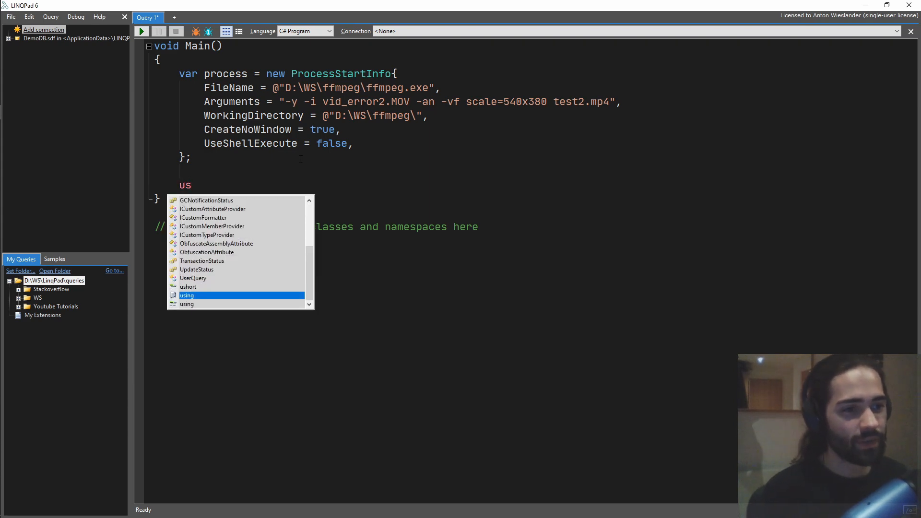
{"action": "type", "text": "ing(var proces"}
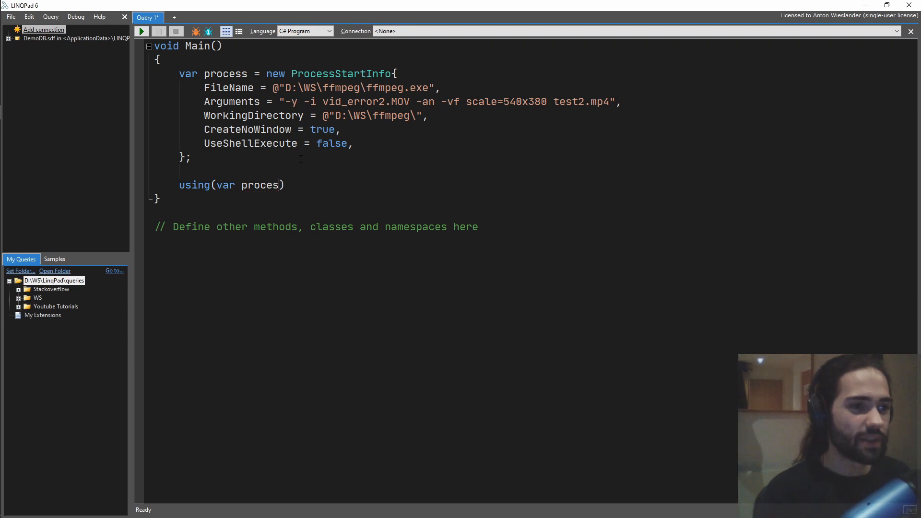
{"action": "type", "text": "= new Process"}
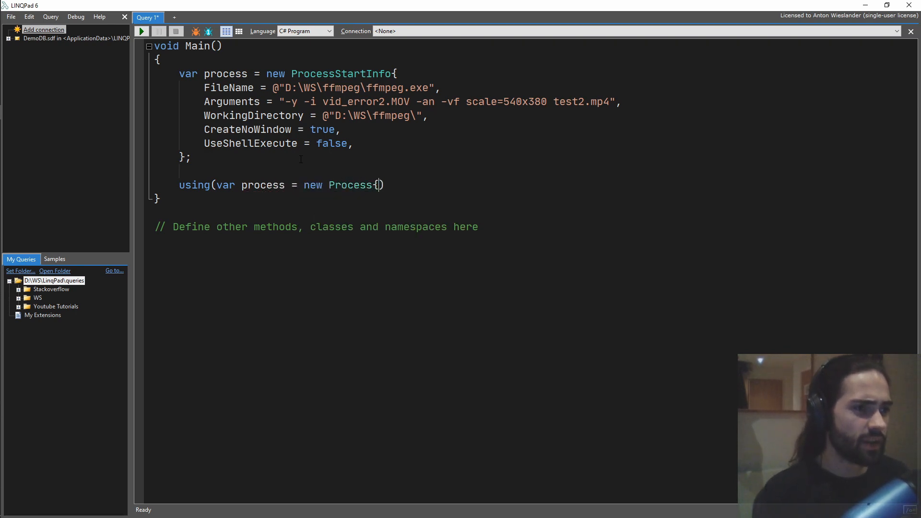
{"action": "type", "text": "{P"}
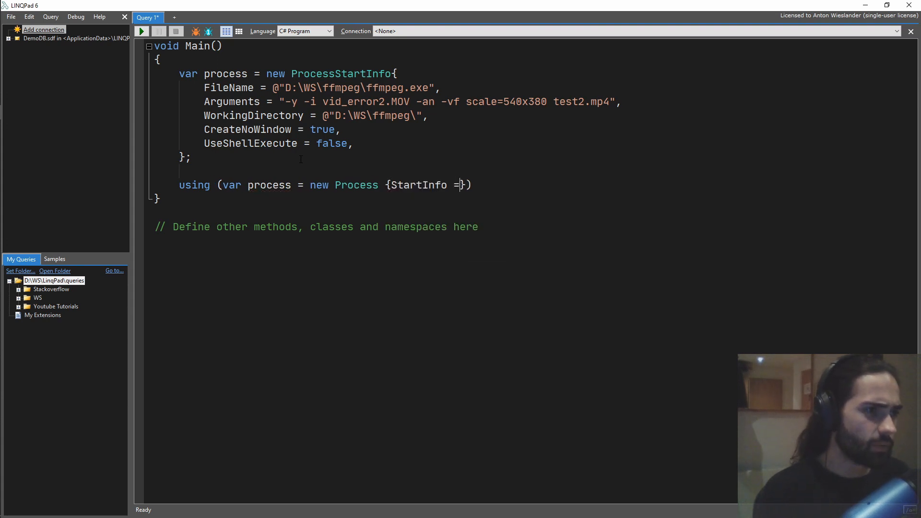
{"action": "type", "text": "process"}
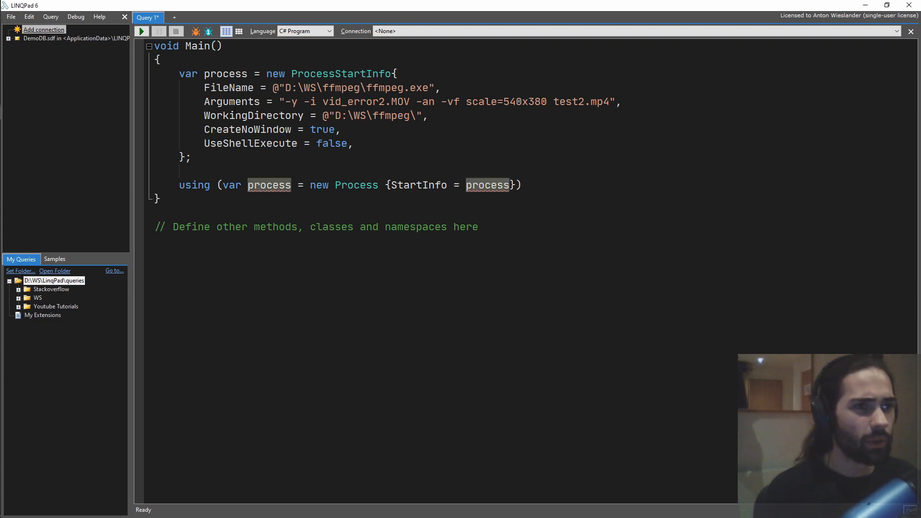
{"action": "type", "text": "startInf"}
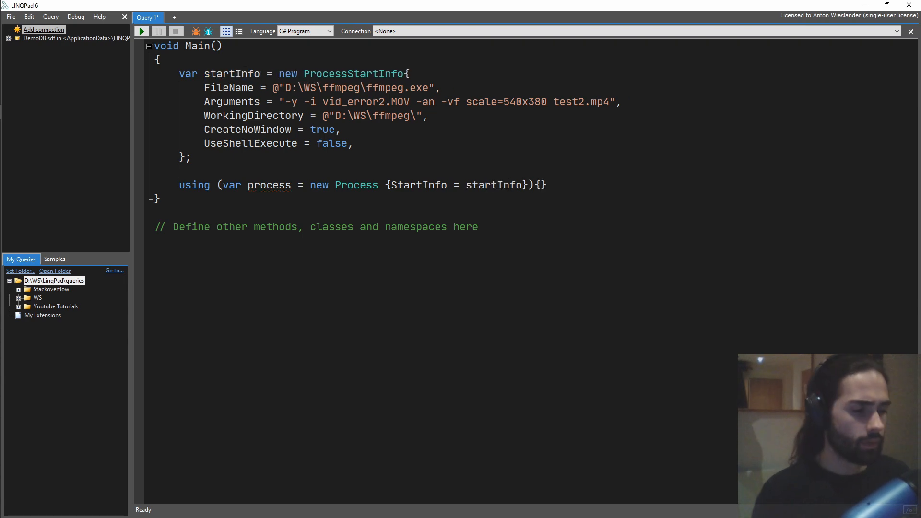
{"action": "type", "text": "process."}
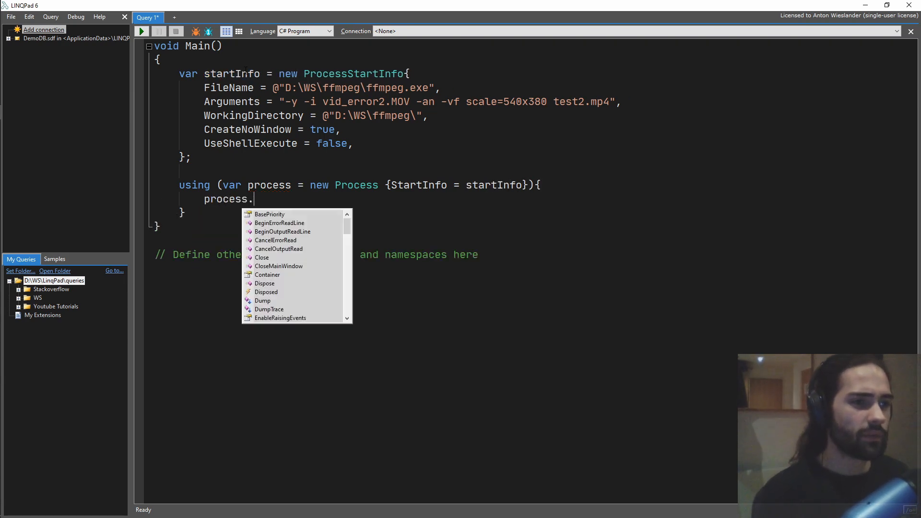
{"action": "type", "text": "Stae"}
{"action": "type", "text": "p"}
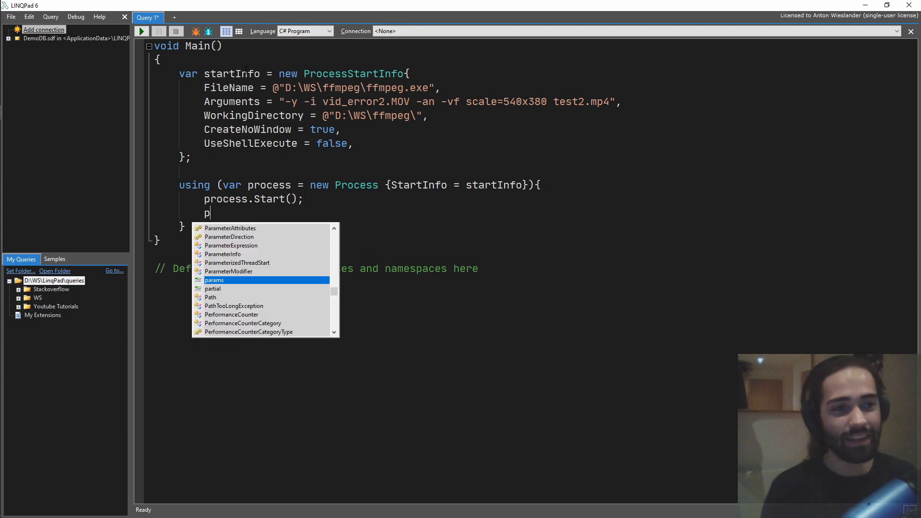
{"action": "type", "text": "rocess.WaitForExit();"}
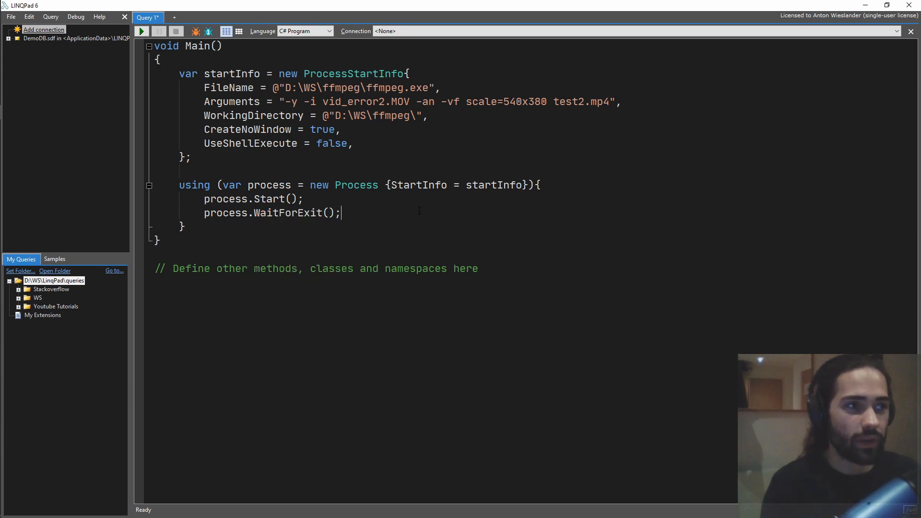
Bring up the Command Prompt window sitting in D:\WS\ffmpeg
{"action": "left_click", "coordinate": [141, 31]}
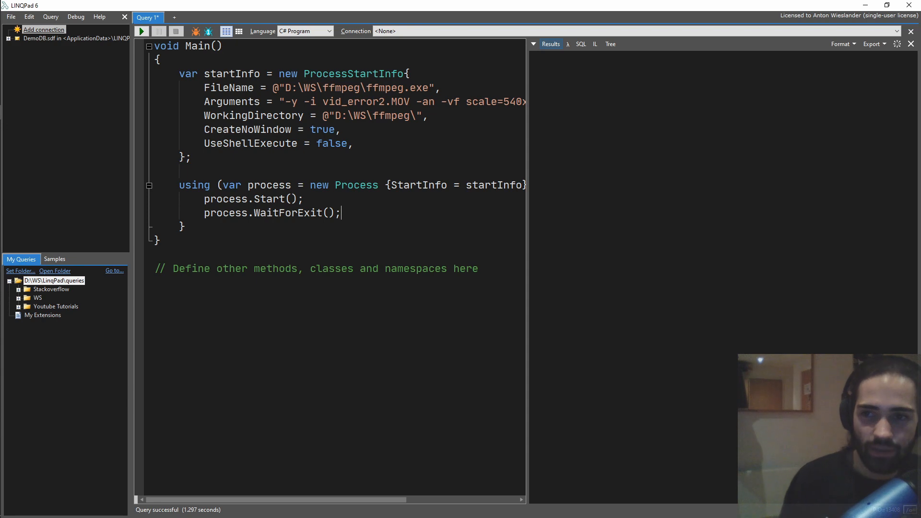
{"action": "left_click", "coordinate": [141, 31]}
{"action": "type", "text": "explorer ."}
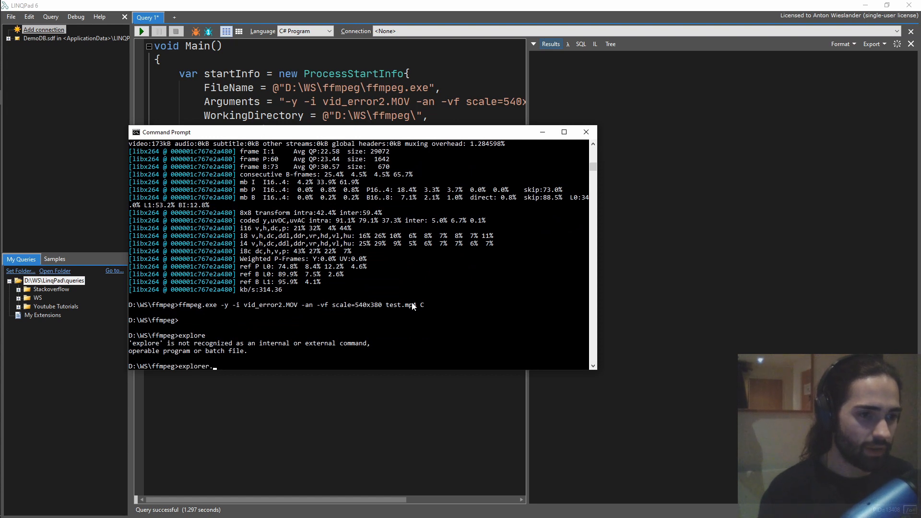
Launch Explorer in the ffmpeg folder, close the duplicate window, and play then close test2.mp4
{"action": "key", "text": "Return"}
{"action": "type", "text": "explorer ."}
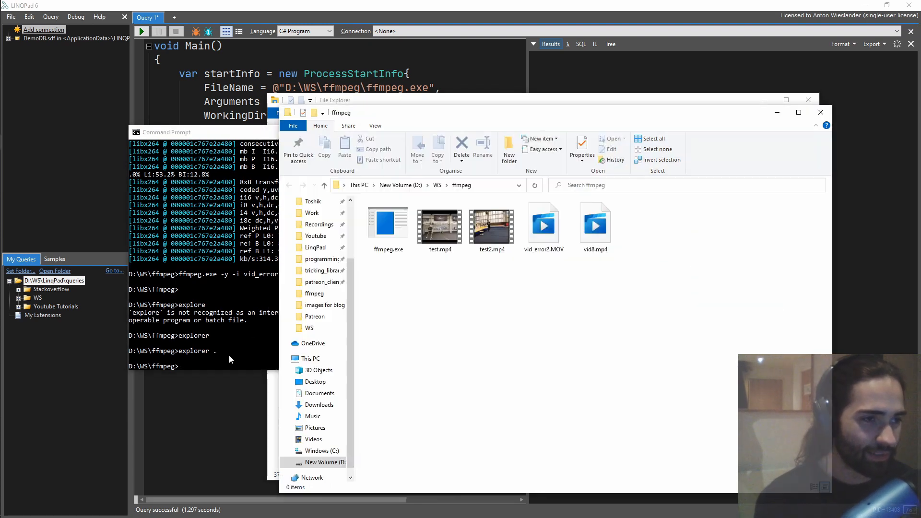
{"action": "mouse_move", "coordinate": [809, 99]}
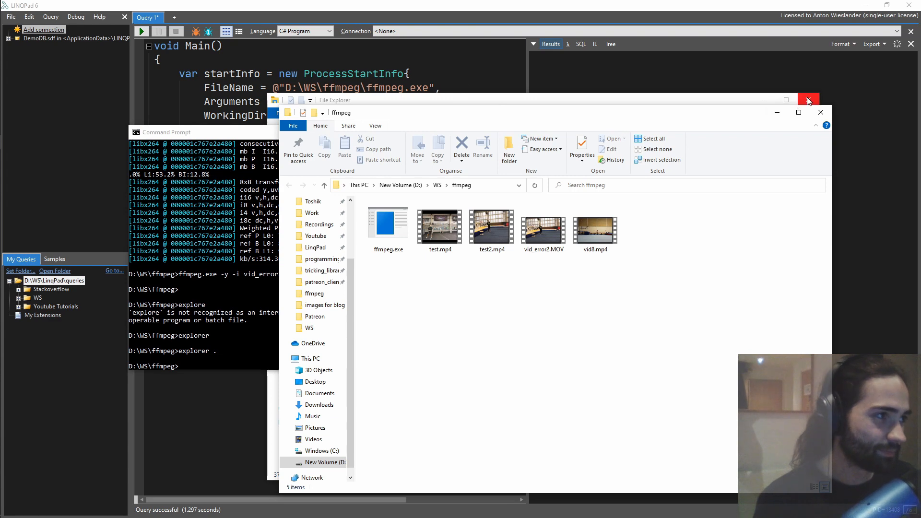
{"action": "left_click", "coordinate": [491, 222]}
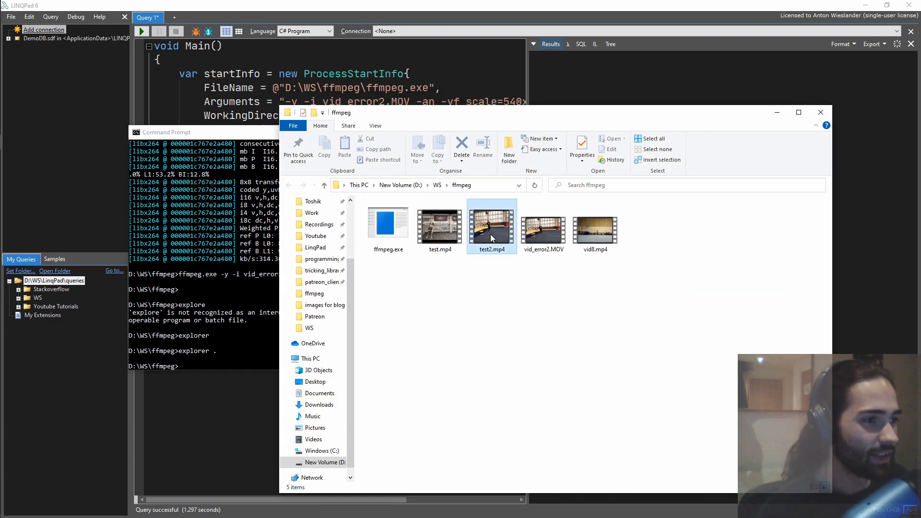
{"action": "double_click", "coordinate": [492, 222]}
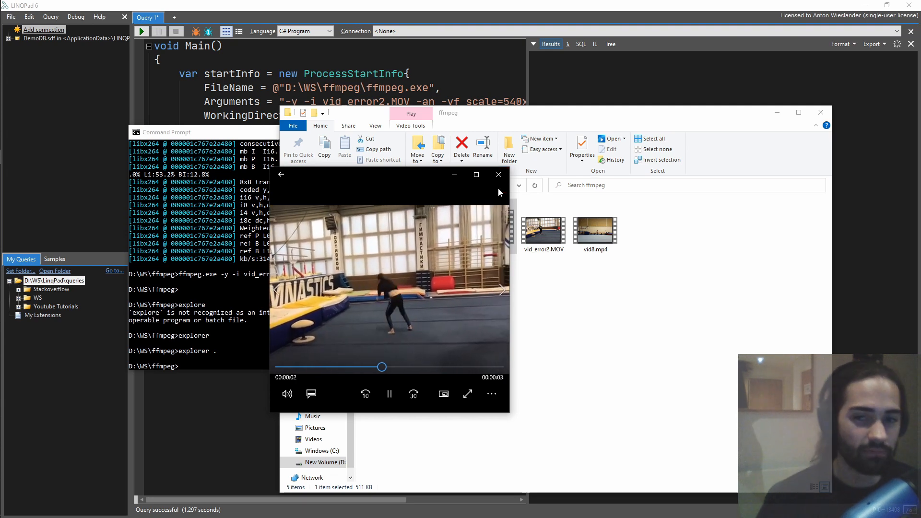
{"action": "left_click", "coordinate": [498, 175]}
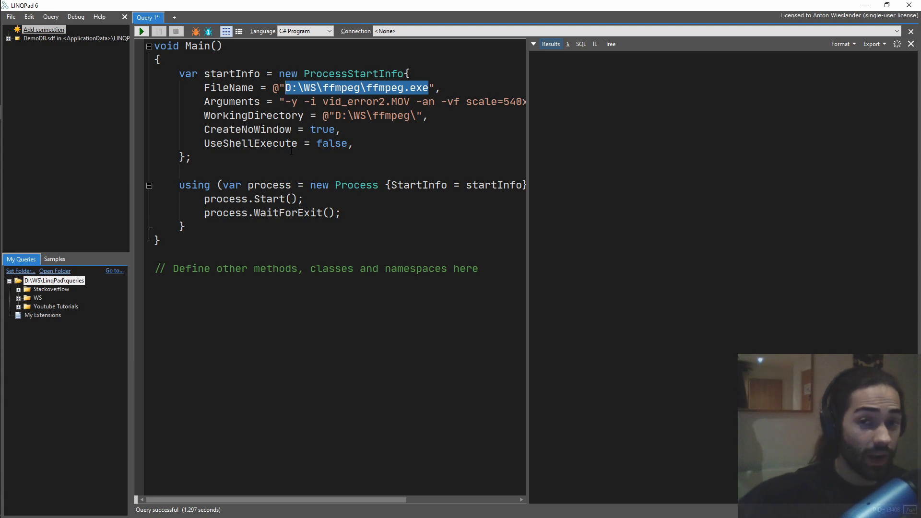
{"action": "mouse_move", "coordinate": [251, 143]}
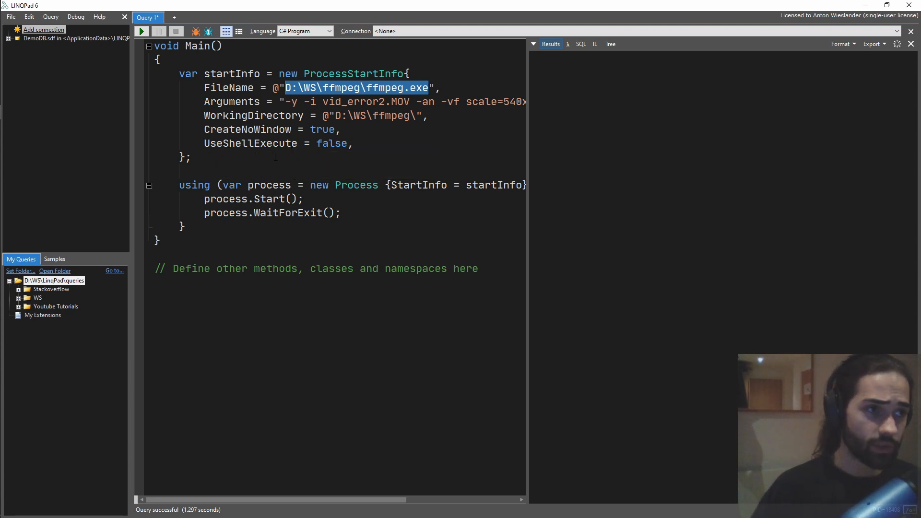
{"action": "mouse_move", "coordinate": [220, 198]}
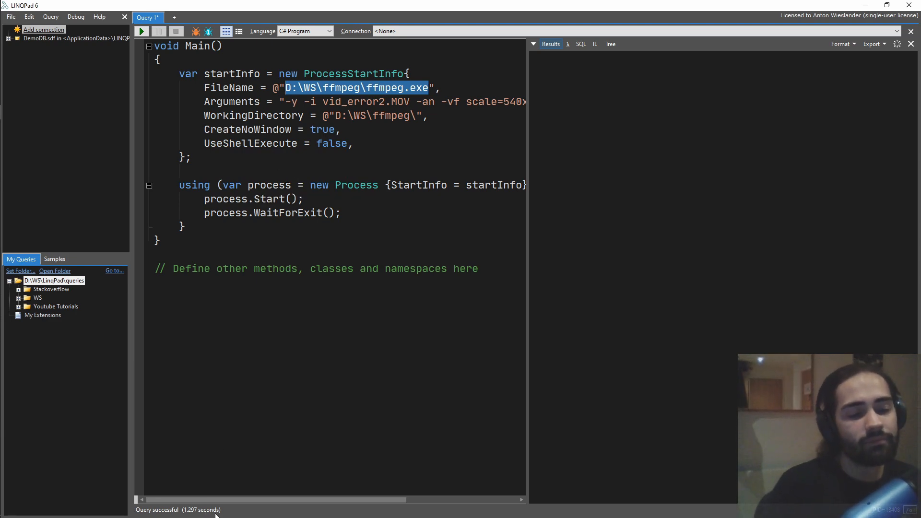
Wrap the process code in var task = Task.Run(() => { ... })
{"action": "left_click", "coordinate": [217, 47]}
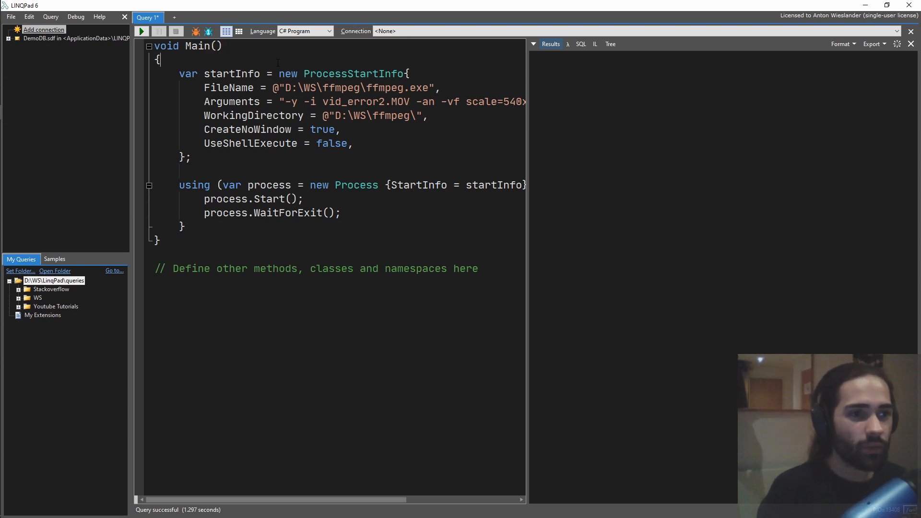
{"action": "key", "text": "Enter"}
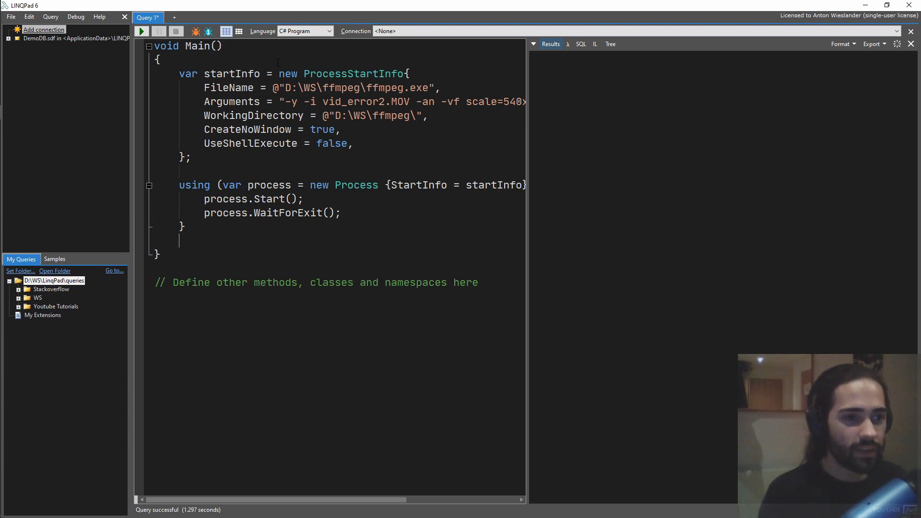
{"action": "type", "text": "fore"}
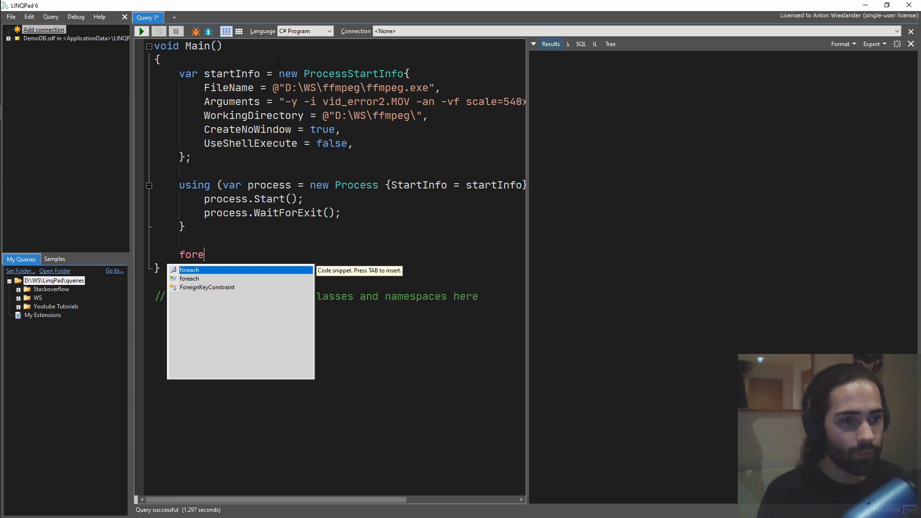
{"action": "key", "text": "Backspace"}
{"action": "type", "text": "var"}
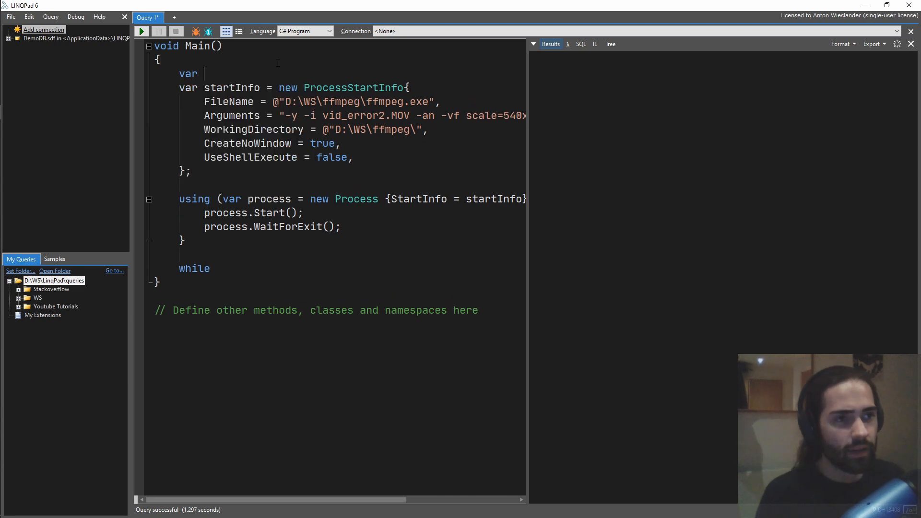
{"action": "type", "text": "task = Task"}
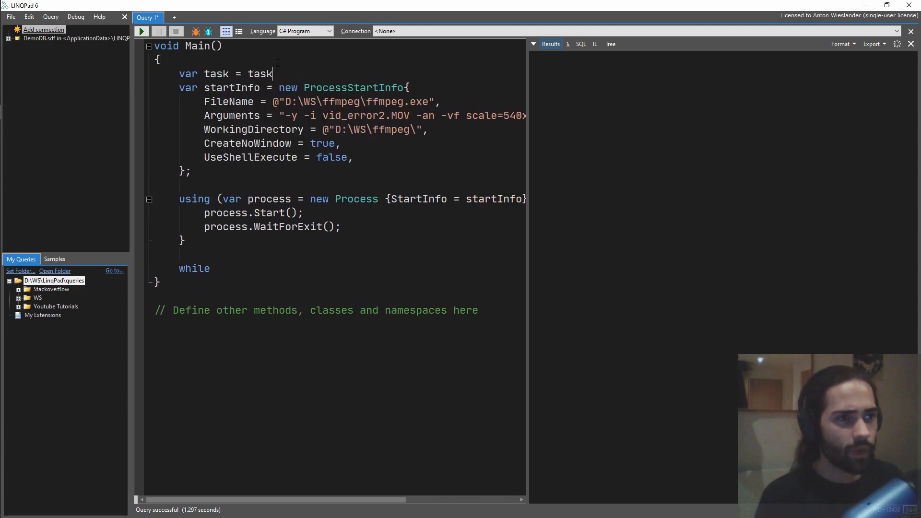
{"action": "type", "text": "."}
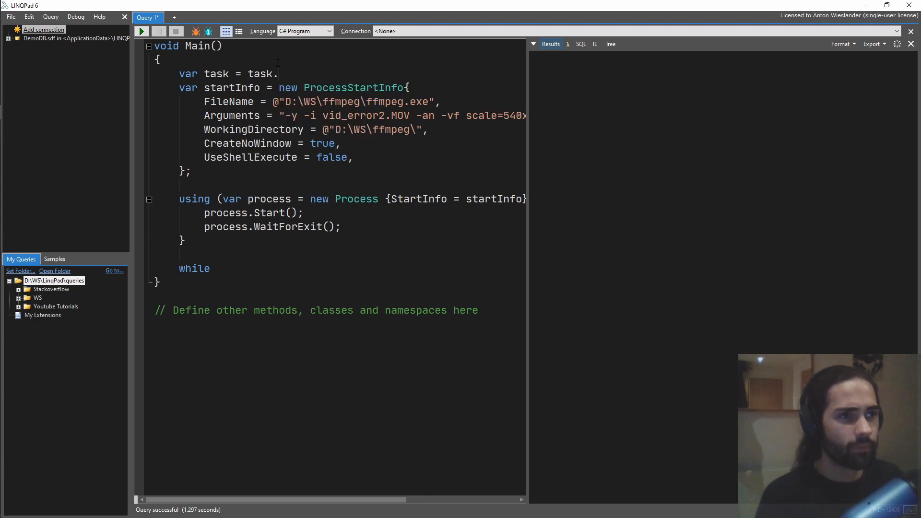
{"action": "type", "text": "Task"}
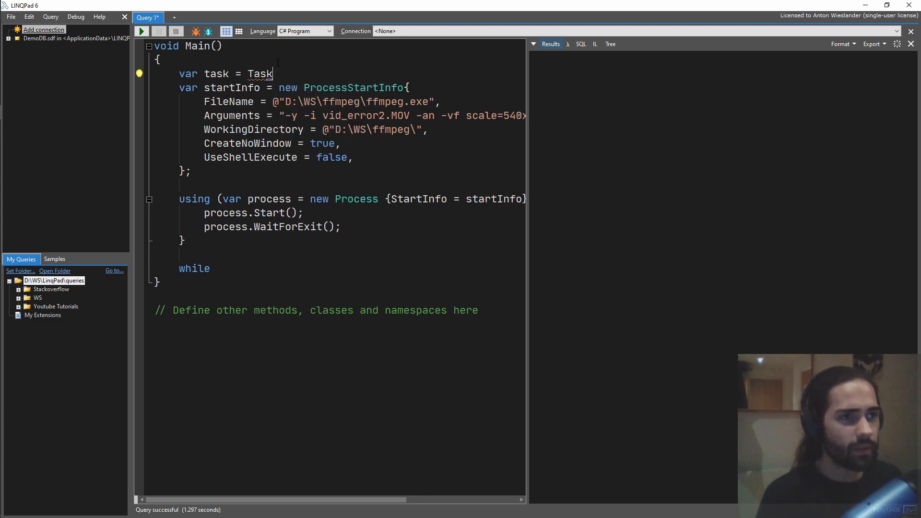
{"action": "type", "text": ".Run()"}
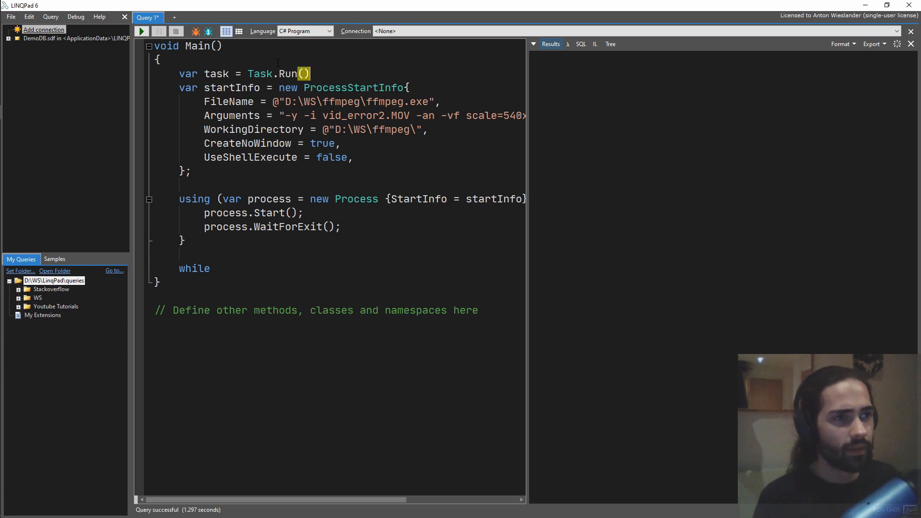
{"action": "type", "text": "() => P)"}
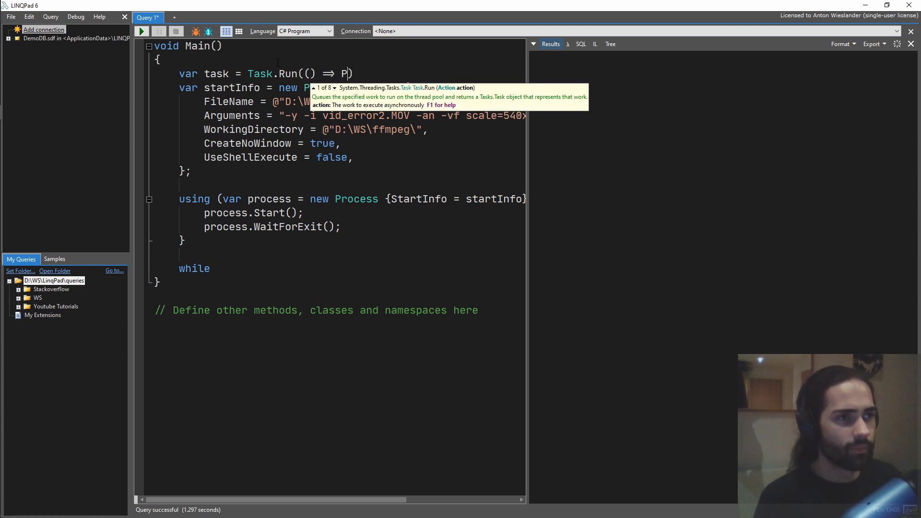
{"action": "type", "text": "{"}
{"action": "type", "text": "})"}
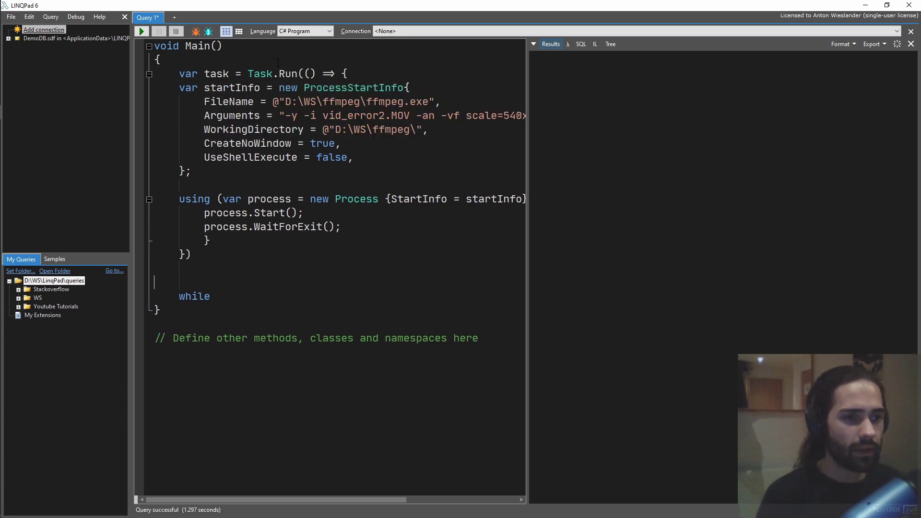
Add a while(!task.IsCompleted) loop and mark Main async
{"action": "type", "text": "(task"}
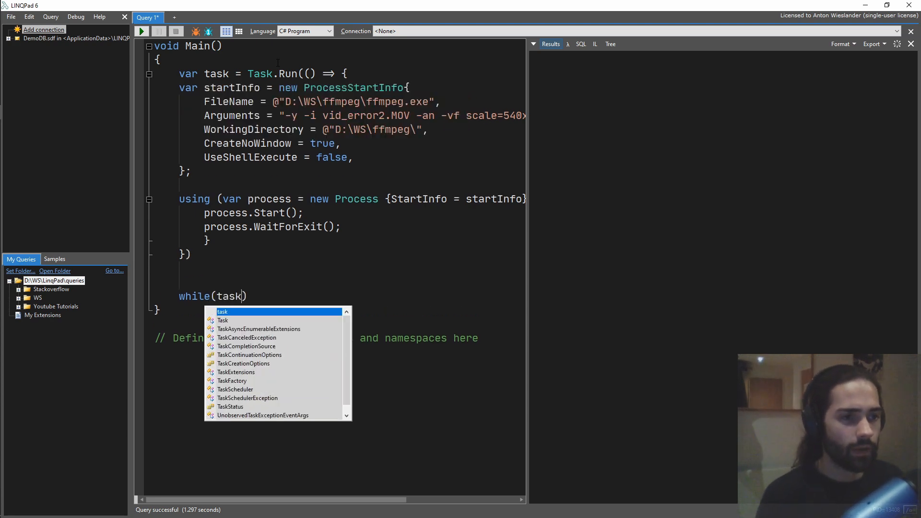
{"action": "type", "text": ".IsCompleted"}
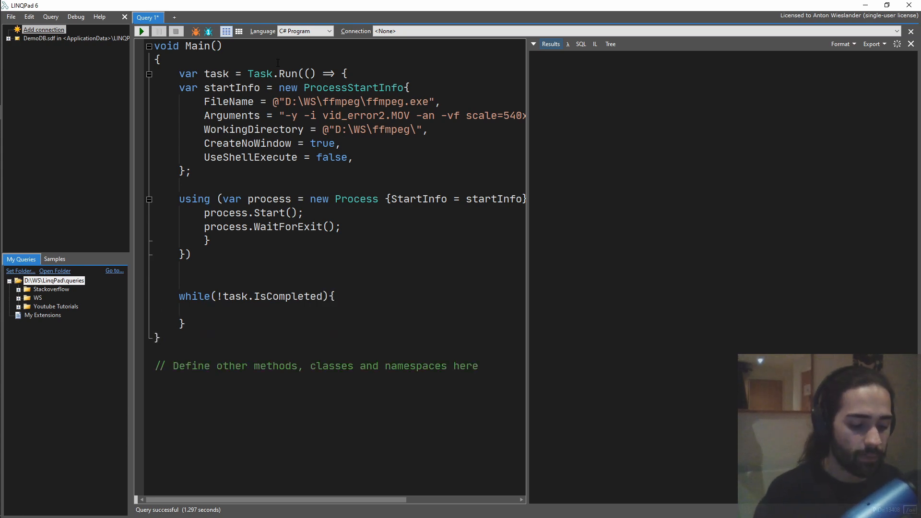
{"action": "type", "text": "async"}
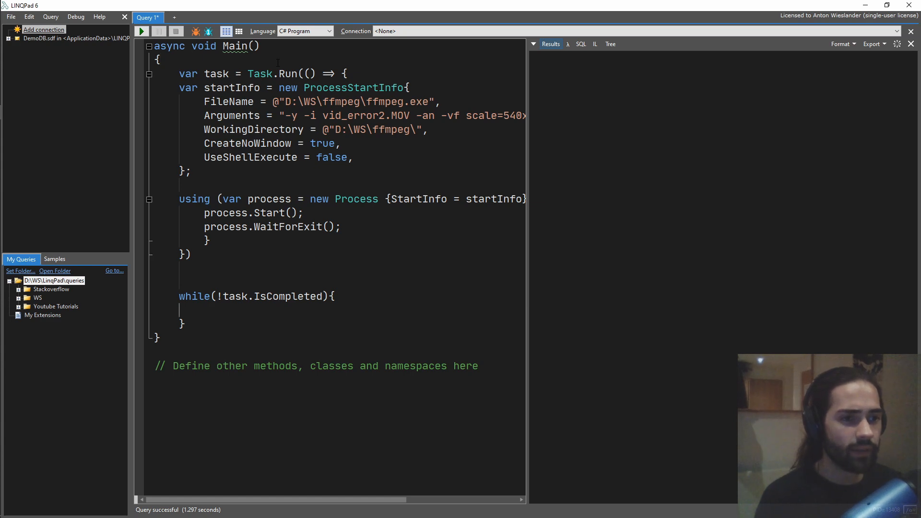
Add await Task.Delay(100) and "100ms".Dump() inside the loop, then await task
{"action": "double_click", "coordinate": [269, 199]}
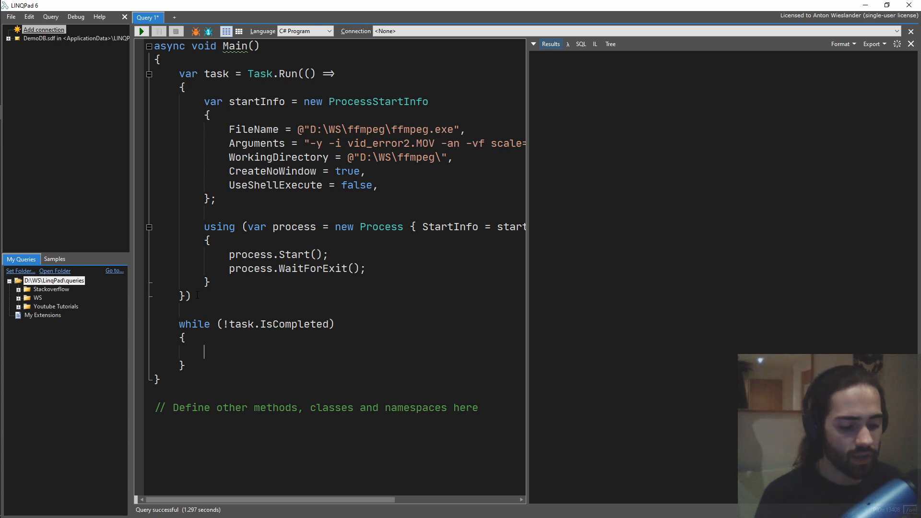
{"action": "type", "text": "await ta"}
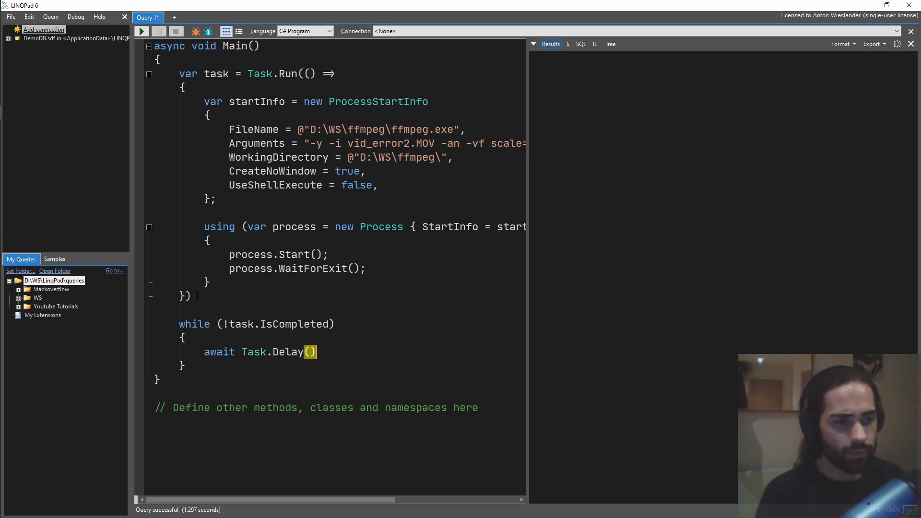
{"action": "type", "text": "\"100ms\""}
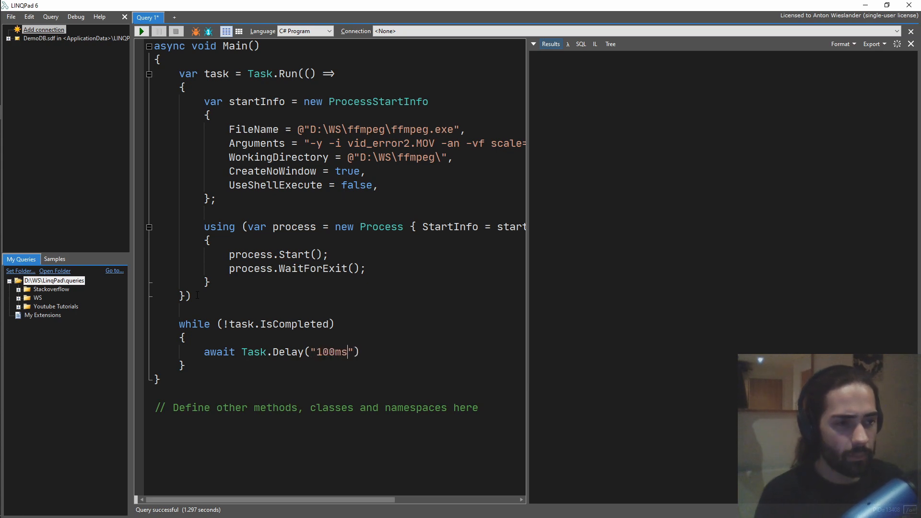
{"action": "key", "text": "Backspace"}
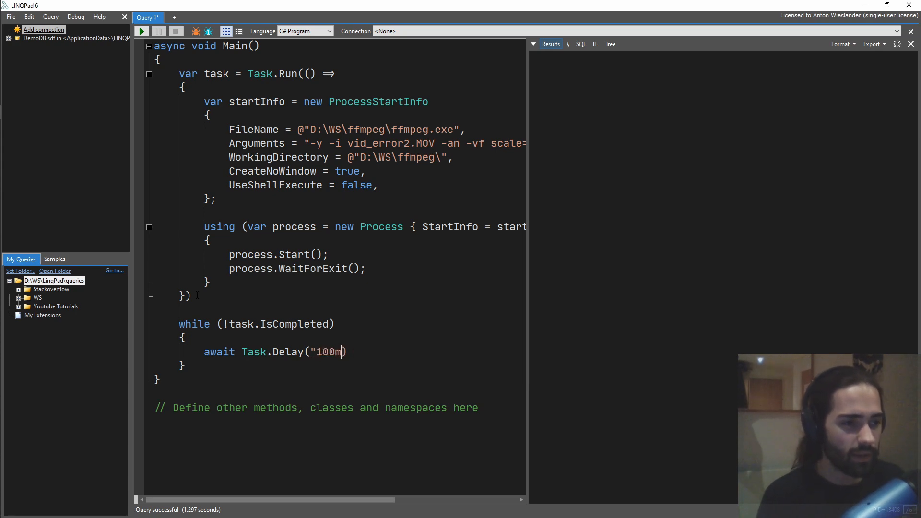
{"action": "key", "text": "Backspace"}
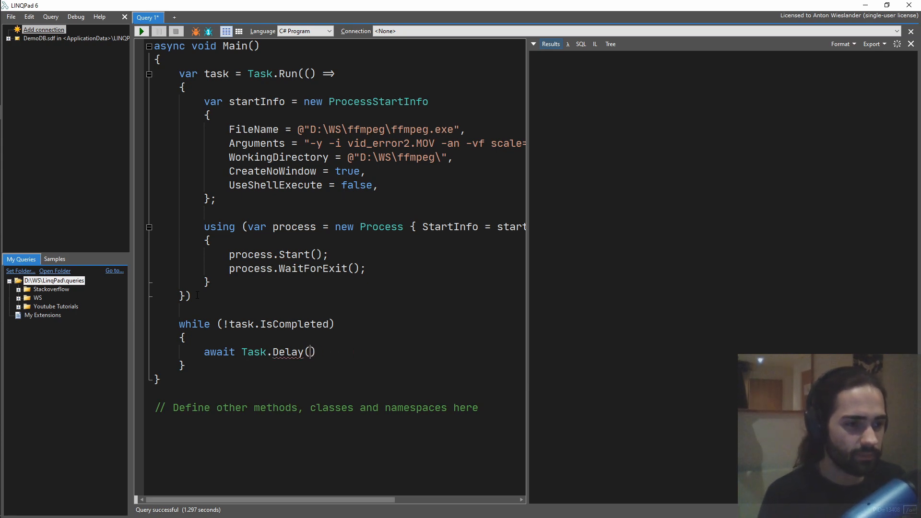
{"action": "type", "text": "100);"}
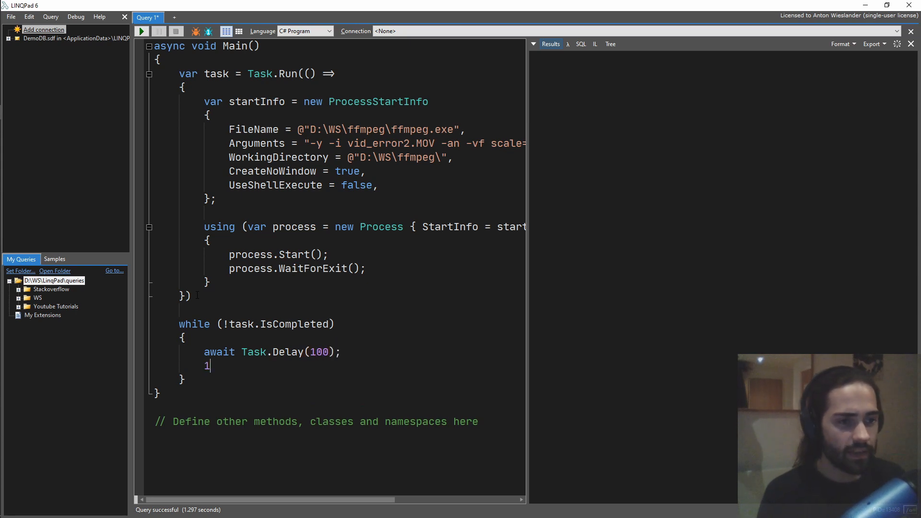
{"action": "type", "text": "\"\""}
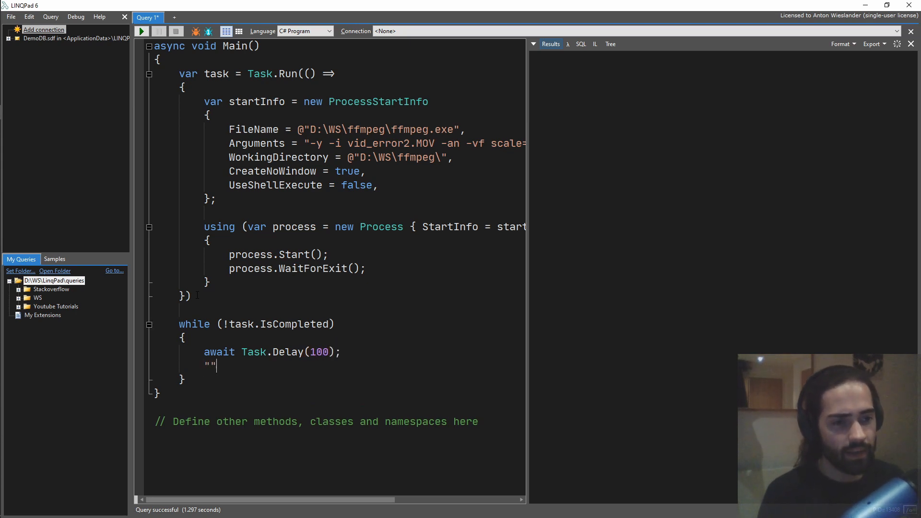
{"action": "type", "text": "100ms\".Du"}
{"action": "type", "text": "await task;"}
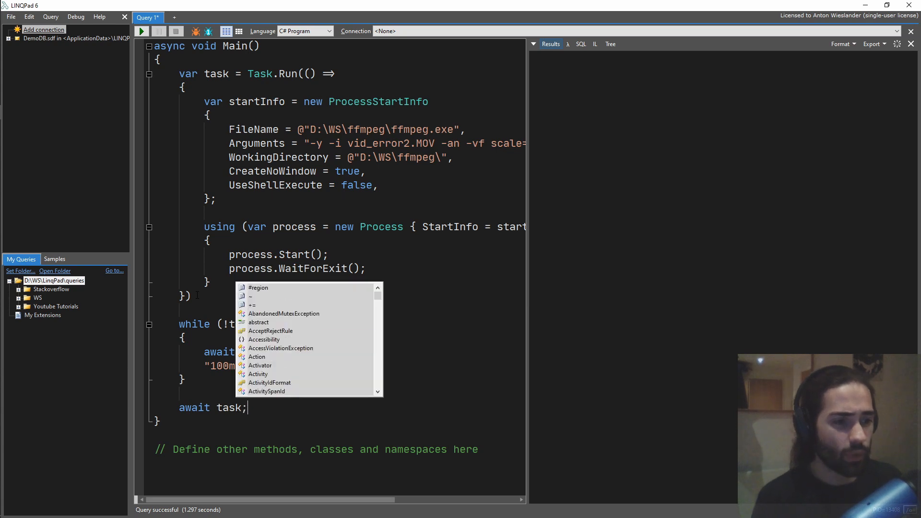
{"action": "key", "text": "Escape"}
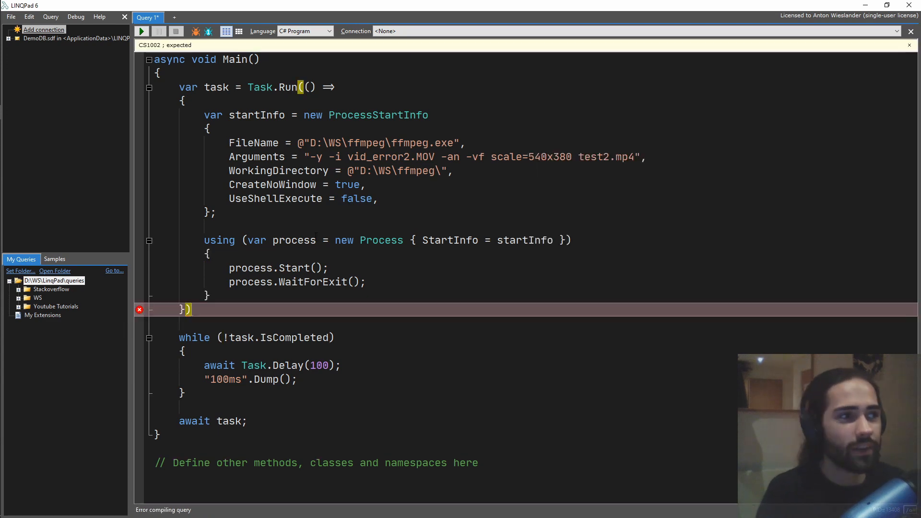
Add the missing semicolon after the Task.Run block and run the query
{"action": "type", "text": ";"}
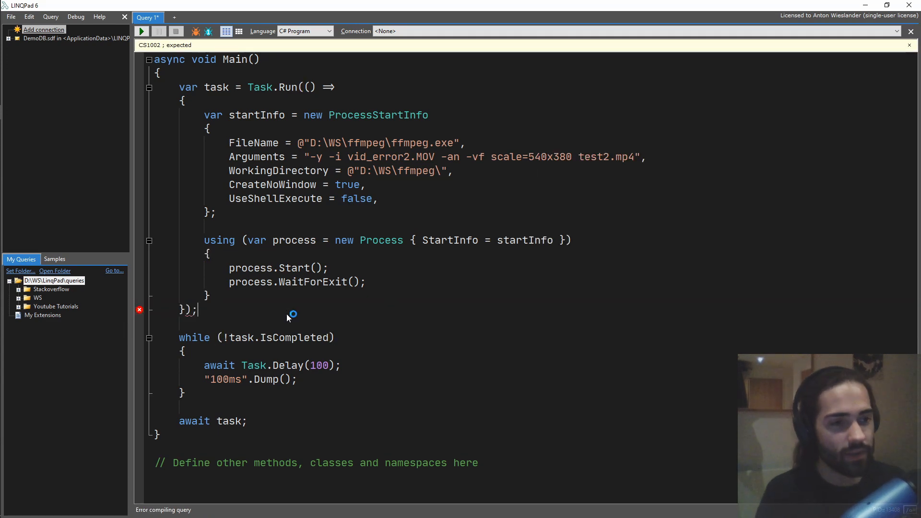
{"action": "left_click", "coordinate": [141, 31]}
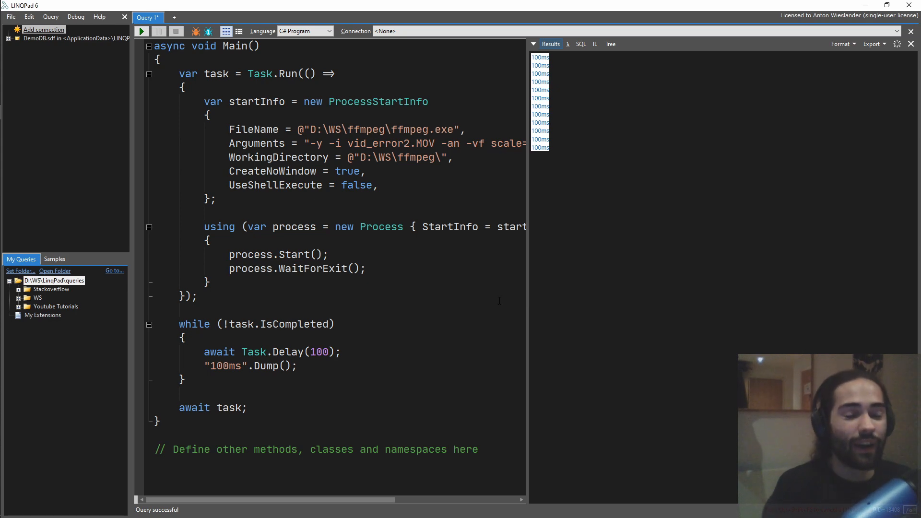
{"action": "mouse_move", "coordinate": [585, 267]}
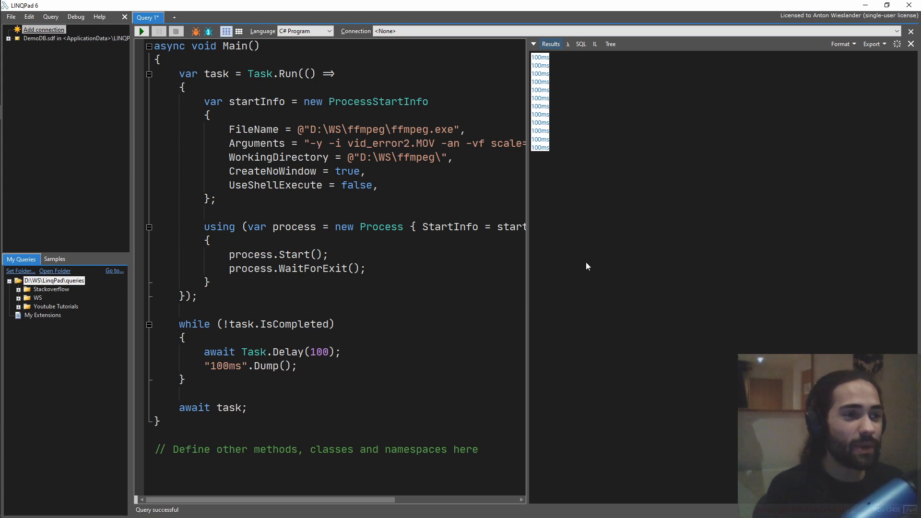
{"action": "mouse_move", "coordinate": [611, 269]}
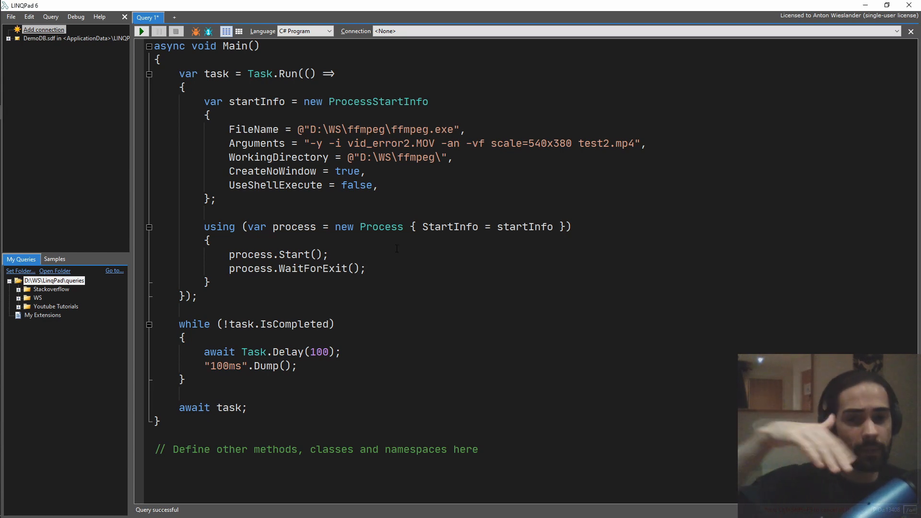
{"action": "mouse_move", "coordinate": [461, 306]}
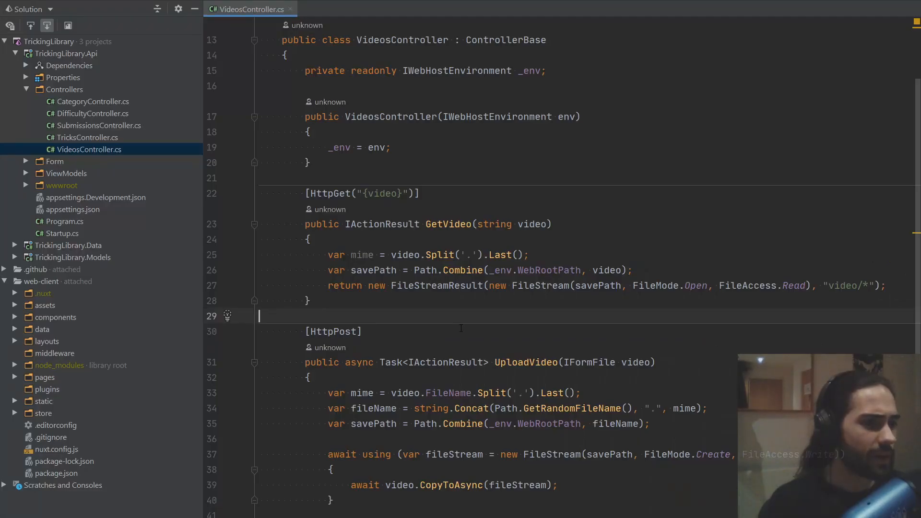
Create an ffmpeg directory under the TrickingLibrary.Api project
{"action": "key", "text": "alt+tab"}
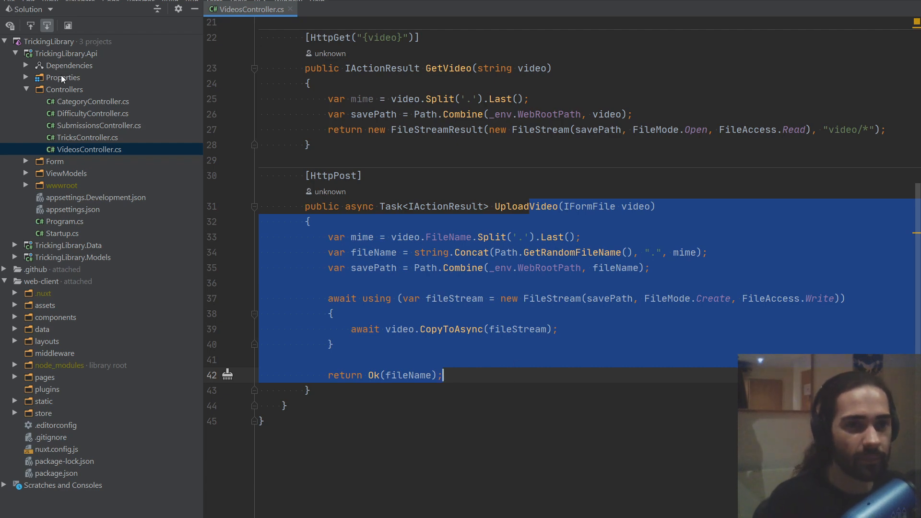
{"action": "right_click", "coordinate": [65, 53]}
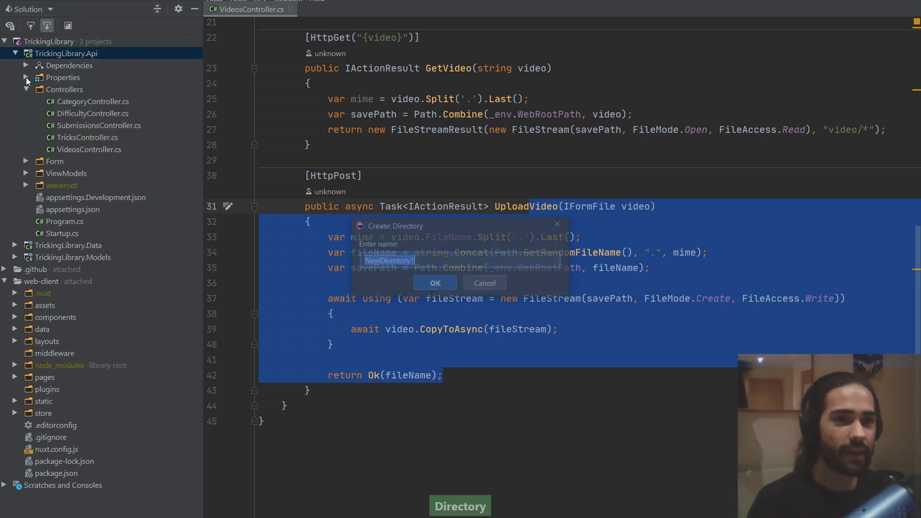
{"action": "type", "text": "ffm"}
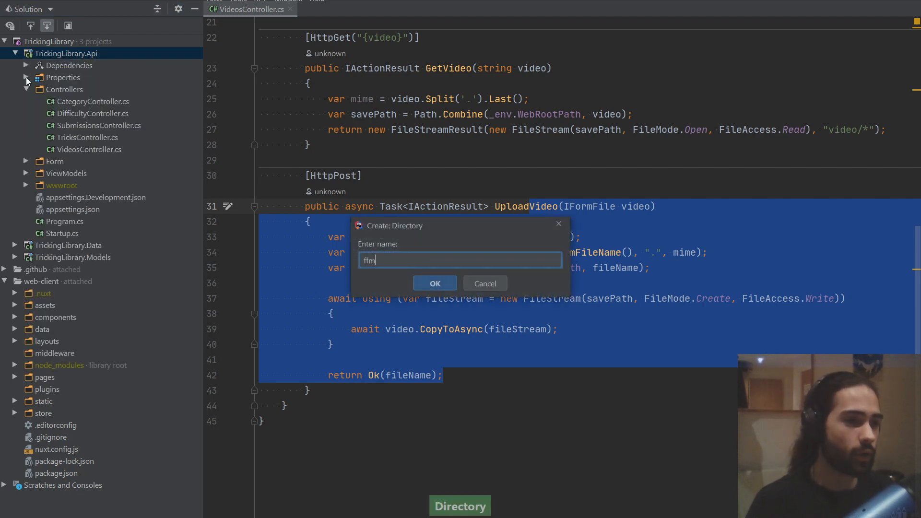
{"action": "left_click", "coordinate": [434, 283]}
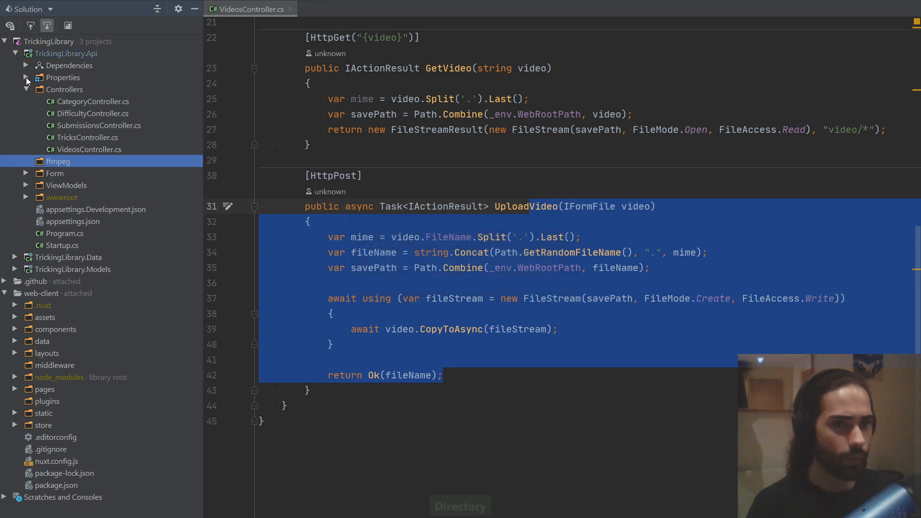
{"action": "mouse_move", "coordinate": [203, 194]}
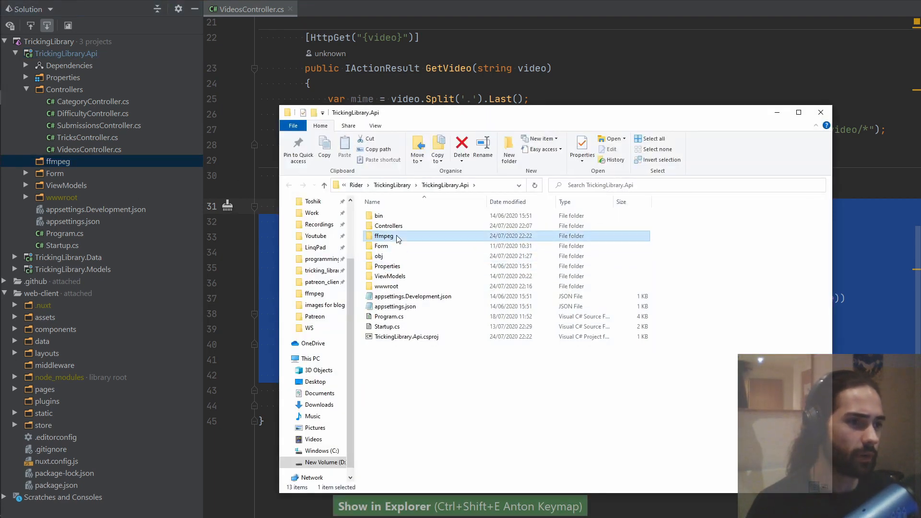
Open the ffmpeg folder inside D:\WS in File Explorer
{"action": "right_click", "coordinate": [410, 370]}
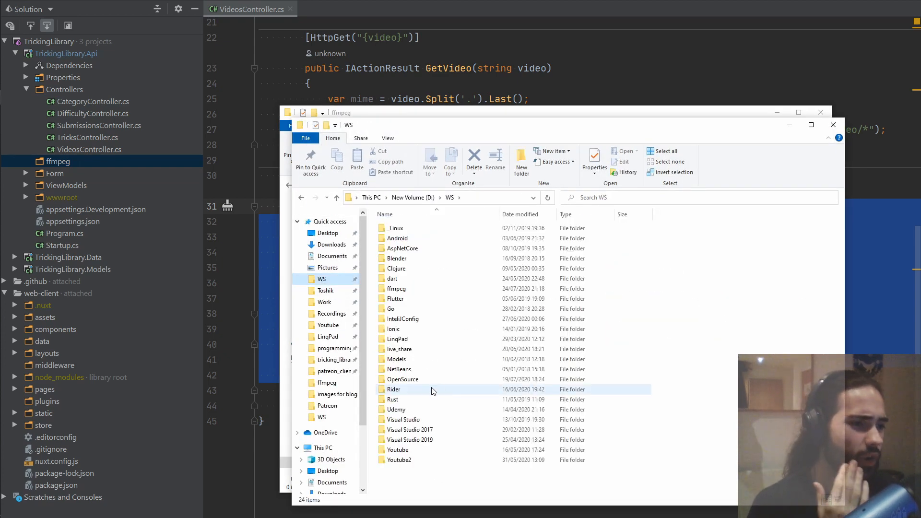
{"action": "double_click", "coordinate": [395, 288]}
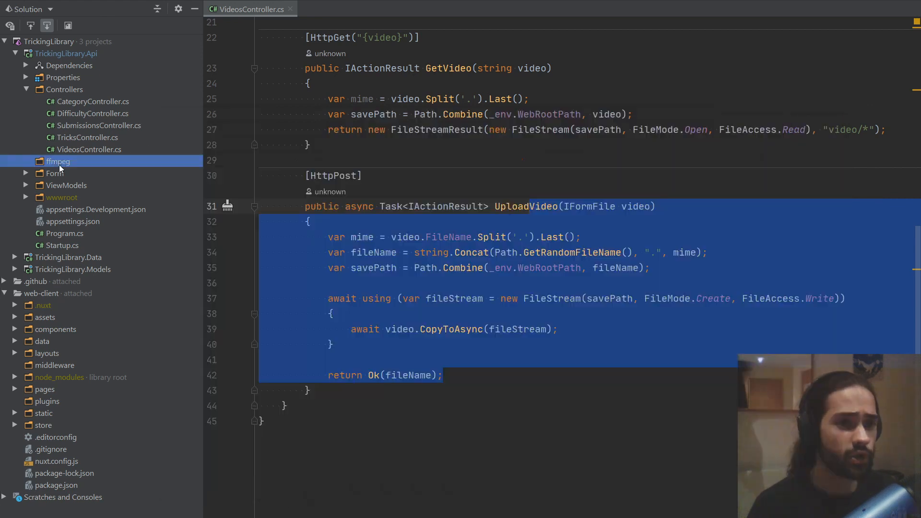
Return to the LINQPad query and select the Task.Run ffmpeg block
{"action": "left_click", "coordinate": [26, 162]}
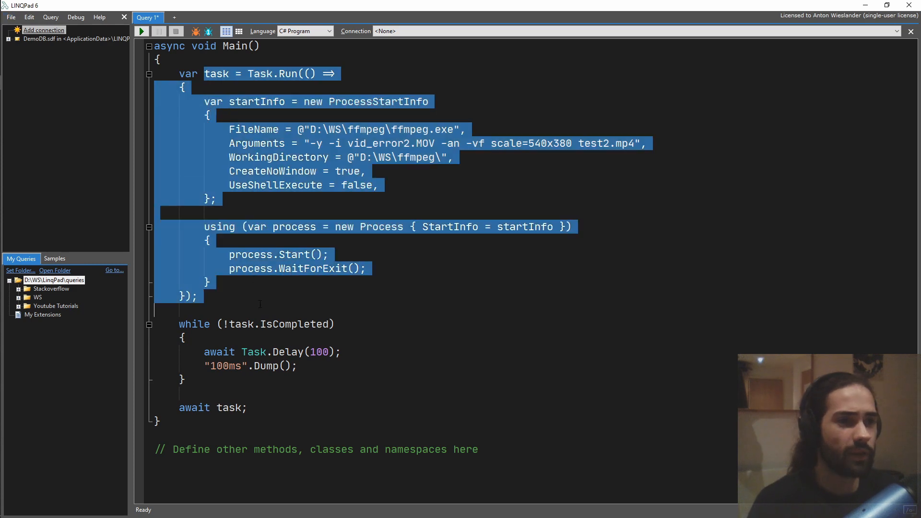
{"action": "left_click", "coordinate": [208, 282]}
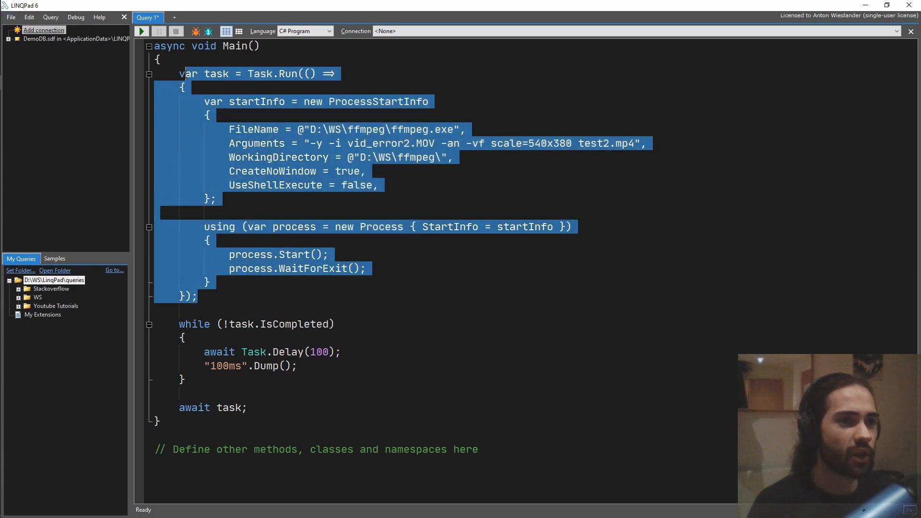
{"action": "key", "text": "Delete"}
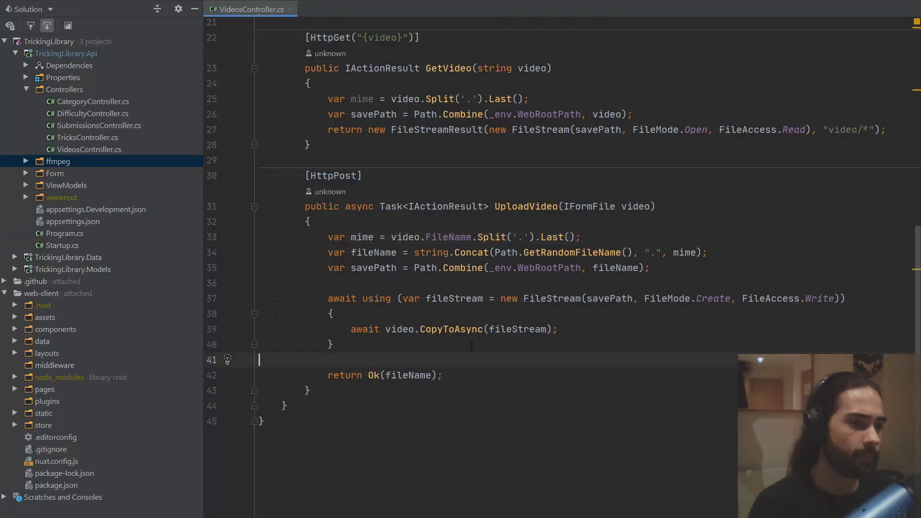
Paste the Task.Run ffmpeg block after the file save and prefix it with await
{"action": "key", "text": "ctrl+v"}
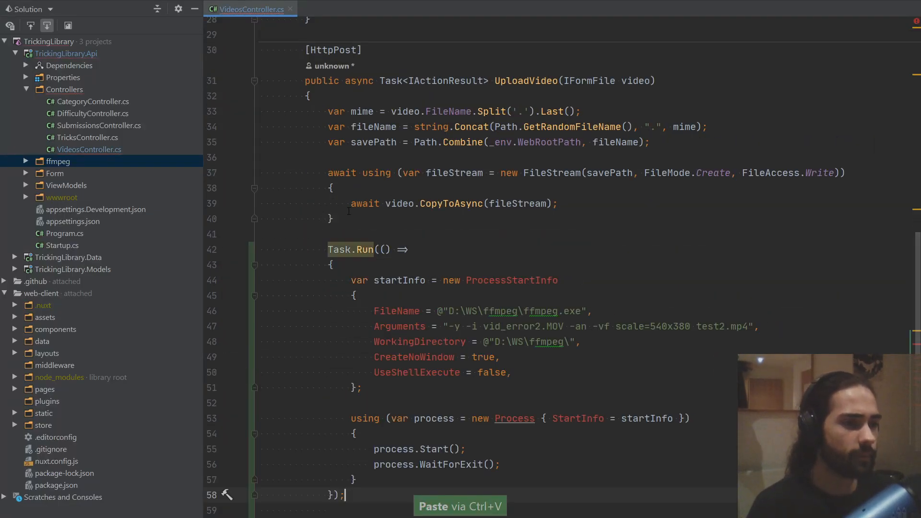
{"action": "type", "text": "await"}
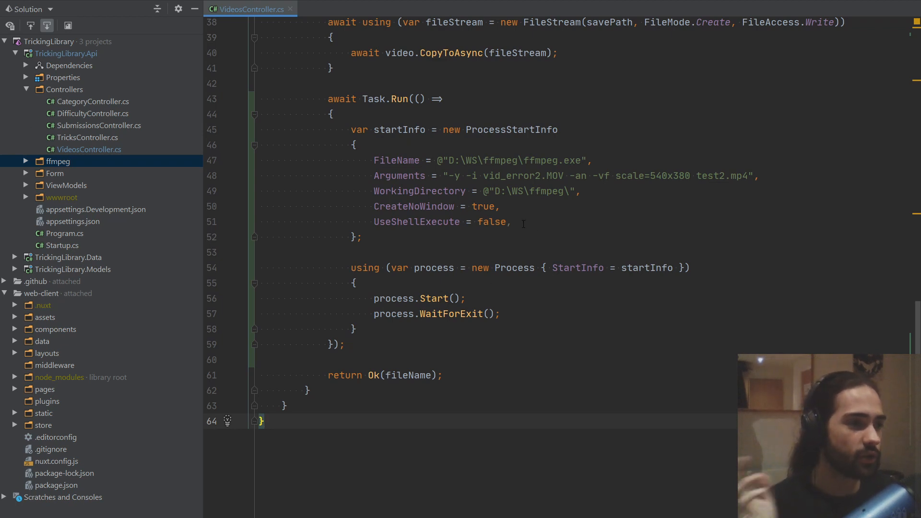
{"action": "scroll", "scroll_direction": "up", "scroll_amount": 3}
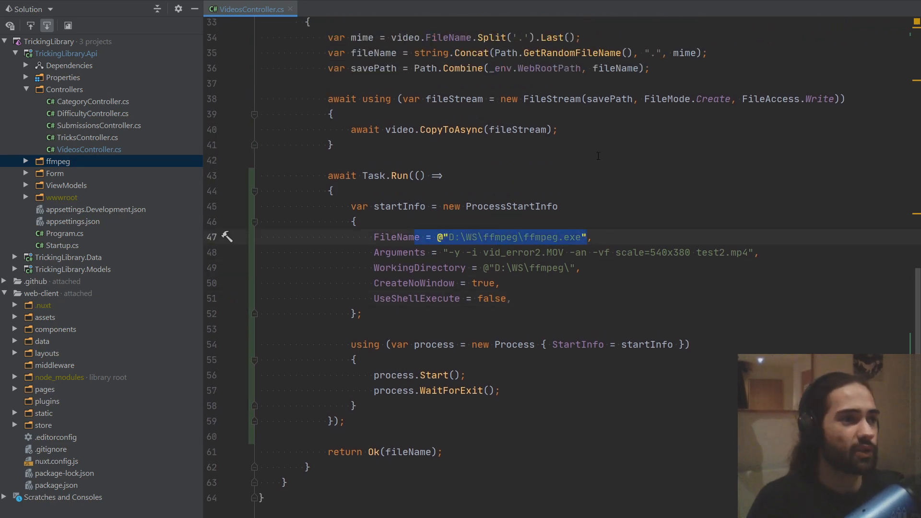
{"action": "scroll", "scroll_direction": "up", "scroll_amount": 3}
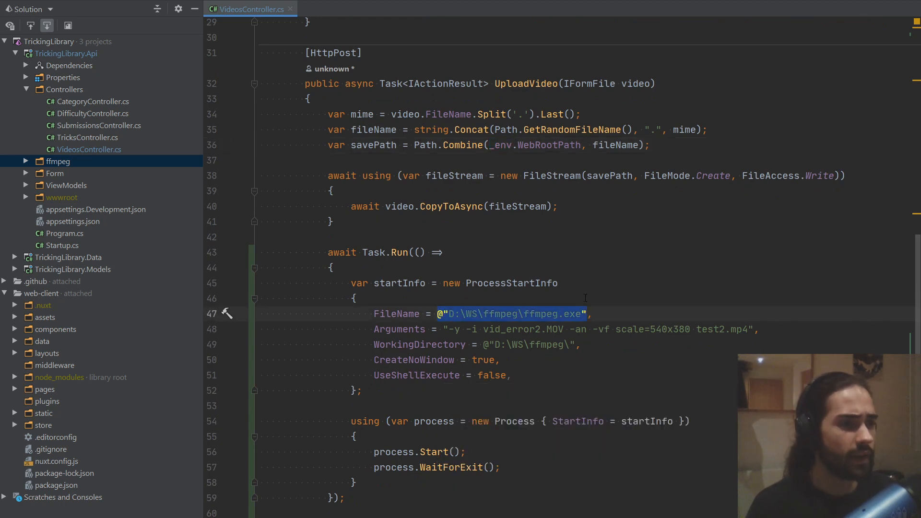
Set FileName to Path.Combine(_env.ContentRootPath, "ffmpeg", "ffmpeg.exe")
{"action": "key", "text": "Delete"}
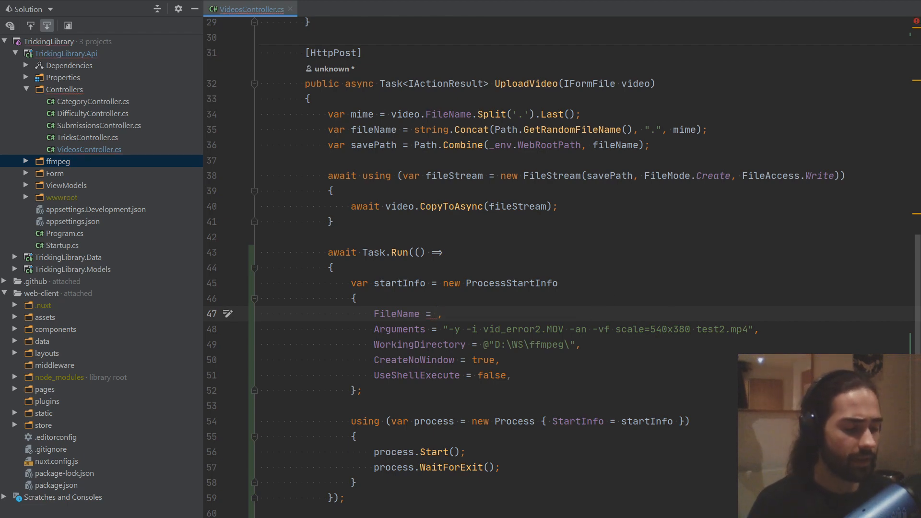
{"action": "type", "text": "Path.Combine("}
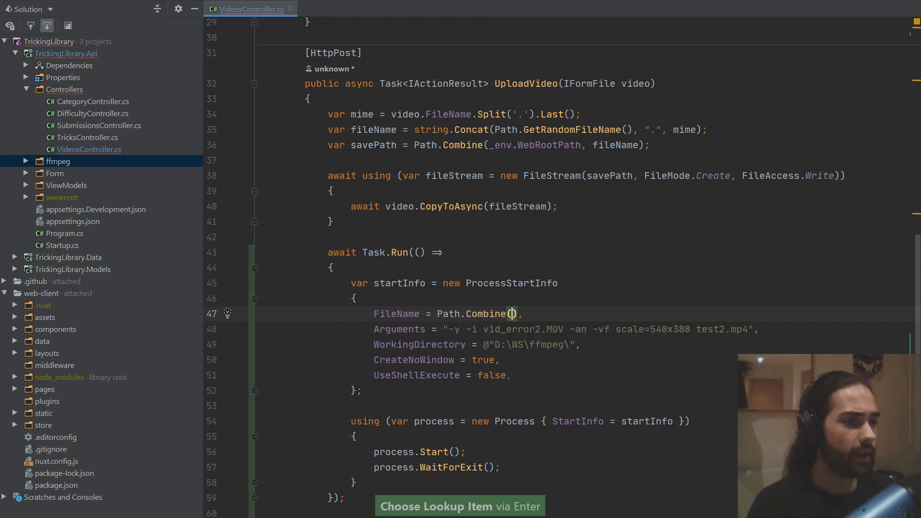
{"action": "type", "text": "_env.ContentRootPath"}
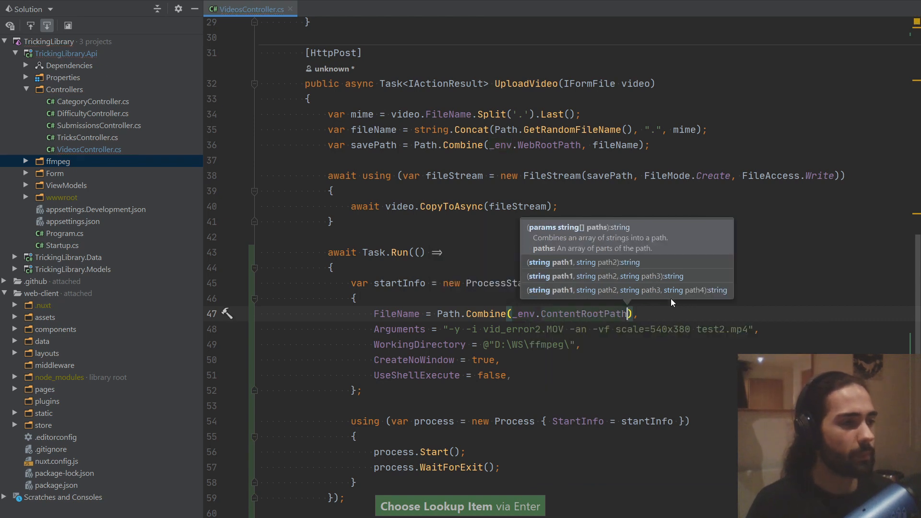
{"action": "type", "text": ","}
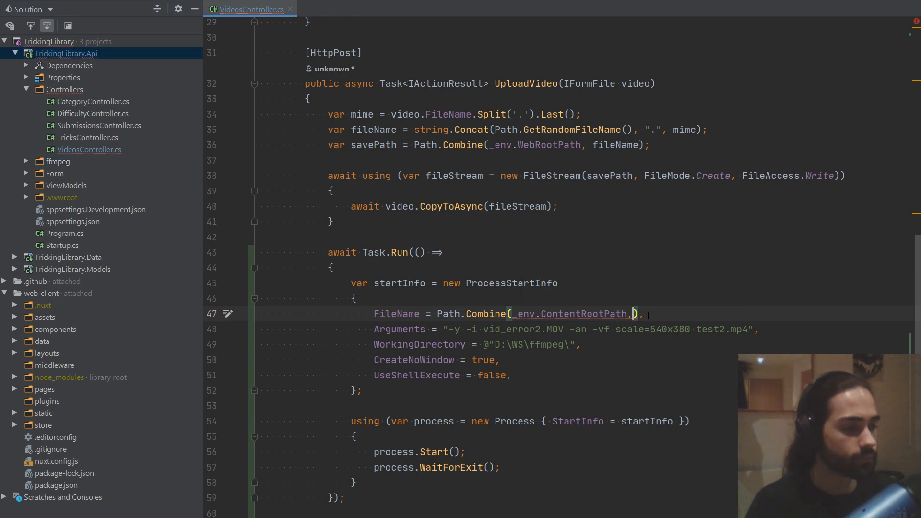
{"action": "type", "text": "\"ffmpeg\", \"f"}
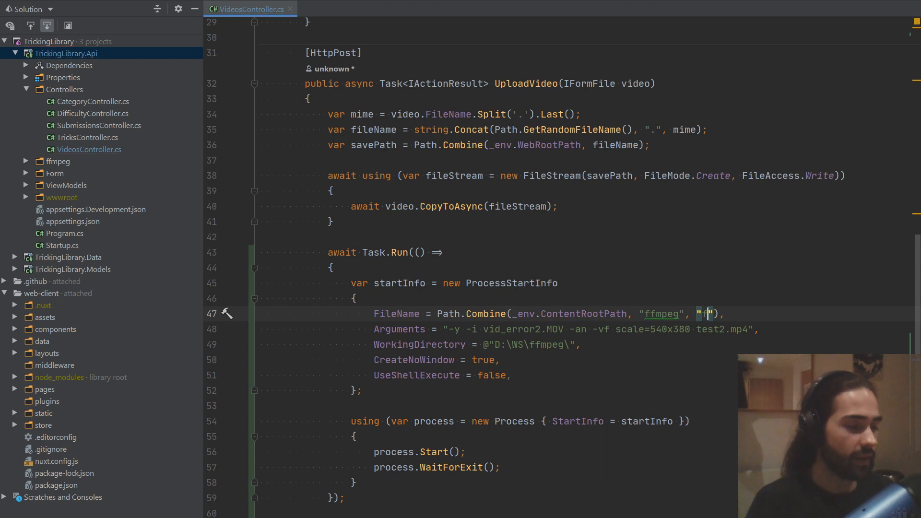
{"action": "type", "text": "ffmpeg.x"}
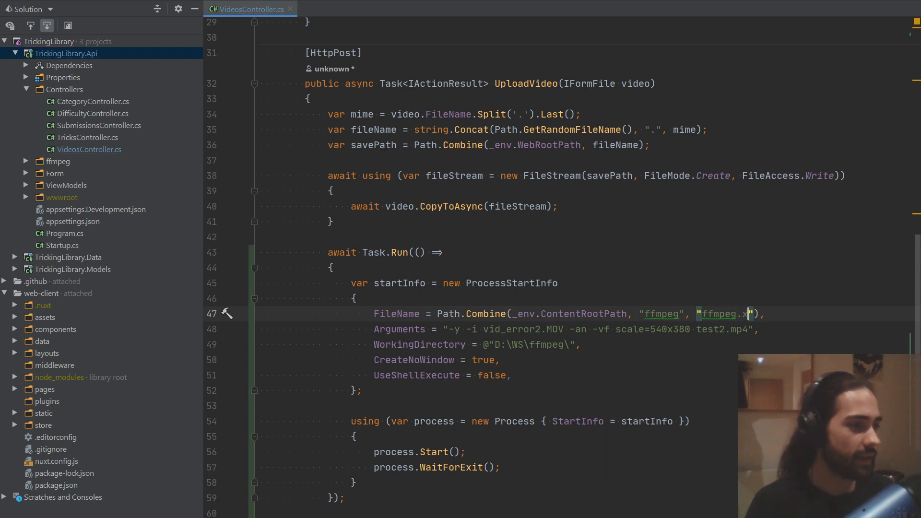
{"action": "type", "text": "exe"}
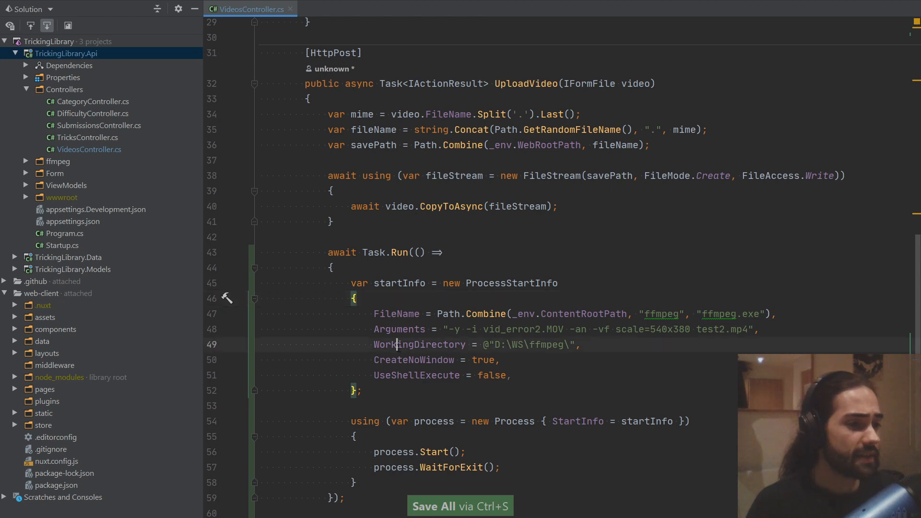
Replace the hard-coded WorkingDirectory value with _env.WebRootPath
{"action": "double_click", "coordinate": [418, 344]}
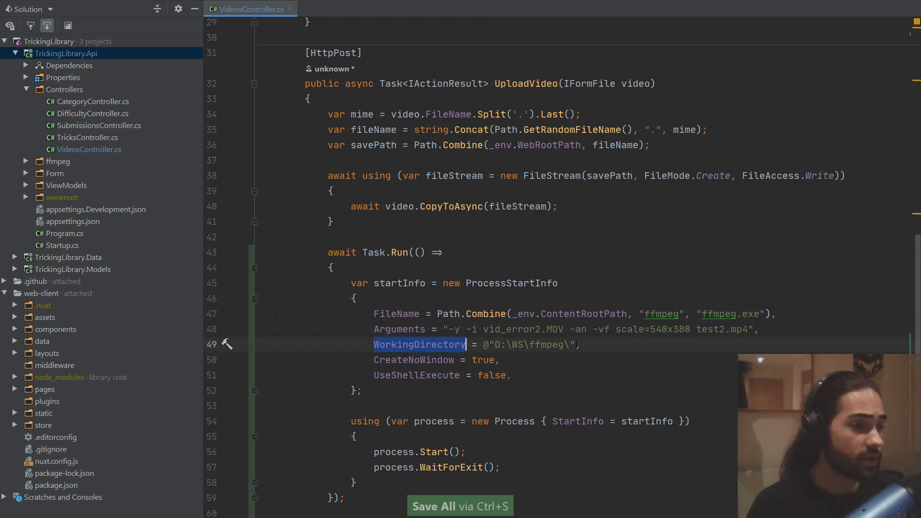
{"action": "type", "text": "_e"}
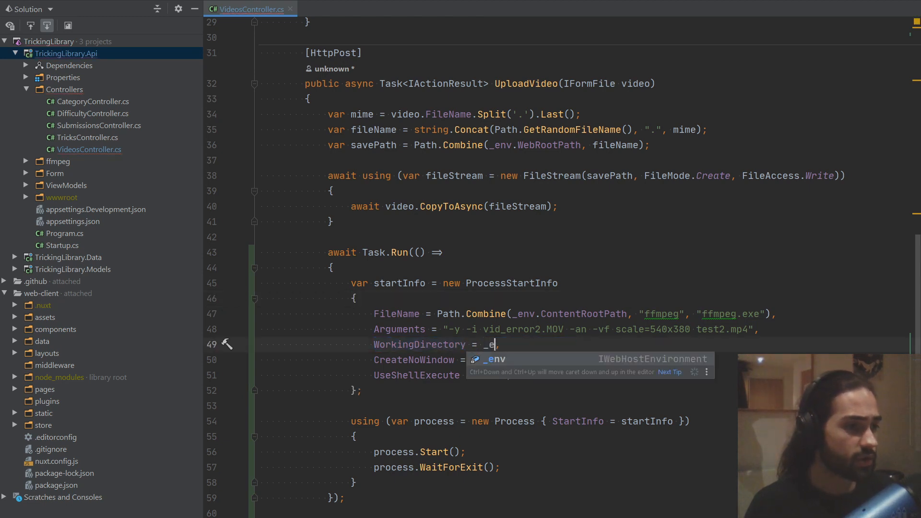
{"action": "type", "text": "WE"}
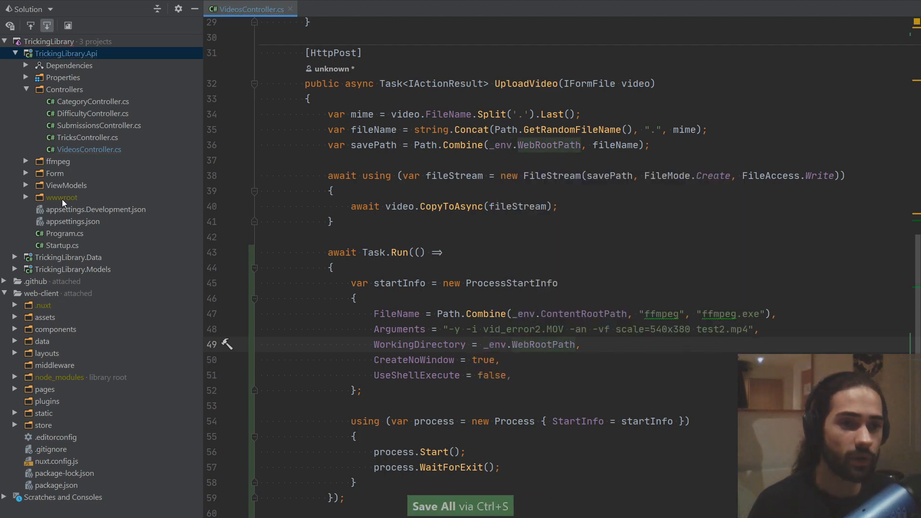
{"action": "left_click", "coordinate": [61, 197]}
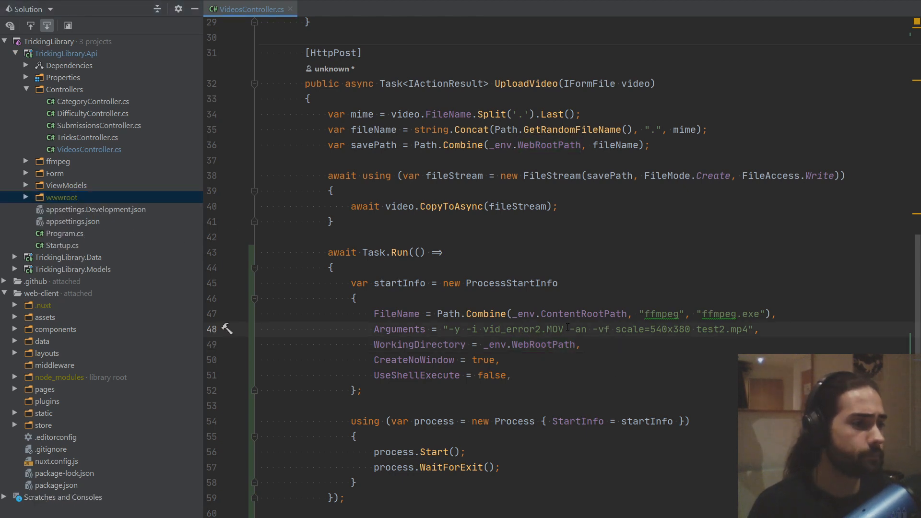
Replace vid_error2.MOV in the ffmpeg Arguments with an interpolated {savePath}, then expand wwwroot
{"action": "double_click", "coordinate": [521, 329]}
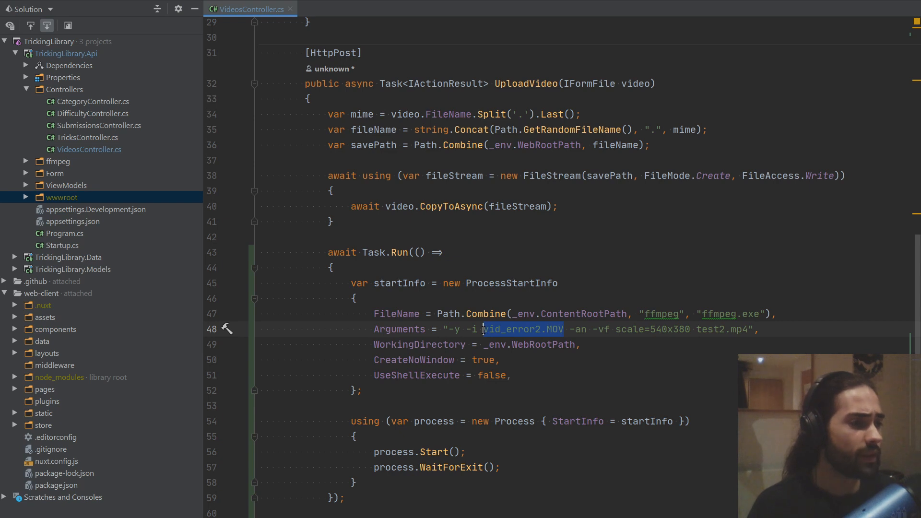
{"action": "double_click", "coordinate": [722, 330]}
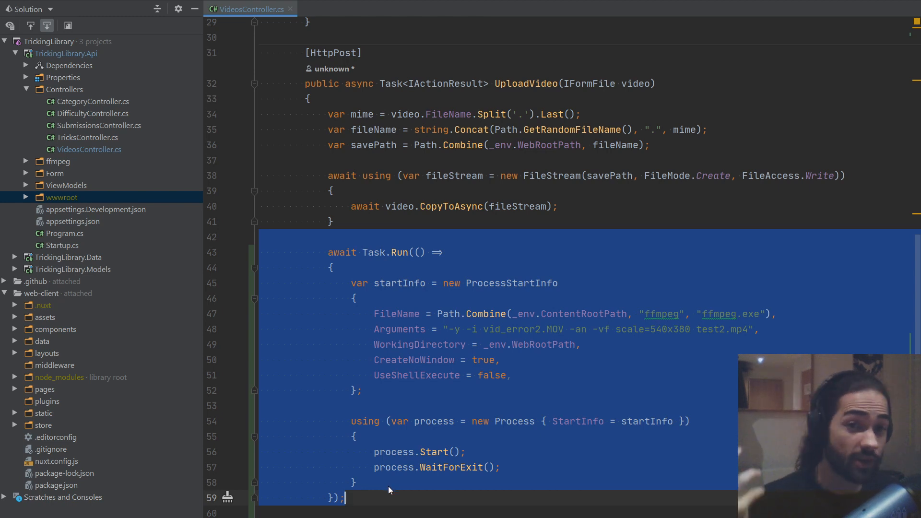
{"action": "mouse_move", "coordinate": [431, 458]}
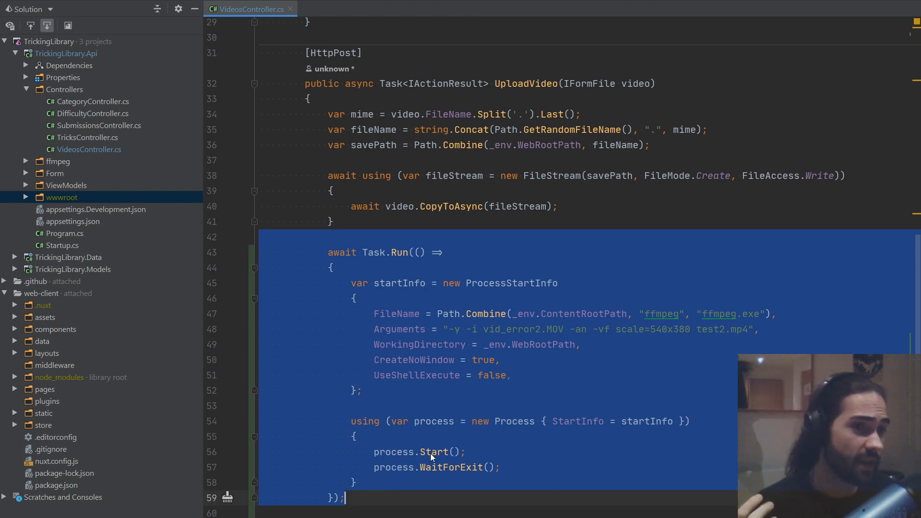
{"action": "mouse_move", "coordinate": [503, 259]}
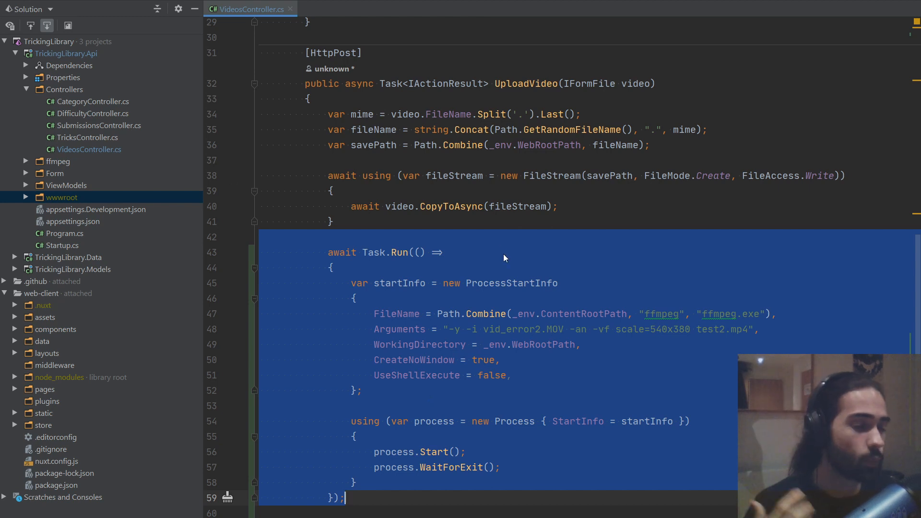
{"action": "mouse_move", "coordinate": [484, 411]}
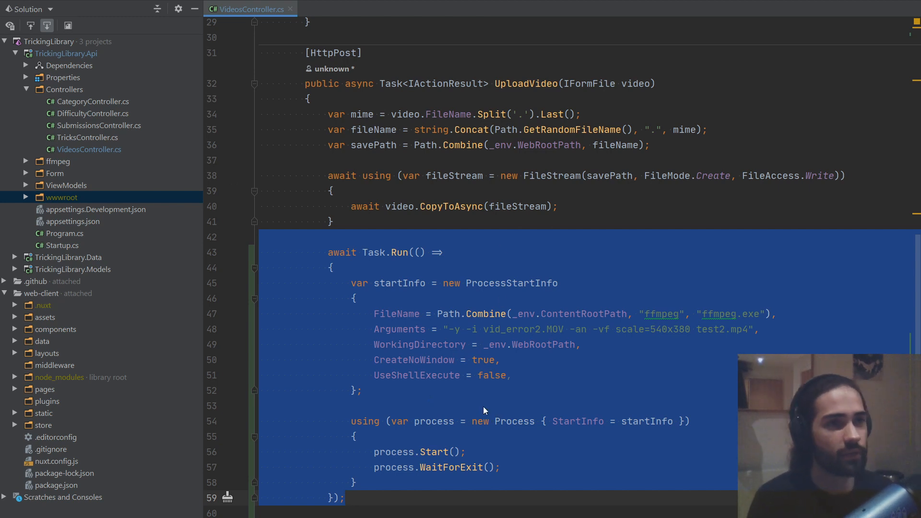
{"action": "mouse_move", "coordinate": [476, 376]}
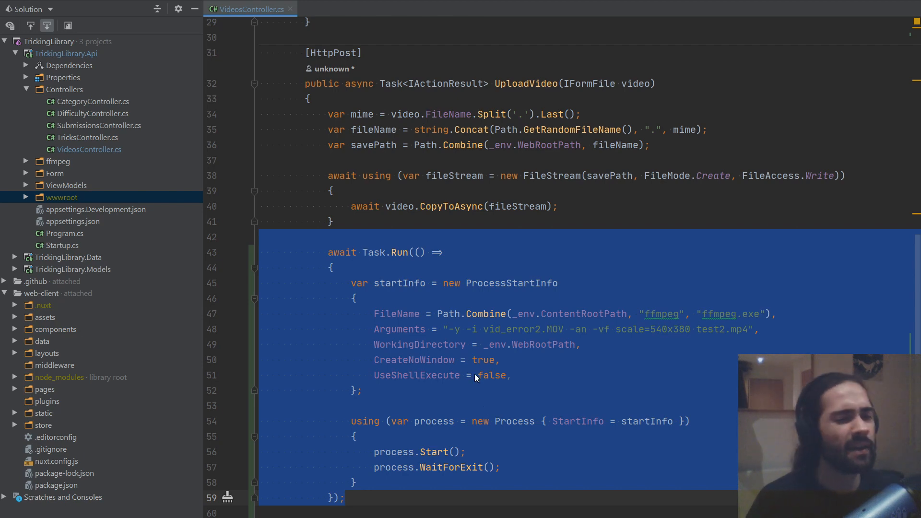
{"action": "mouse_move", "coordinate": [470, 340]}
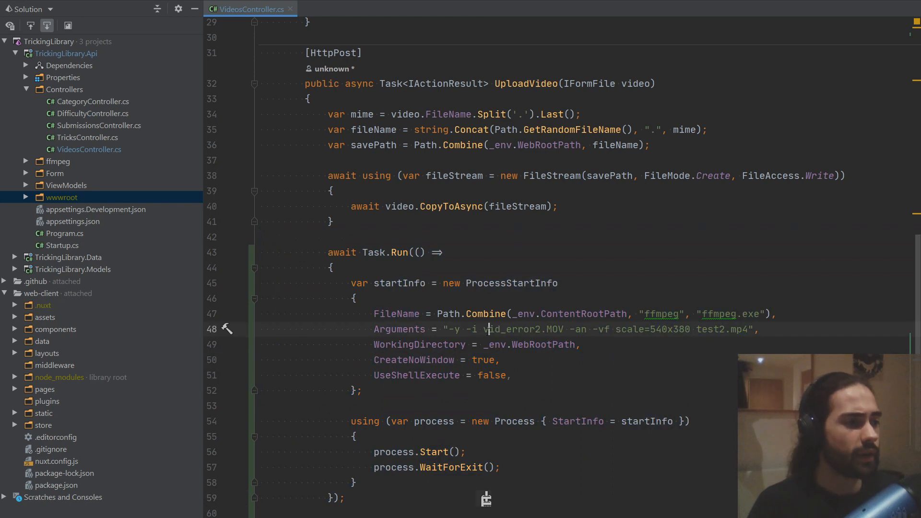
{"action": "double_click", "coordinate": [520, 329]}
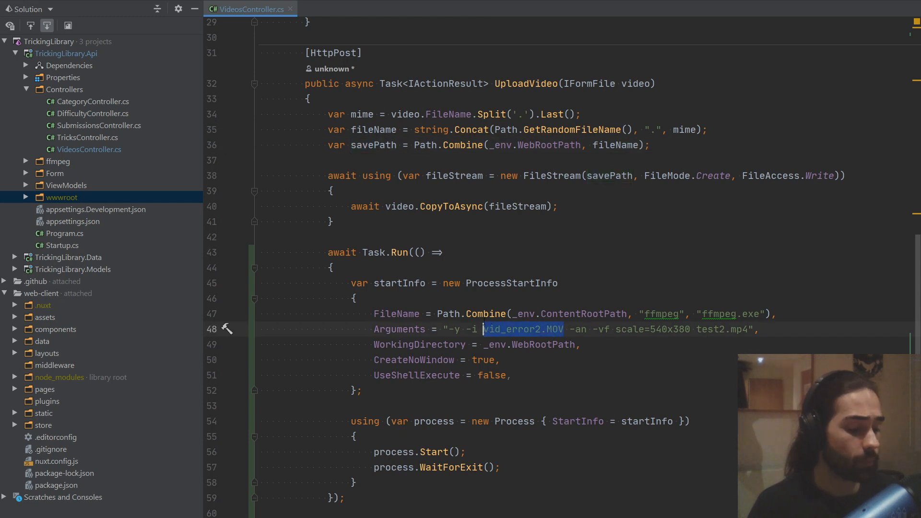
{"action": "type", "text": "{}"}
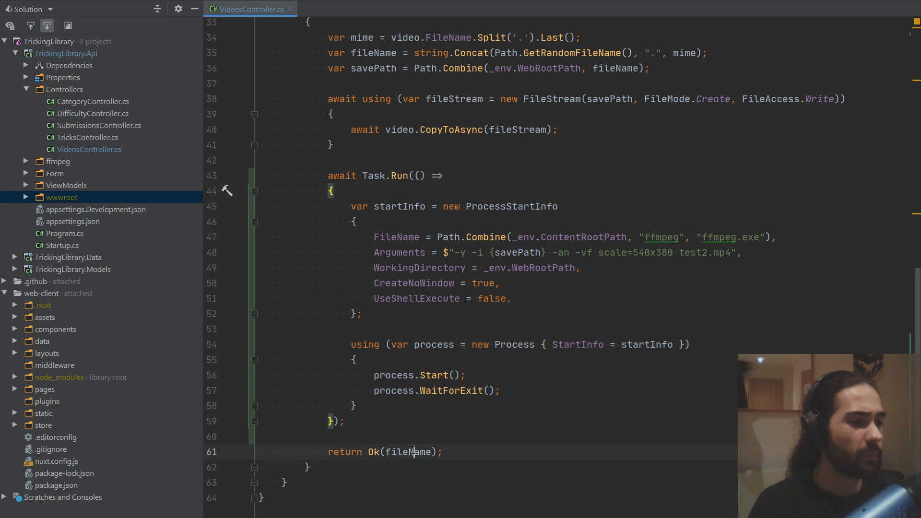
{"action": "double_click", "coordinate": [407, 452]}
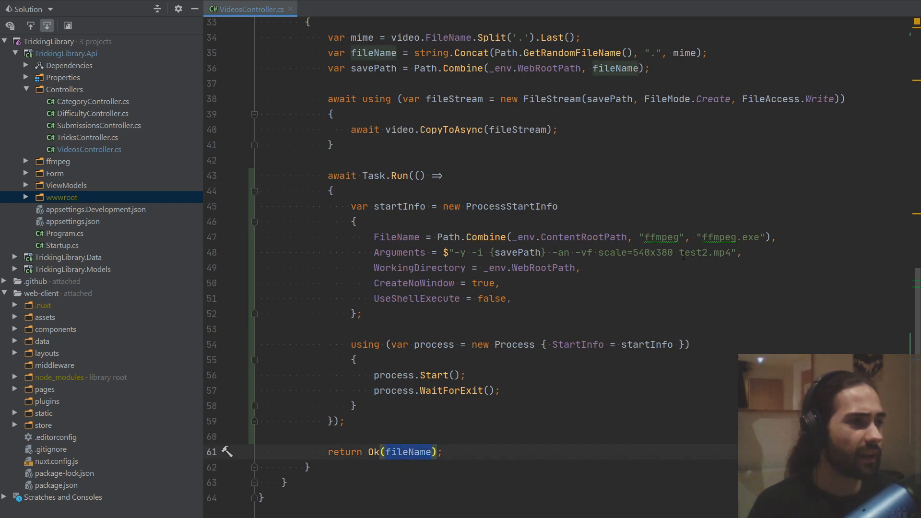
{"action": "left_click", "coordinate": [500, 283]}
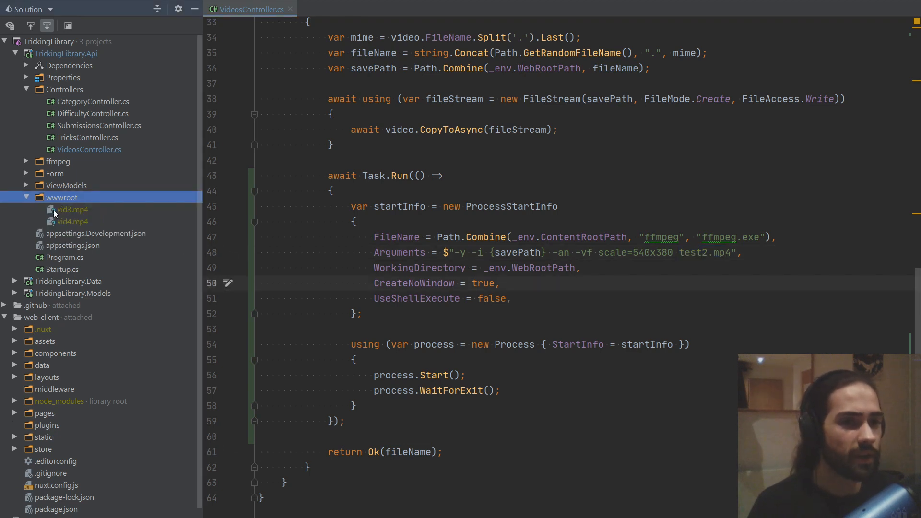
{"action": "double_click", "coordinate": [705, 252]}
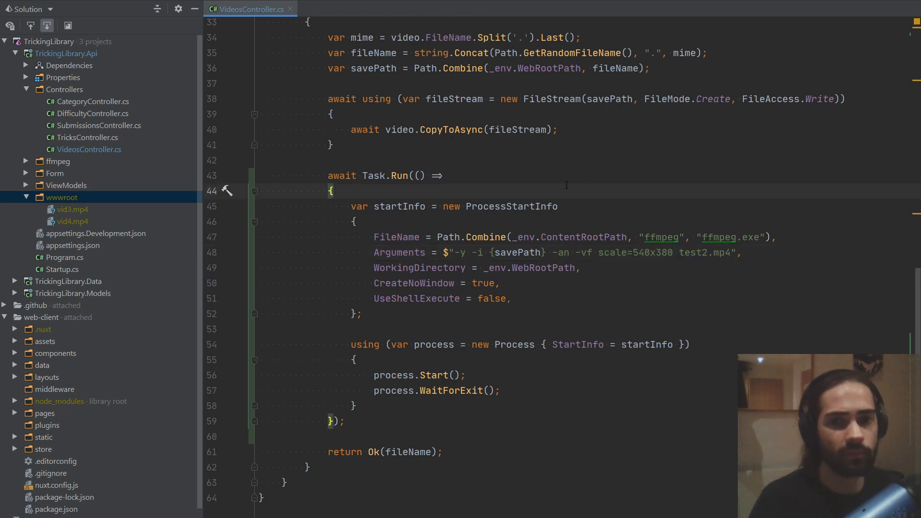
Open the localhost:3000 web client, start a new submission, and choose a video to upload
{"action": "key", "text": "alt+F12"}
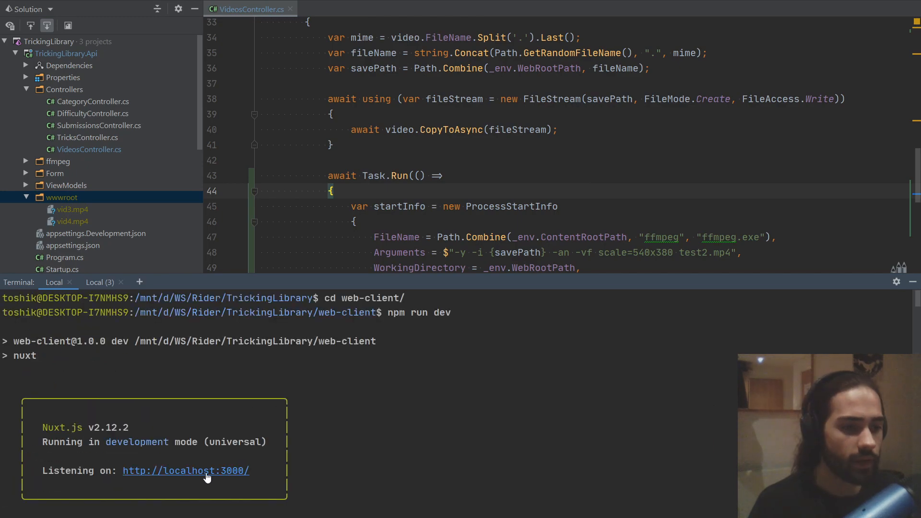
{"action": "left_click", "coordinate": [185, 471]}
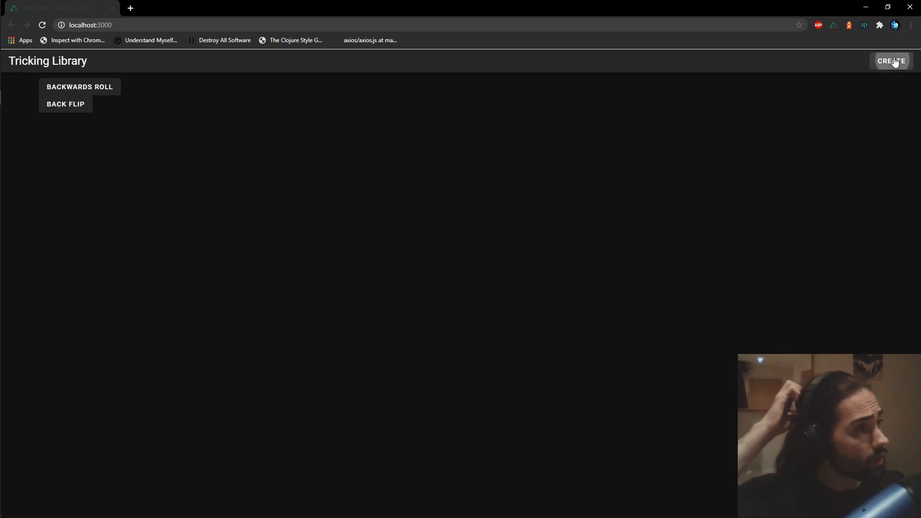
{"action": "left_click", "coordinate": [892, 60]}
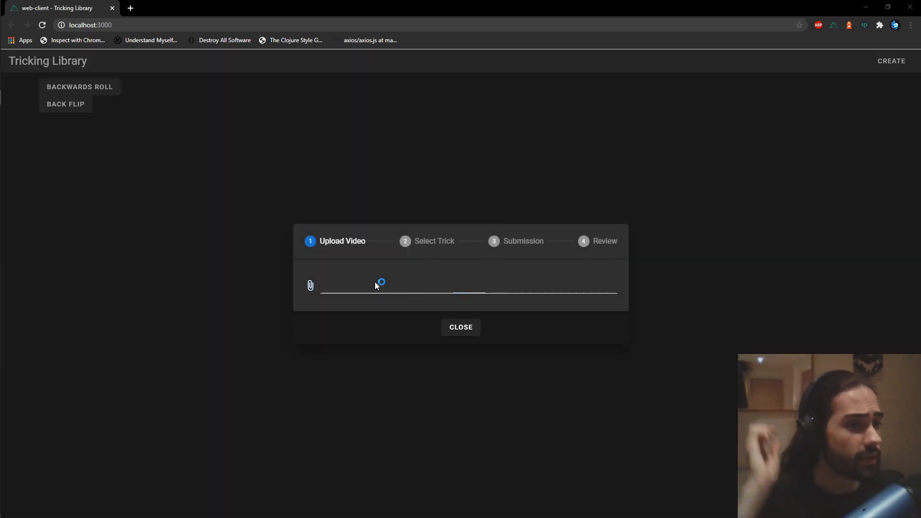
{"action": "left_click", "coordinate": [310, 285]}
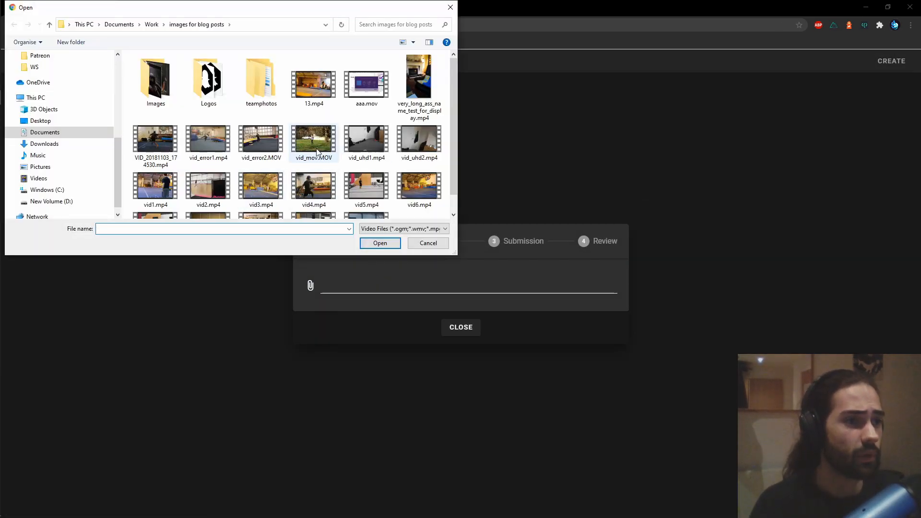
{"action": "left_click", "coordinate": [379, 243]}
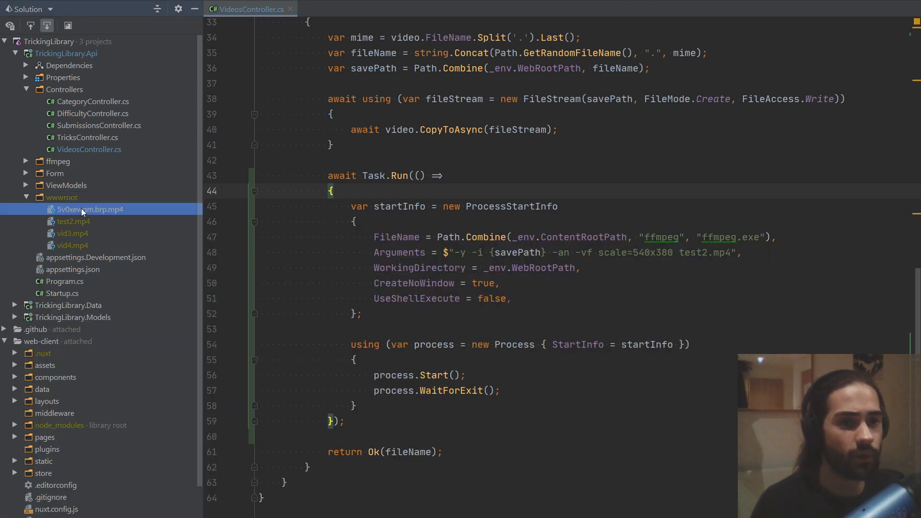
{"action": "scroll", "scroll_direction": "up", "scroll_amount": 3}
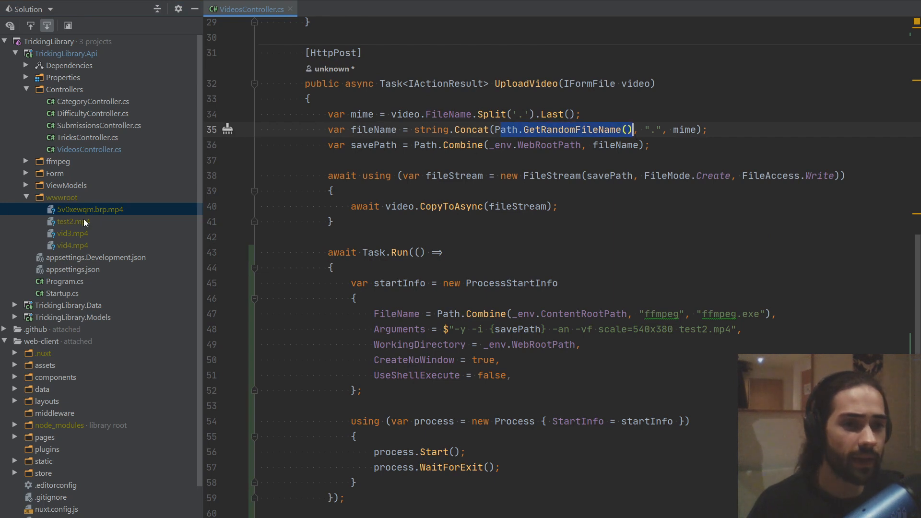
{"action": "left_click", "coordinate": [71, 221]}
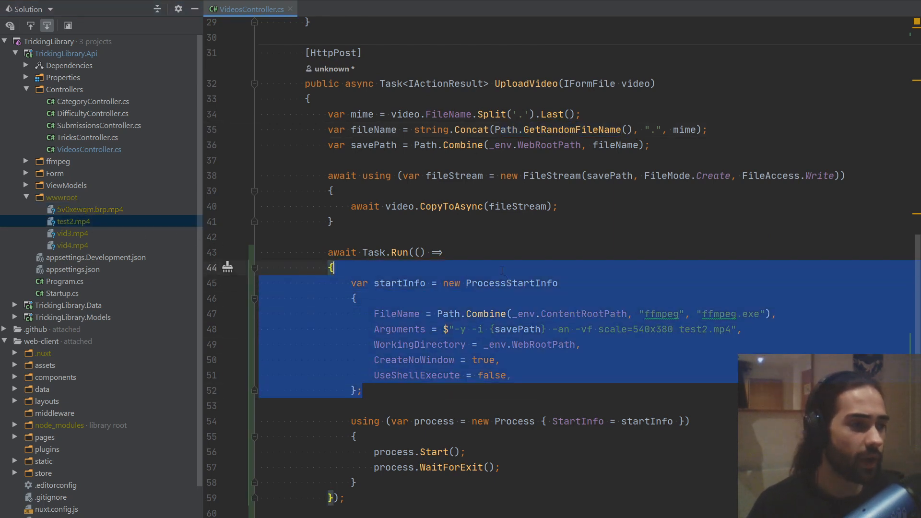
{"action": "scroll", "scroll_direction": "down", "scroll_amount": 3}
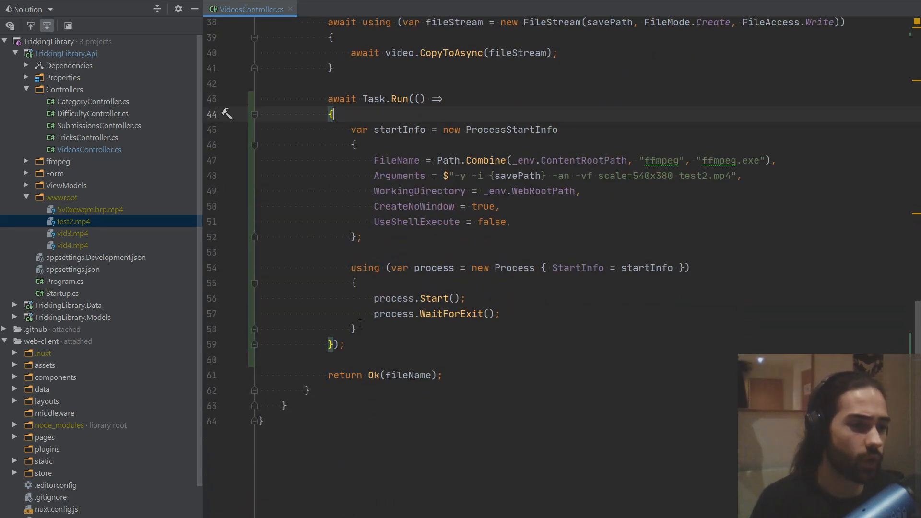
{"action": "scroll", "scroll_direction": "up", "scroll_amount": 3}
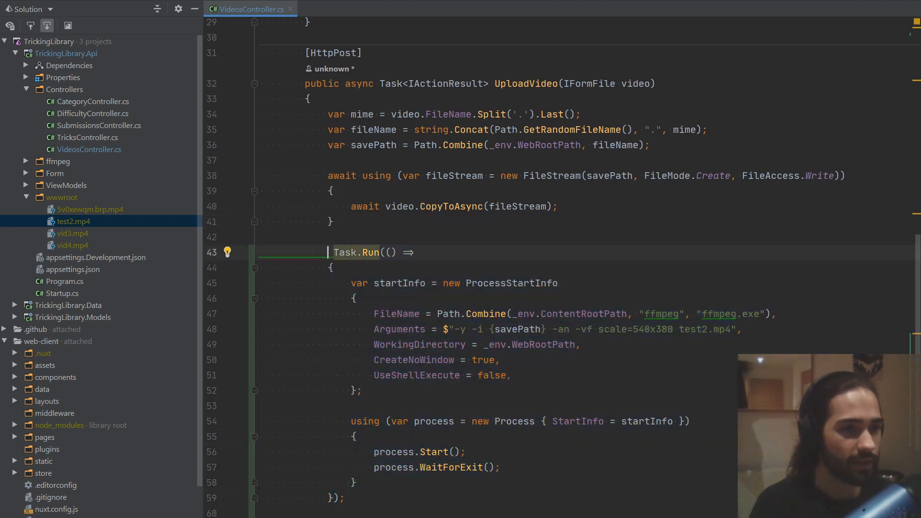
{"action": "type", "text": "await"}
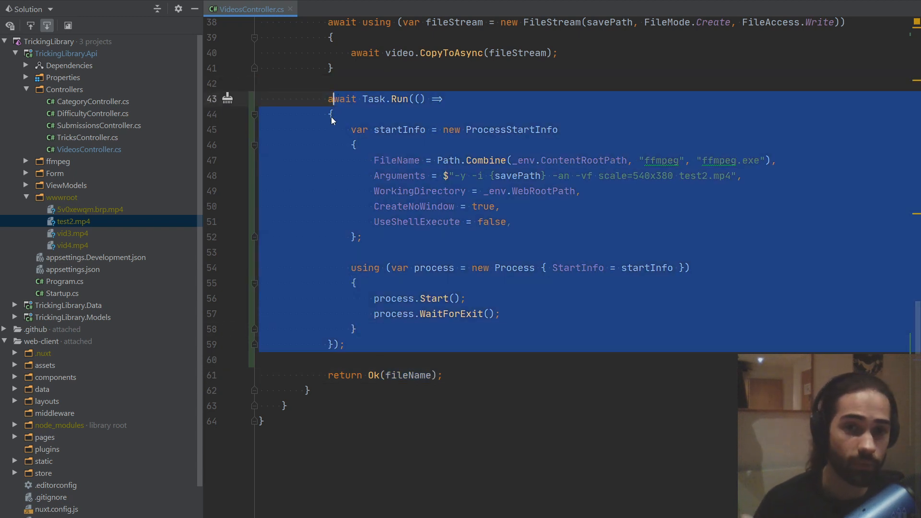
{"action": "scroll", "scroll_direction": "up", "scroll_amount": 3}
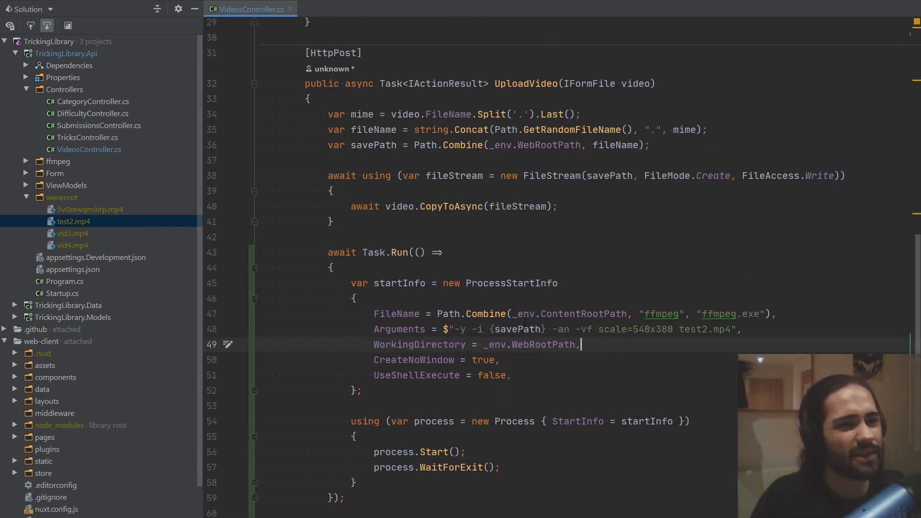
{"action": "mouse_move", "coordinate": [529, 344]}
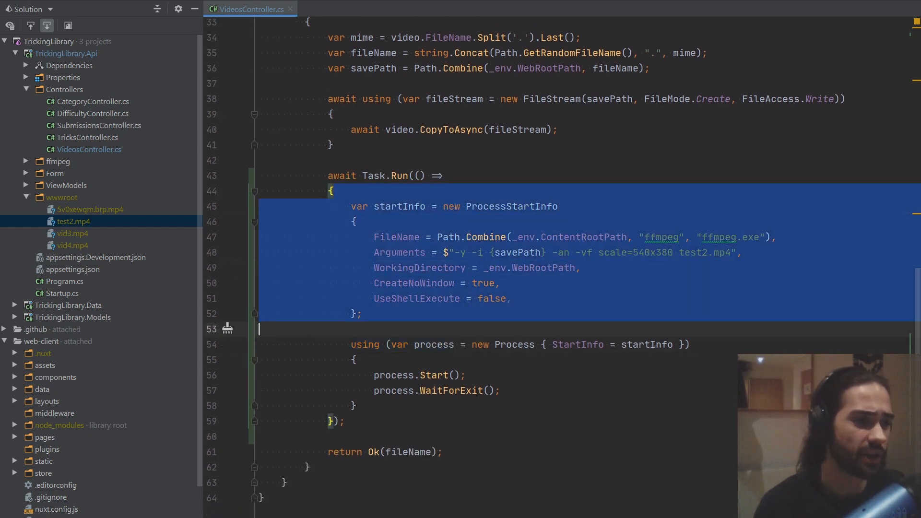
{"action": "left_click", "coordinate": [364, 314]}
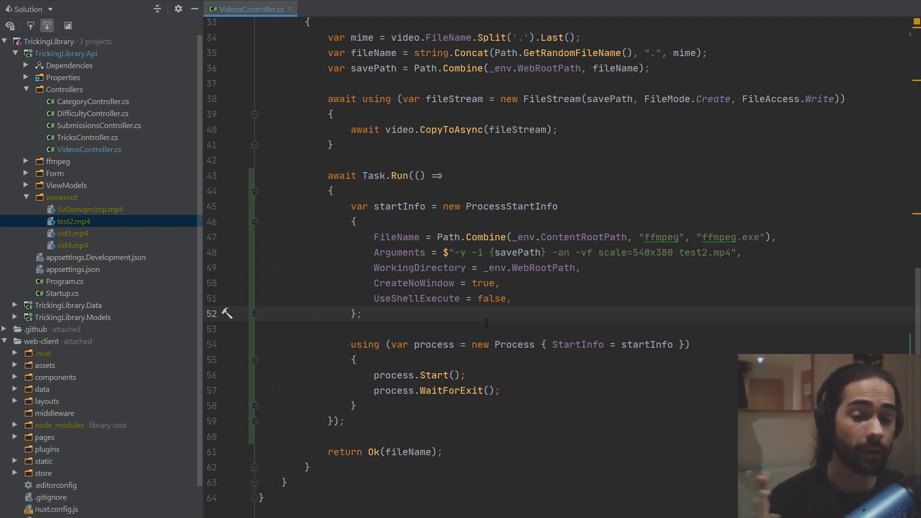
{"action": "left_click", "coordinate": [359, 313]}
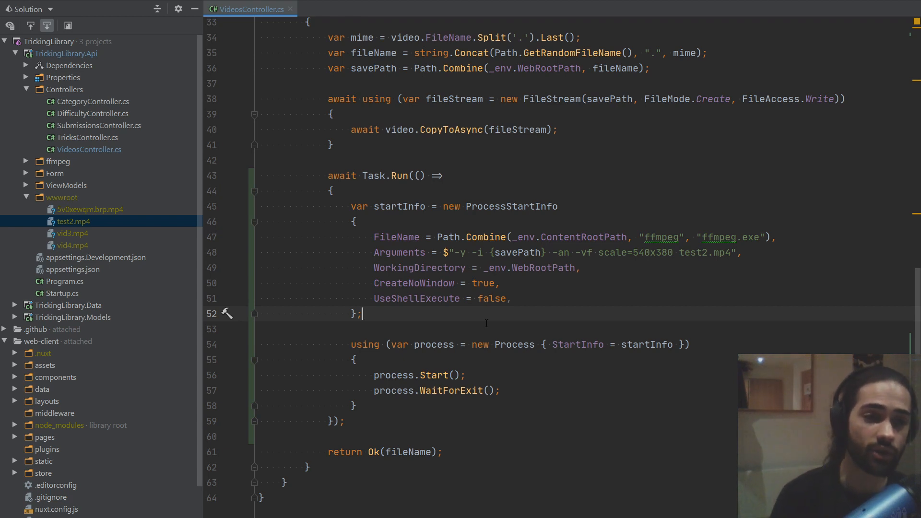